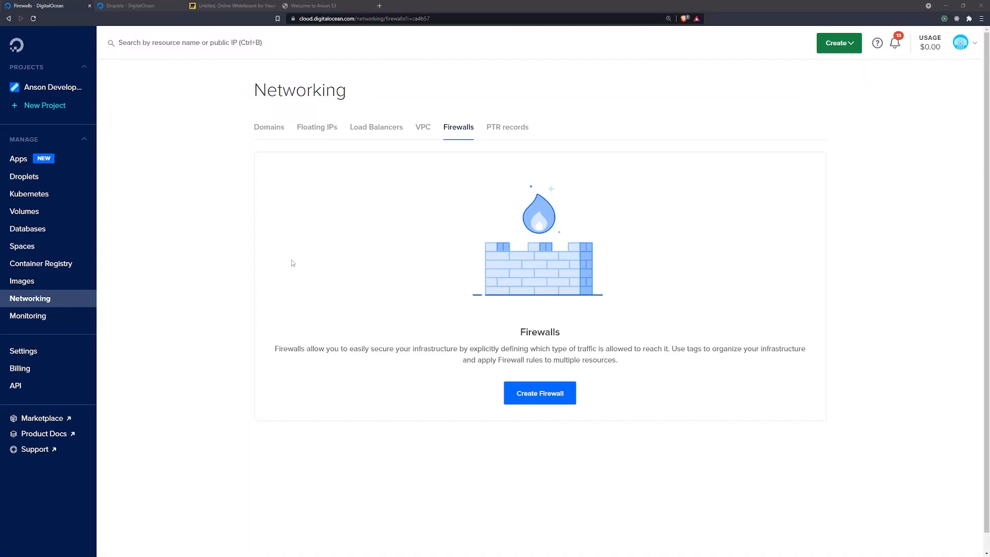
pyautogui.moveTo(310, 246)
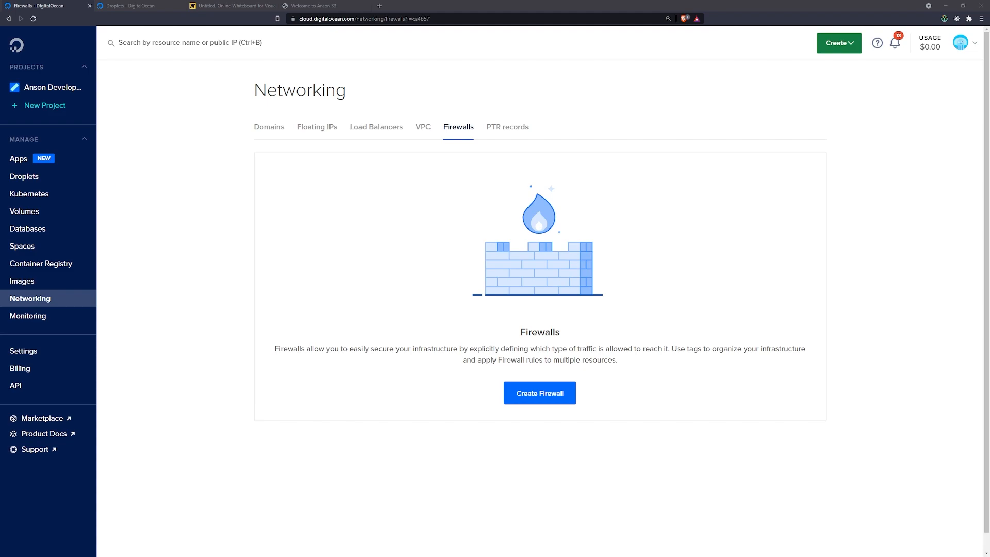
pyautogui.moveTo(316, 6)
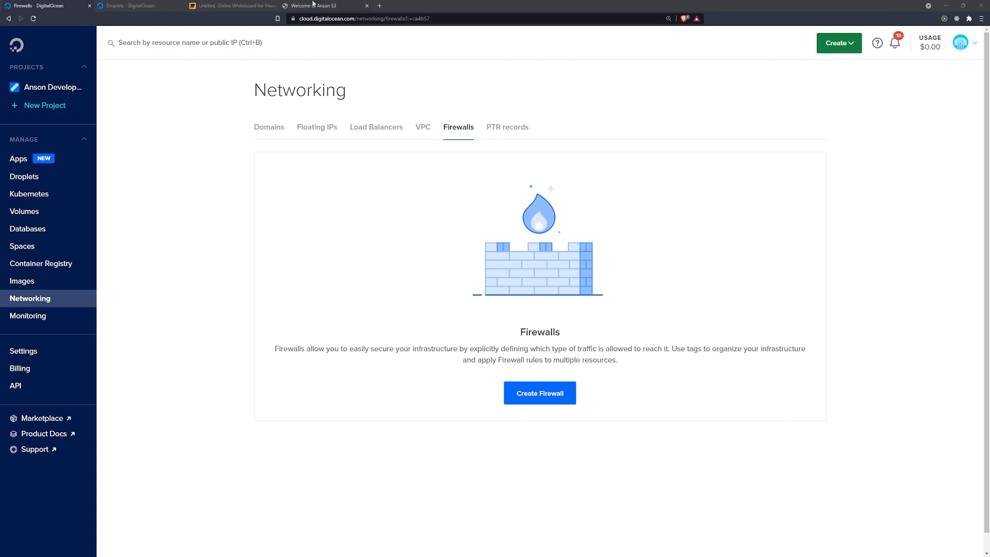
# Check the load balancer site and the S1/S2 droplet pages directly, then return to the droplets list
pyautogui.click(324, 6)
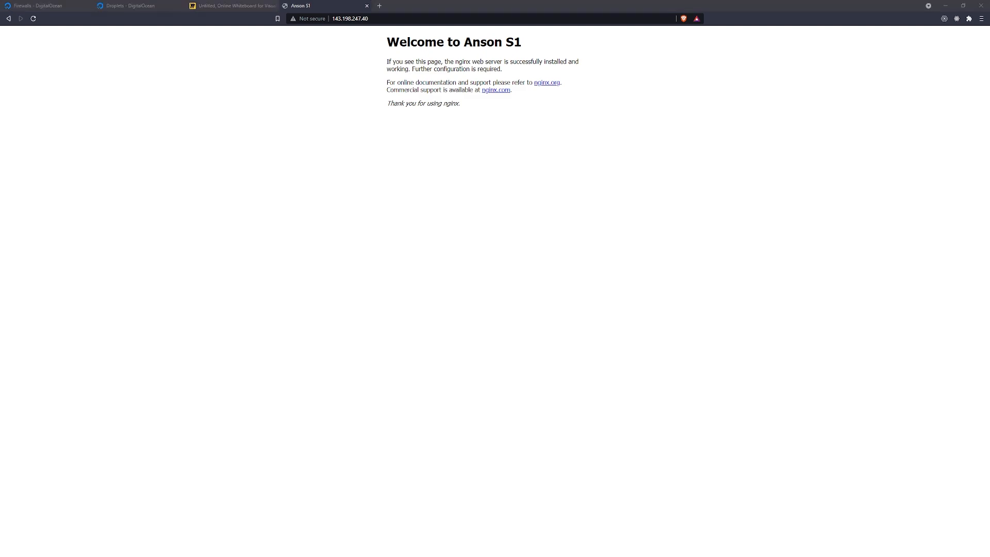
pyautogui.click(139, 6)
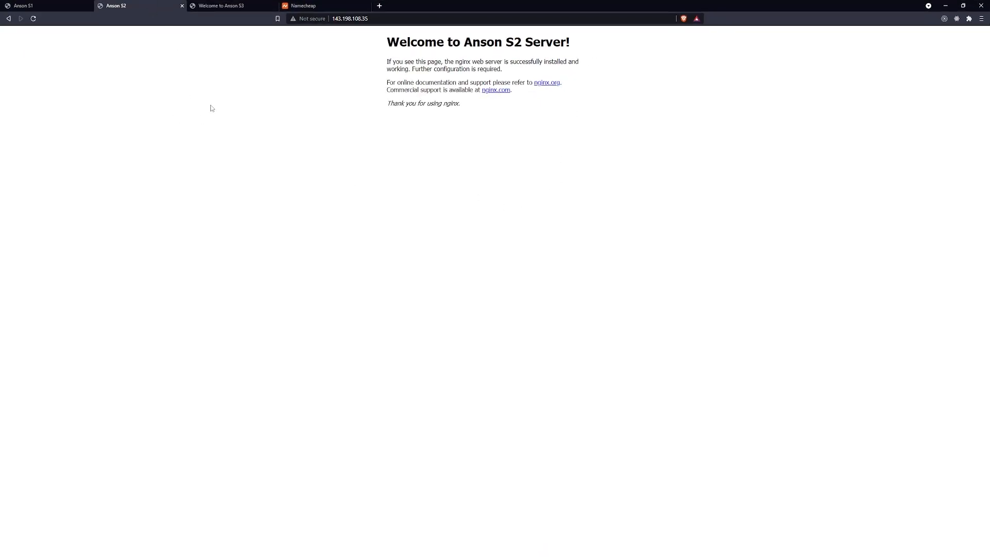
pyautogui.click(44, 6)
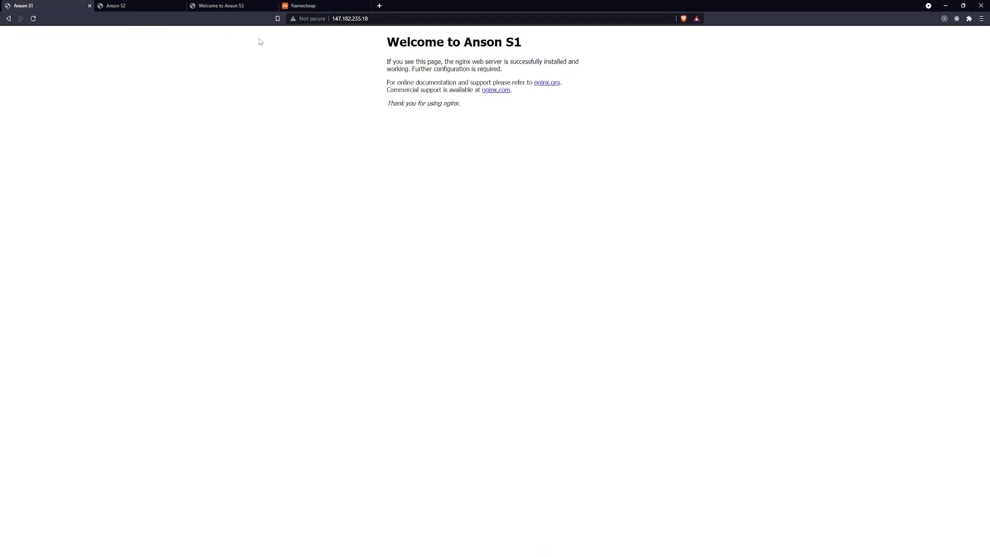
pyautogui.moveTo(375, 98)
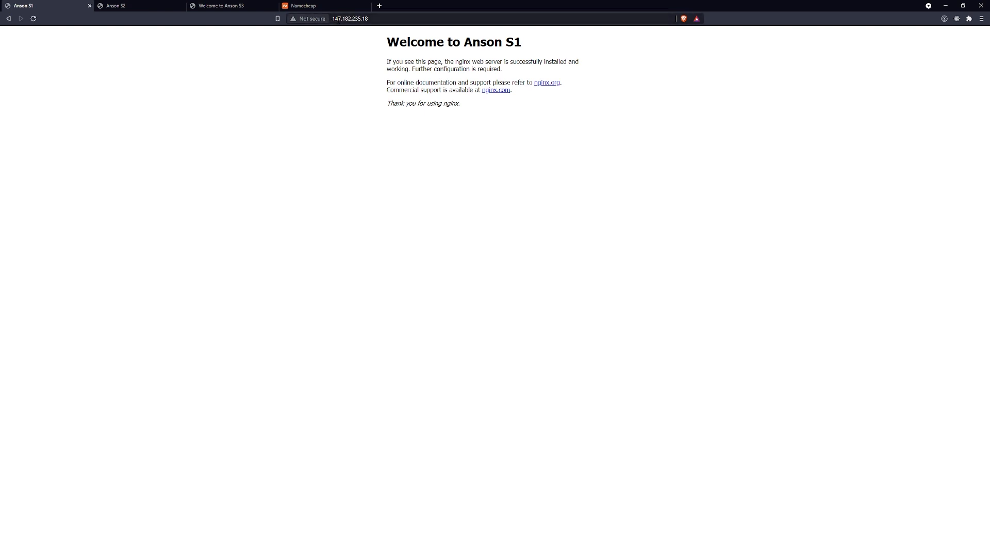
pyautogui.click(350, 19)
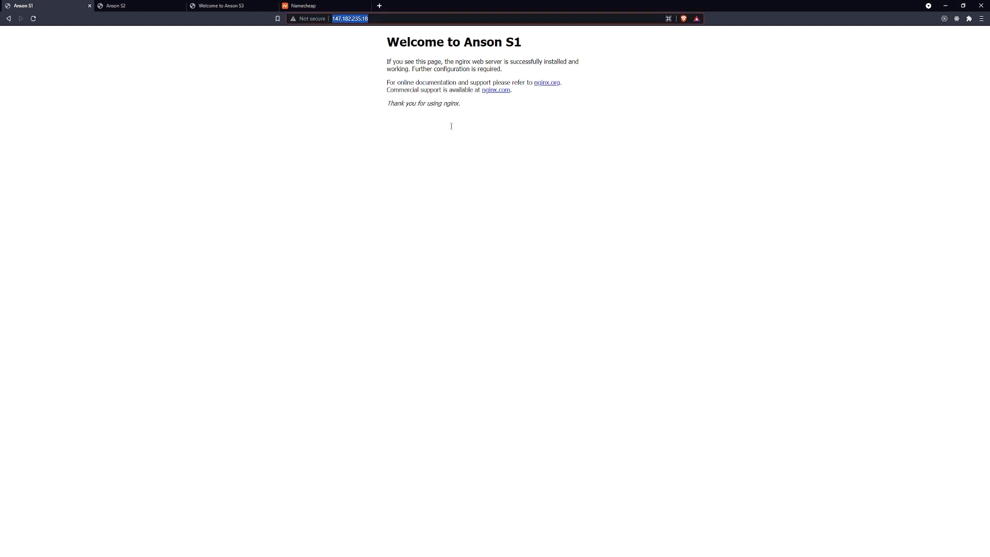
pyautogui.moveTo(385, 4)
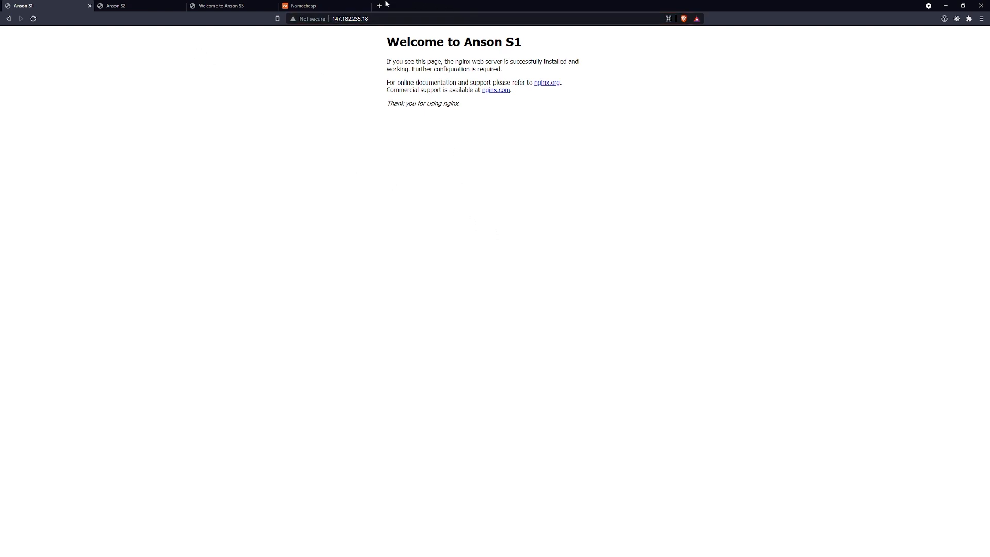
pyautogui.click(136, 6)
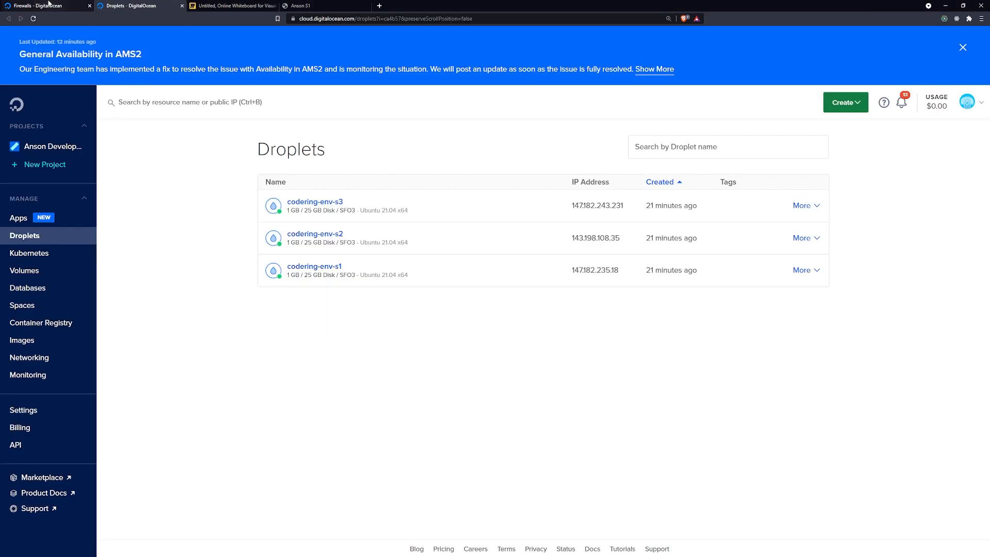
pyautogui.moveTo(45, 6)
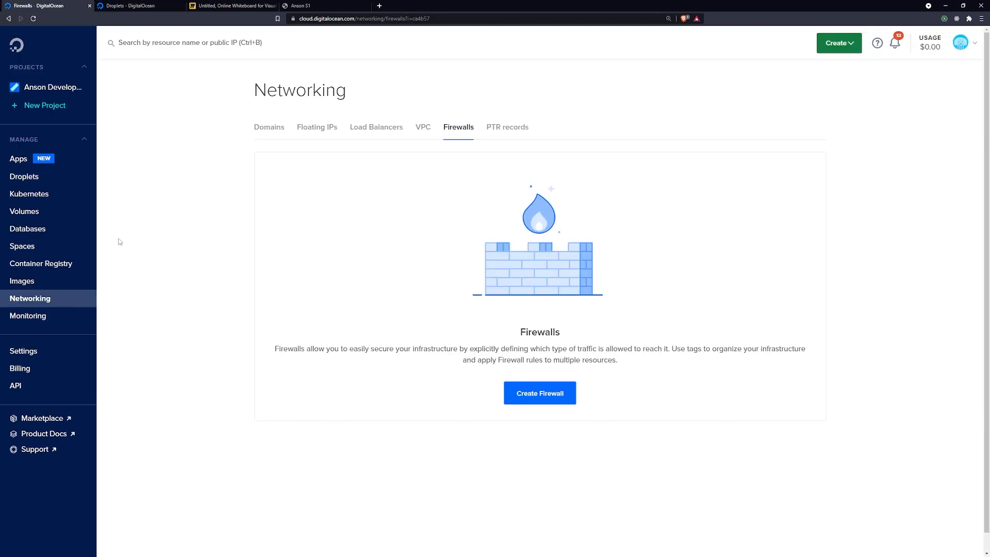
# Review the existing load balancer, then go to the Firewalls section
pyautogui.click(375, 127)
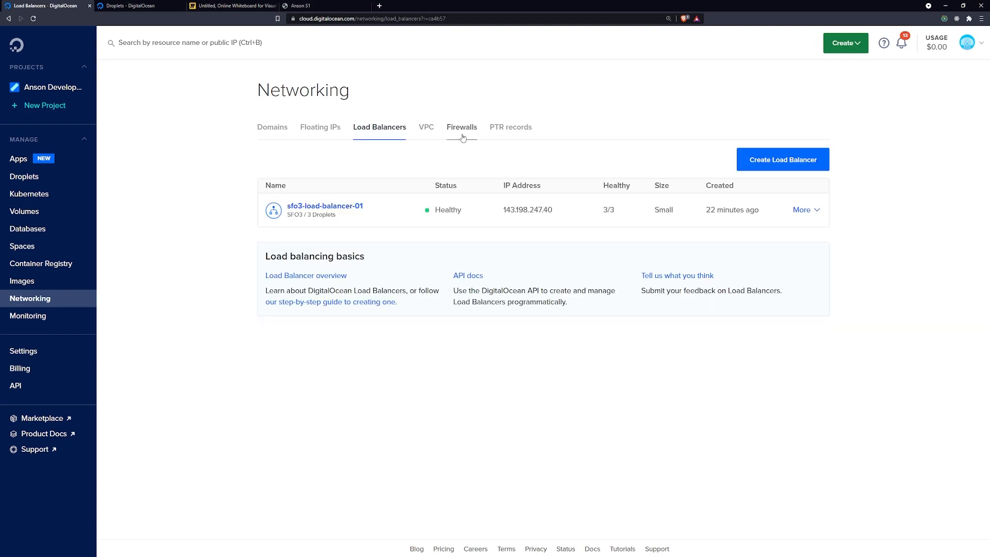
pyautogui.click(462, 126)
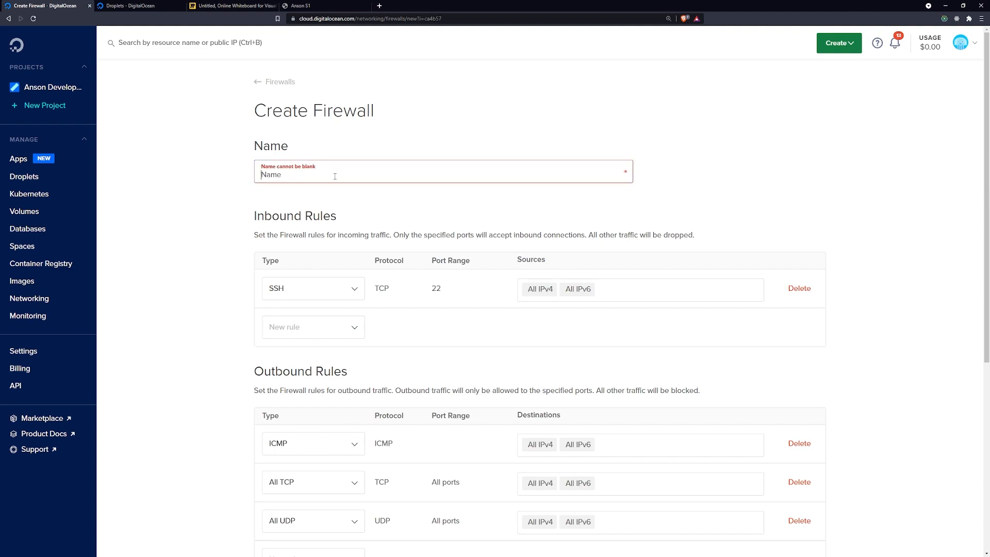
# Add an HTTP inbound rule alongside SSH, apply to codering-env-s1, and create firewall s1
pyautogui.scroll(-3)
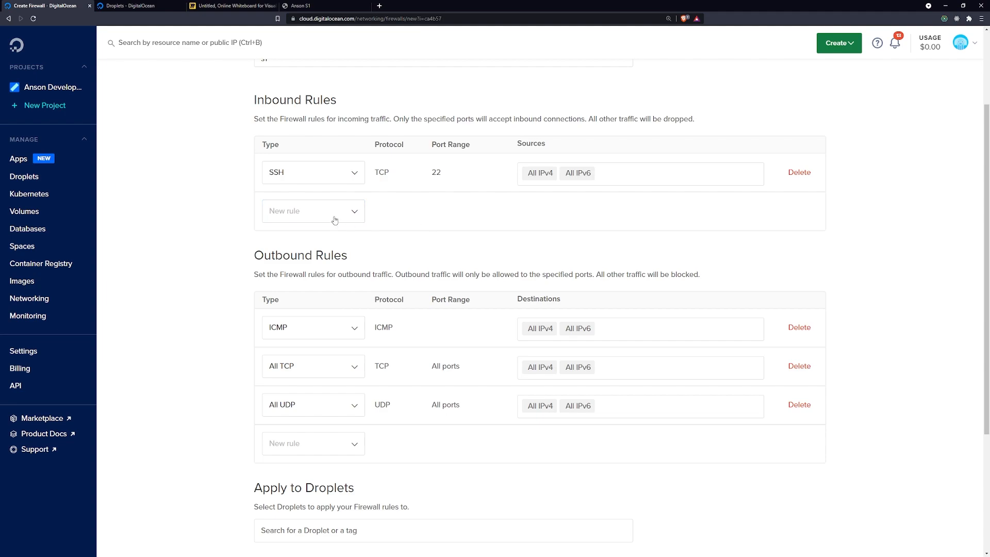
pyautogui.click(312, 210)
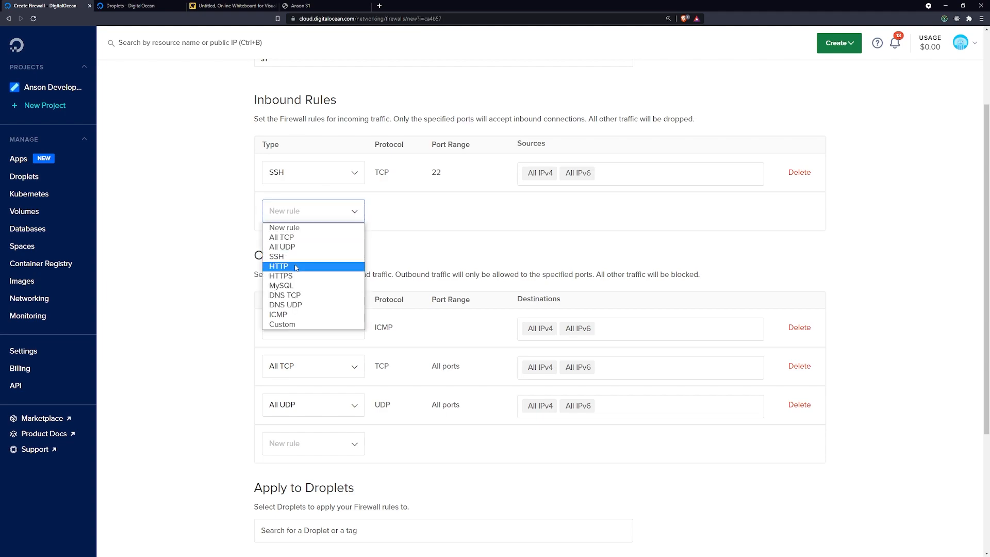
pyautogui.click(278, 266)
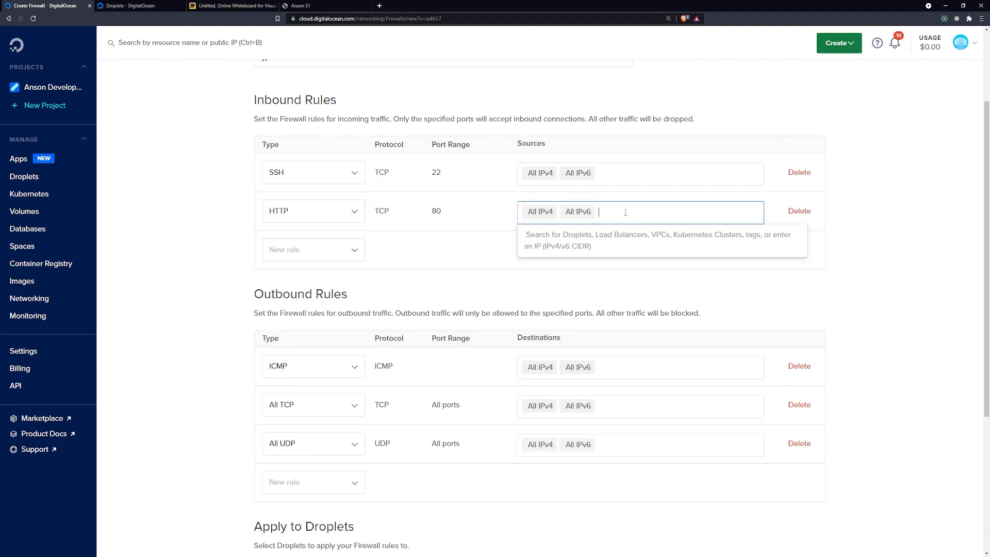
pyautogui.scroll(-3)
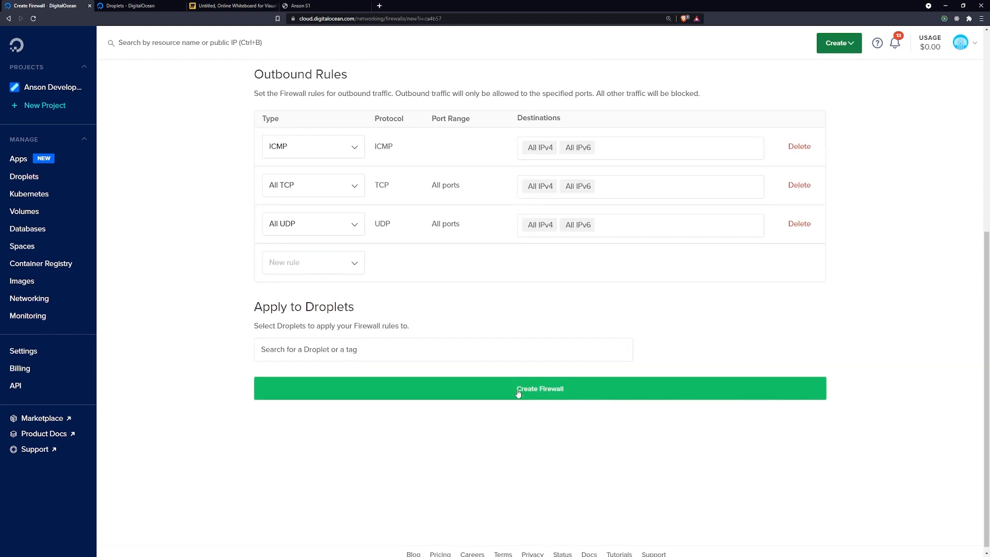
pyautogui.scroll(3)
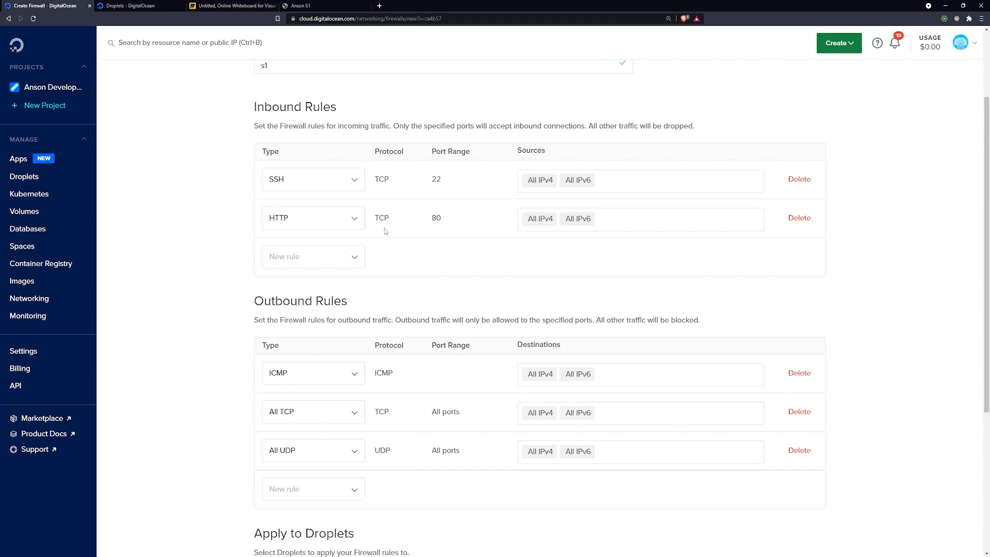
pyautogui.scroll(-3)
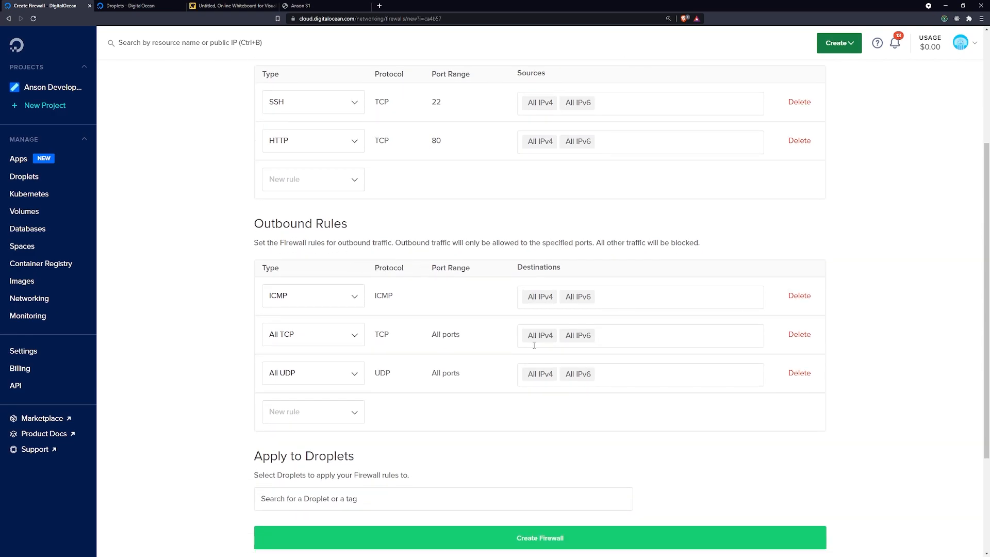
pyautogui.scroll(3)
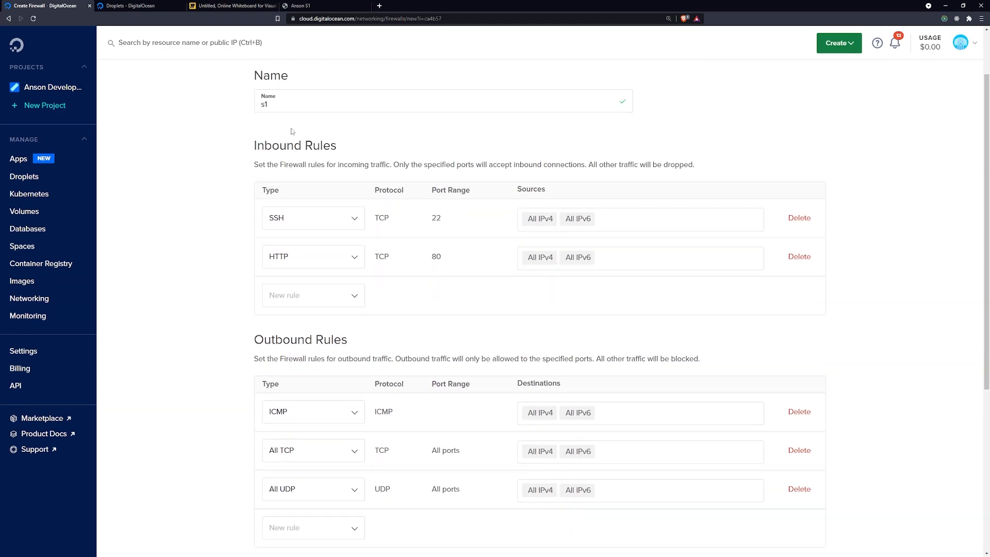
pyautogui.scroll(3)
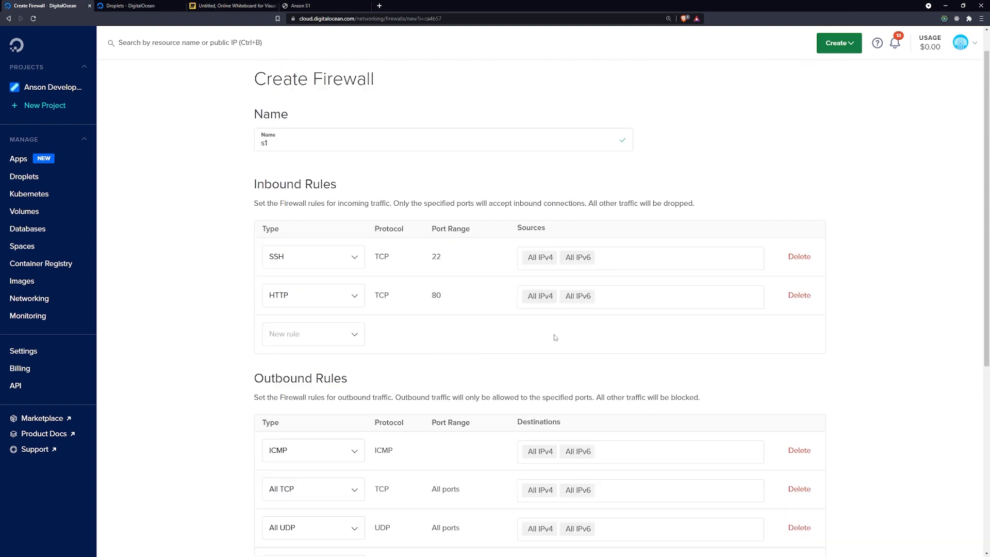
pyautogui.scroll(-3)
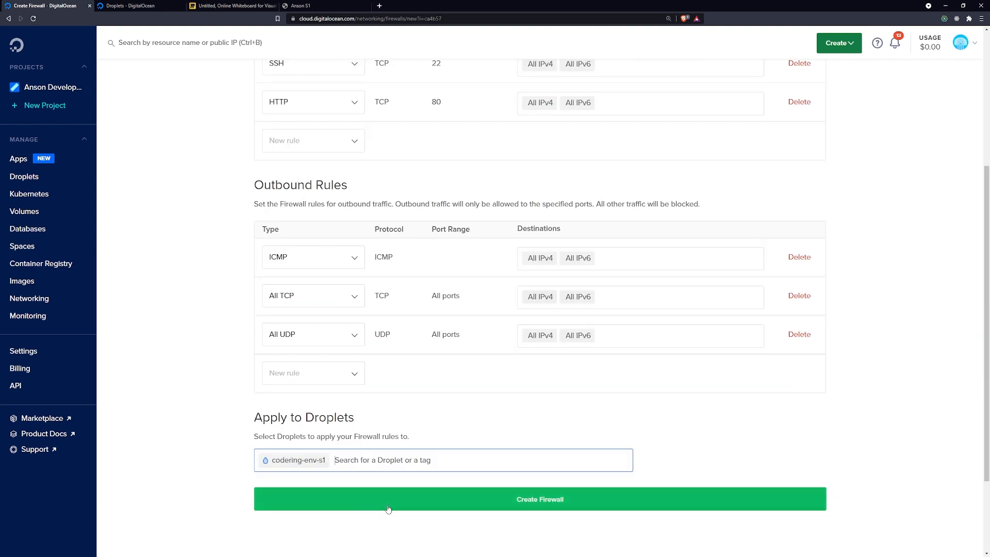
pyautogui.click(540, 499)
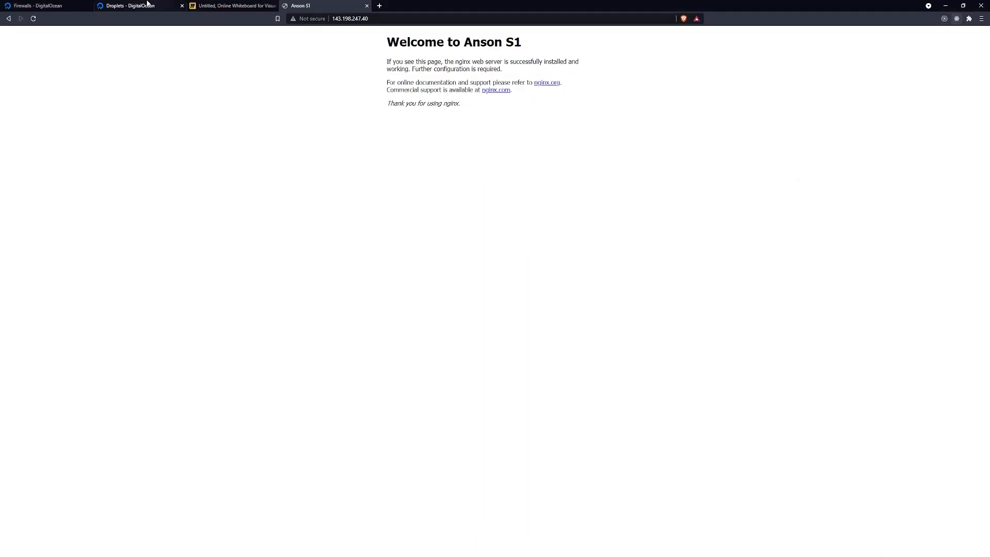
# Edit firewall s1's HTTP inbound rule and remove the All IPv4/All IPv6 sources
pyautogui.click(47, 6)
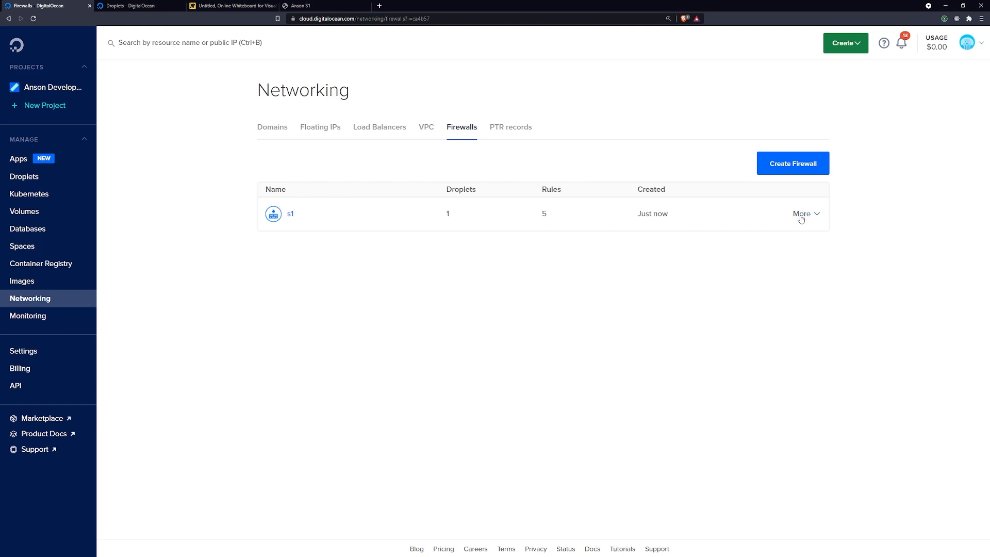
pyautogui.click(289, 214)
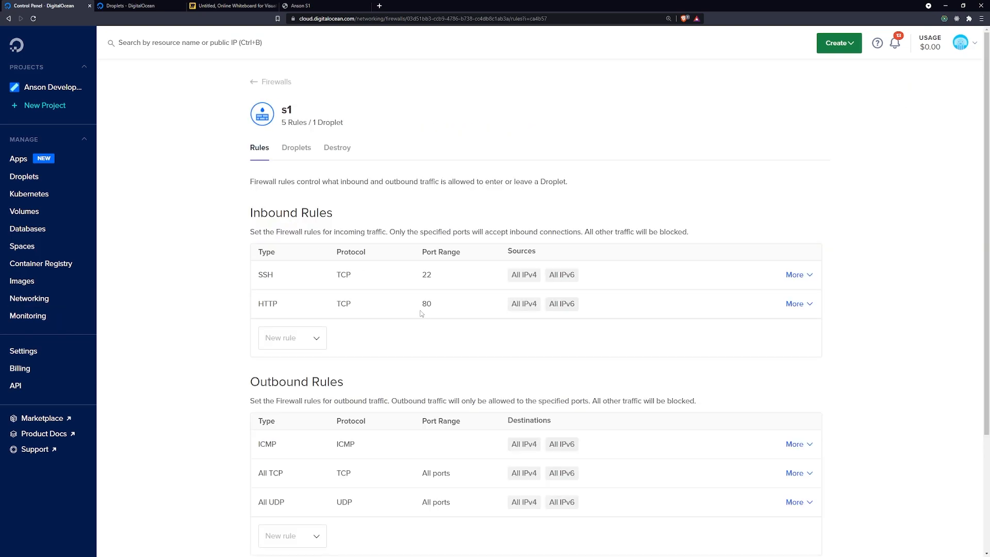
pyautogui.click(793, 151)
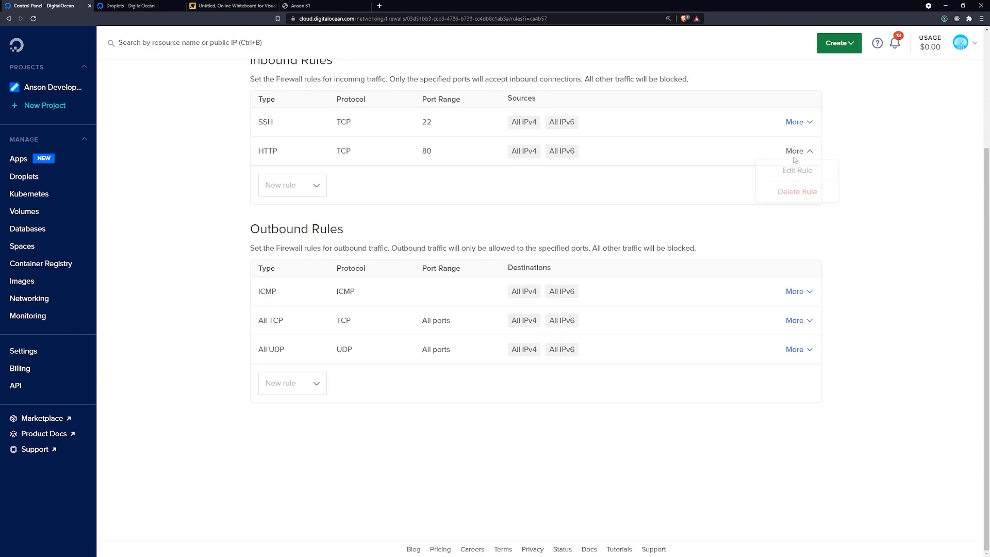
pyautogui.click(797, 171)
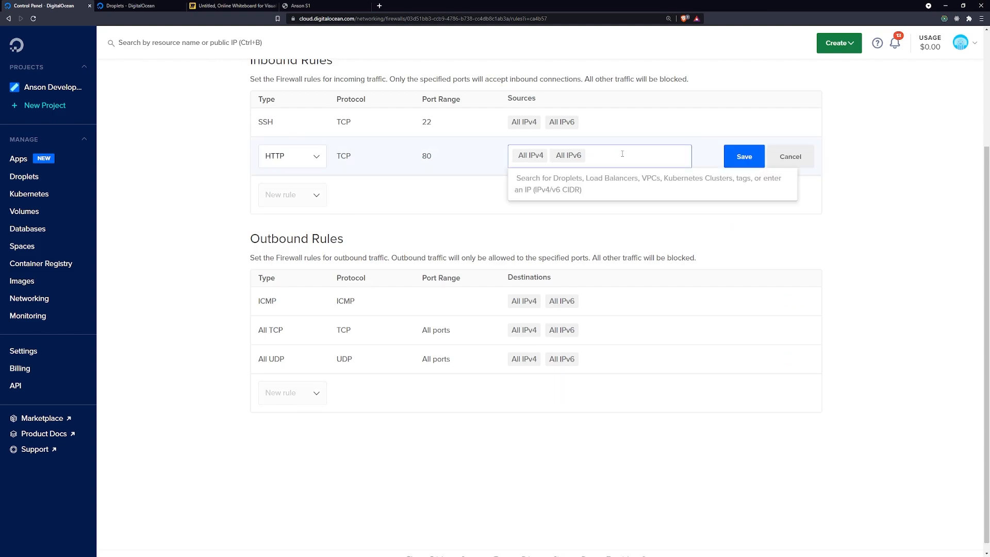
pyautogui.write('All')
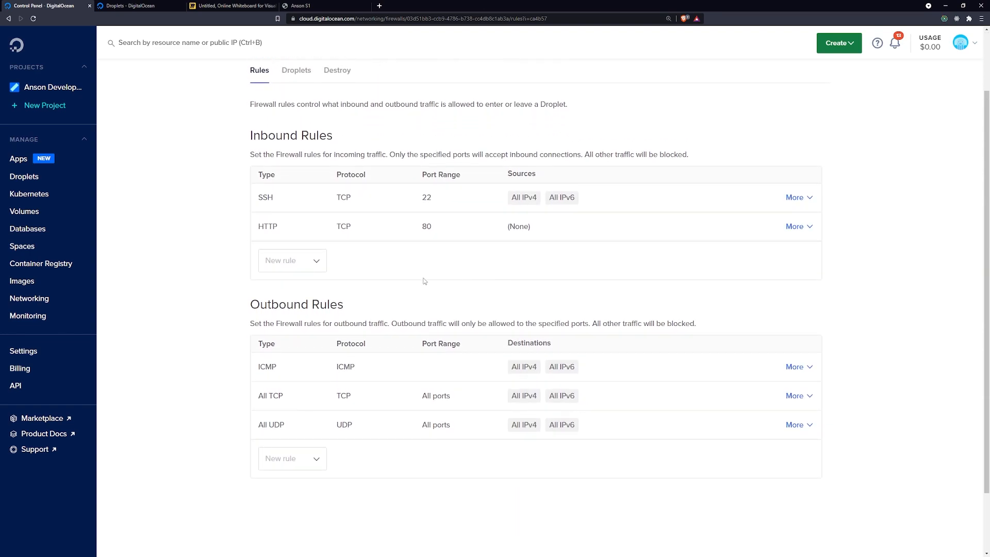
# Confirm codering-env-s1 shows Up-to-date under firewall s1, then return to its Rules view
pyautogui.click(295, 70)
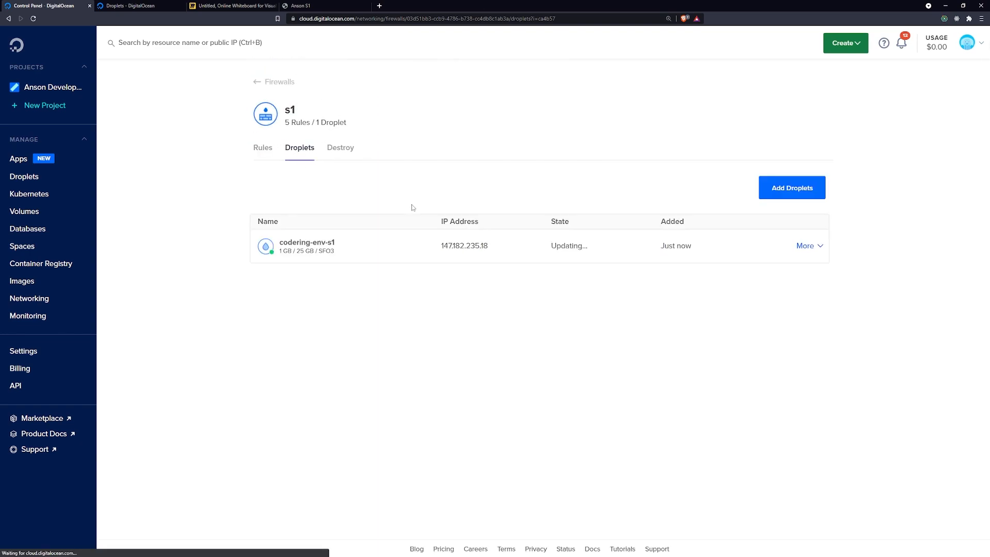
pyautogui.click(260, 148)
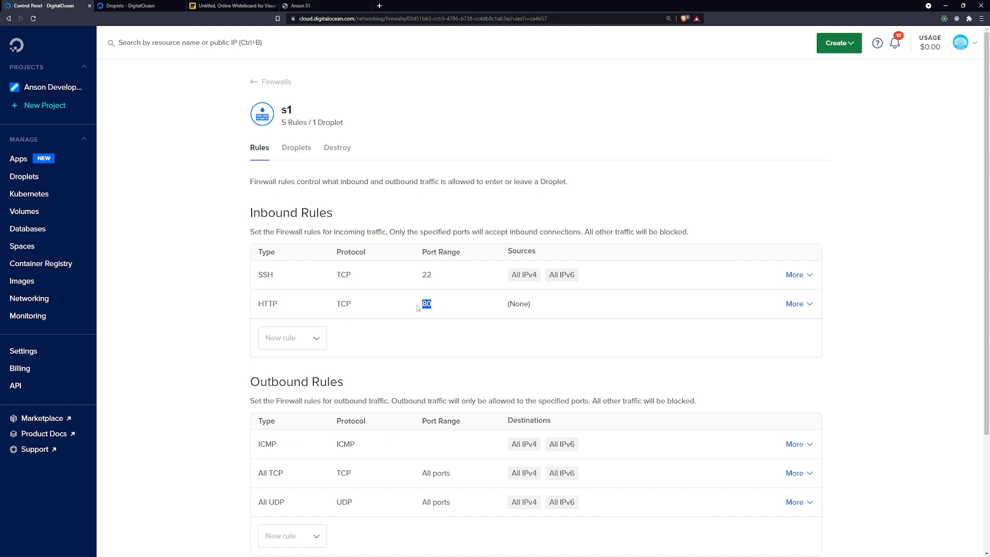
pyautogui.moveTo(532, 307)
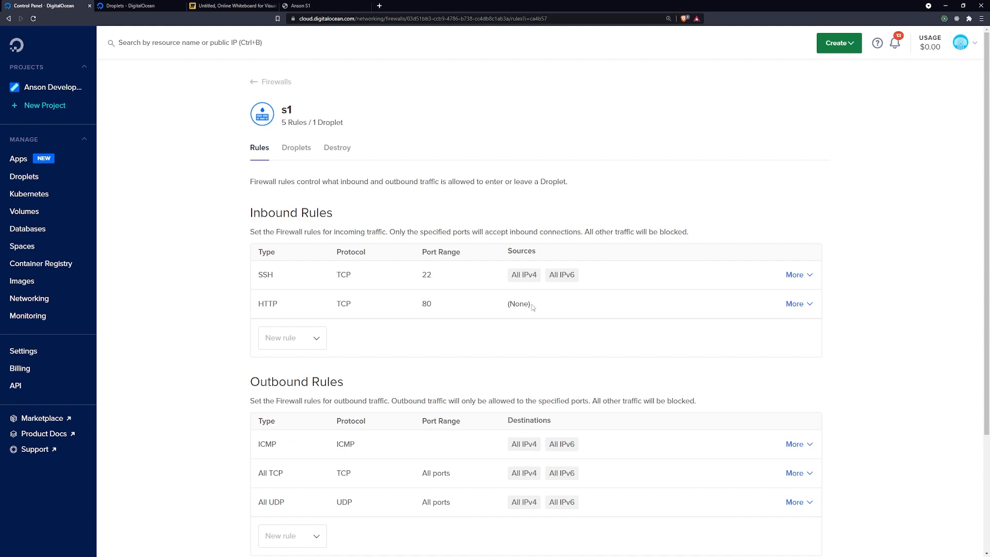
pyautogui.moveTo(532, 308)
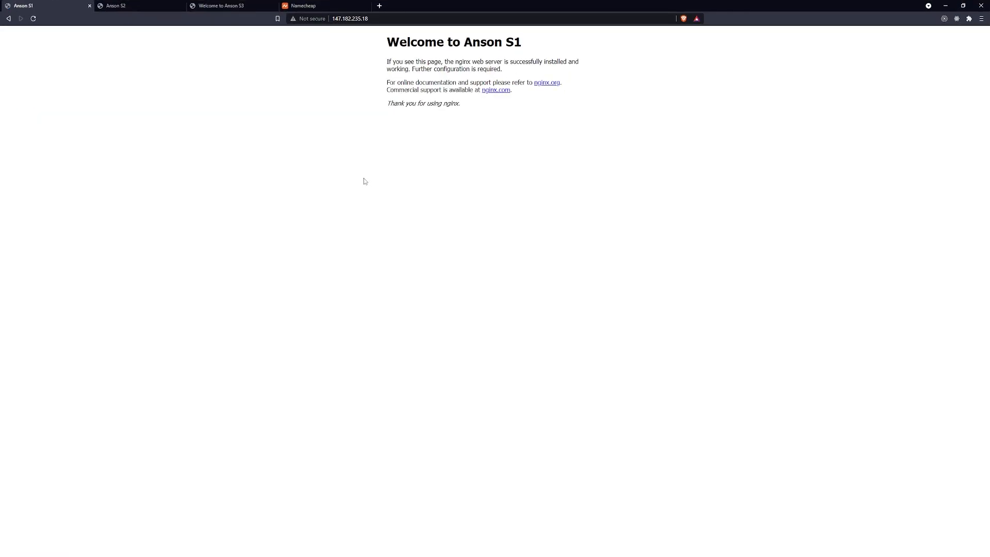
pyautogui.click(41, 7)
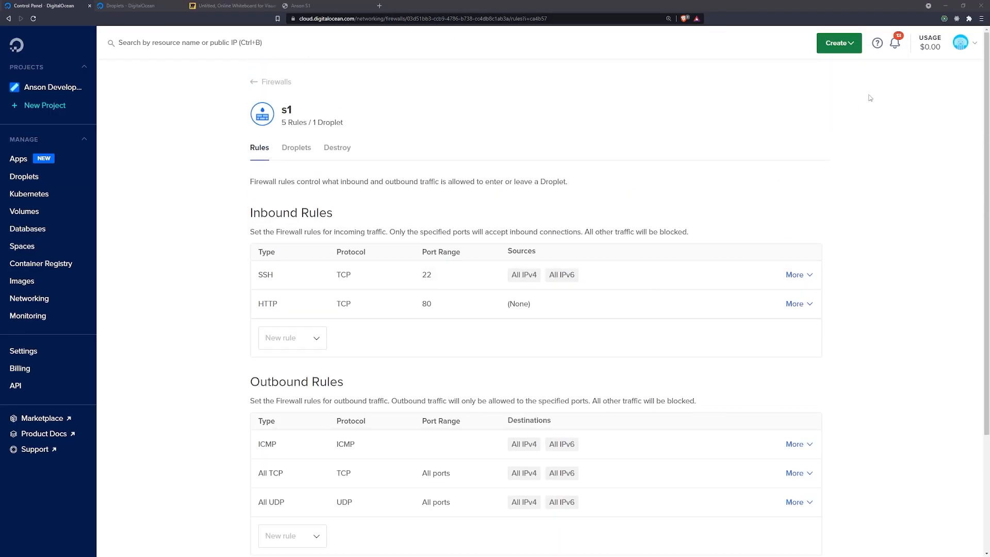
pyautogui.scroll(-3)
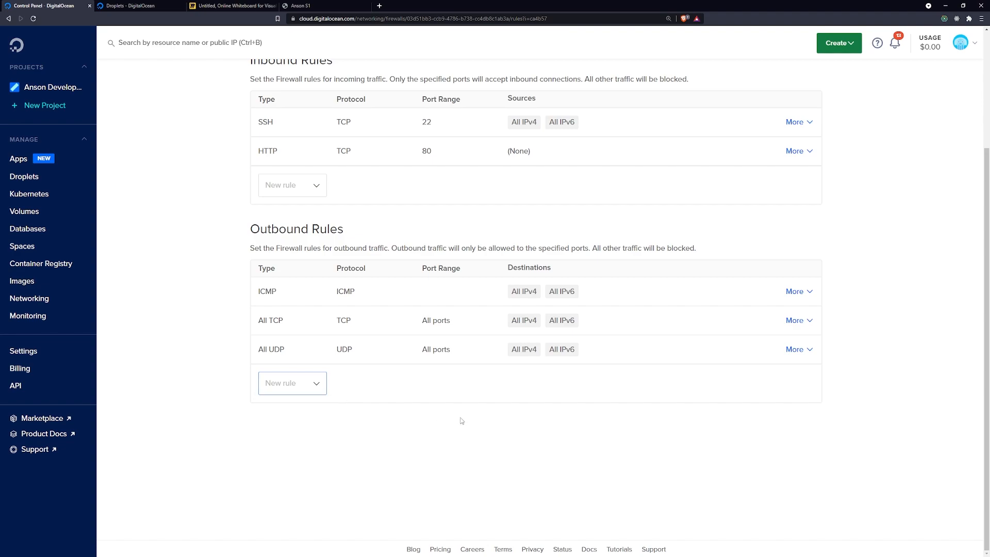
pyautogui.click(299, 148)
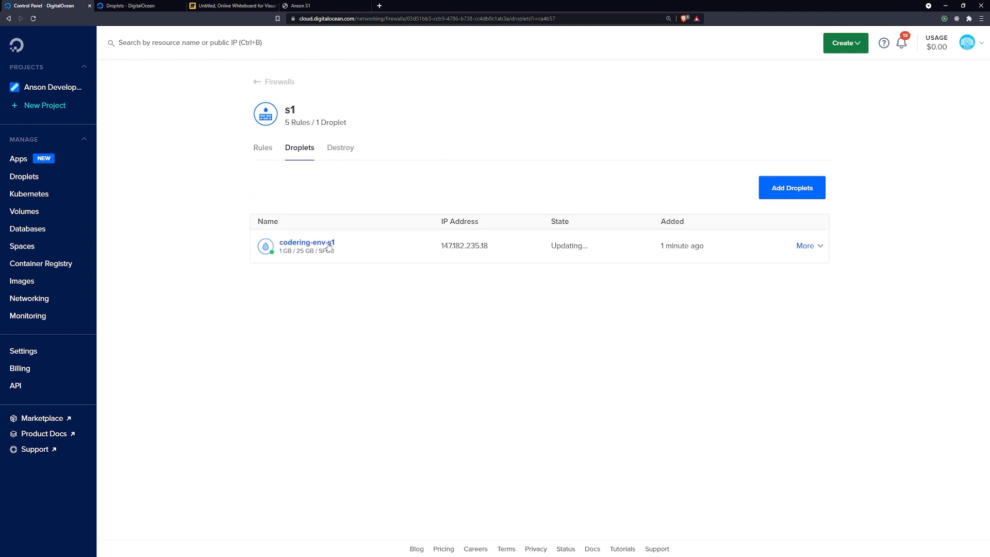
pyautogui.moveTo(563, 292)
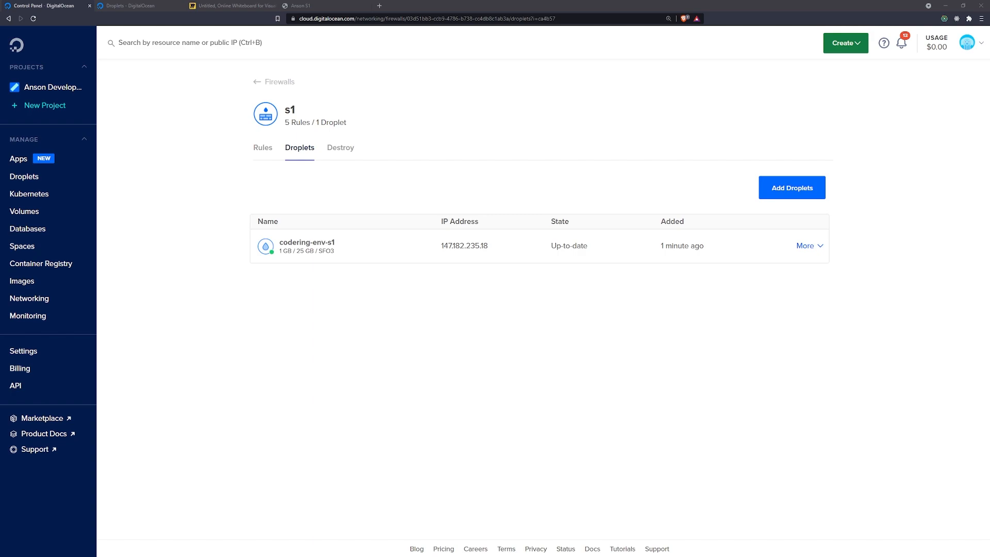
pyautogui.click(260, 147)
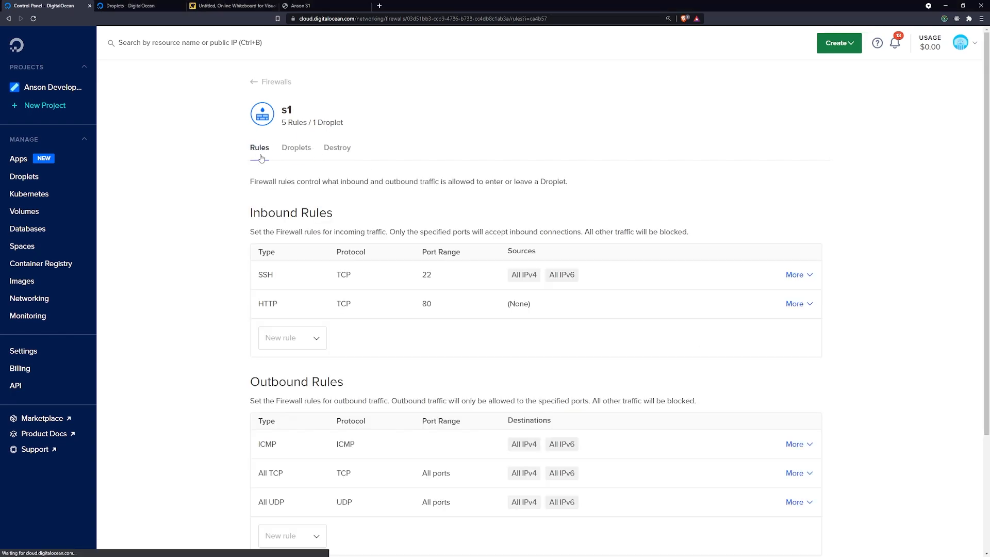
pyautogui.moveTo(401, 309)
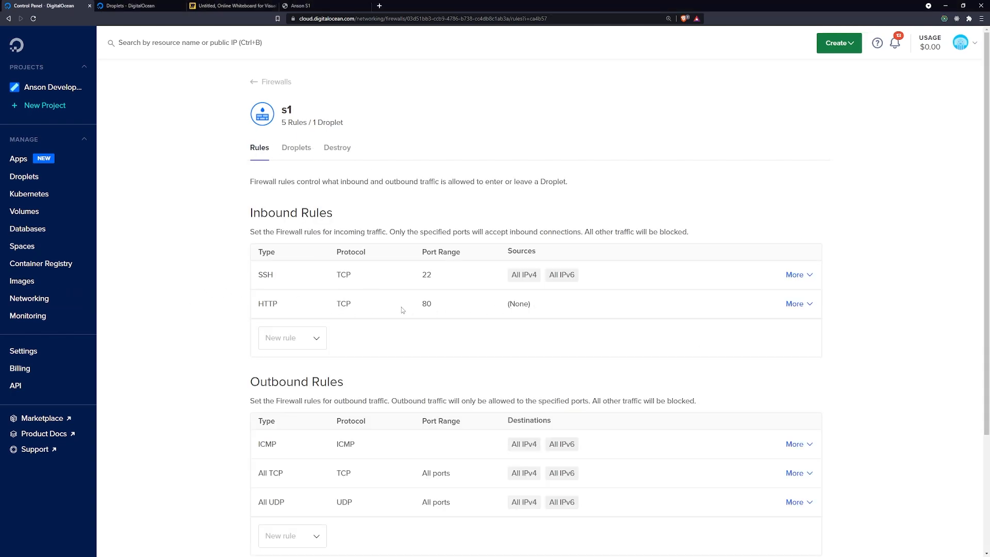
pyautogui.moveTo(683, 307)
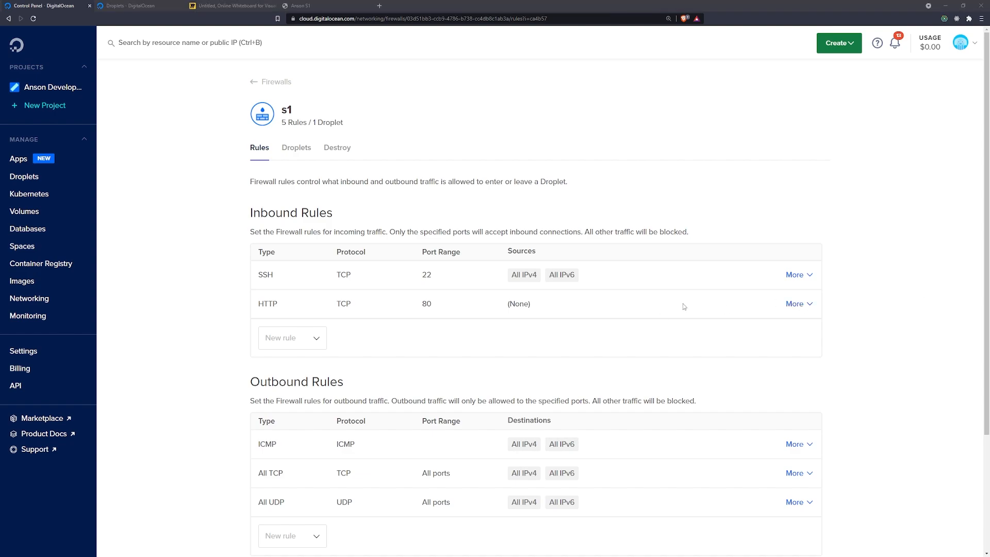
# Open the inbound rule-type list for a new rule on firewall s1
pyautogui.click(291, 338)
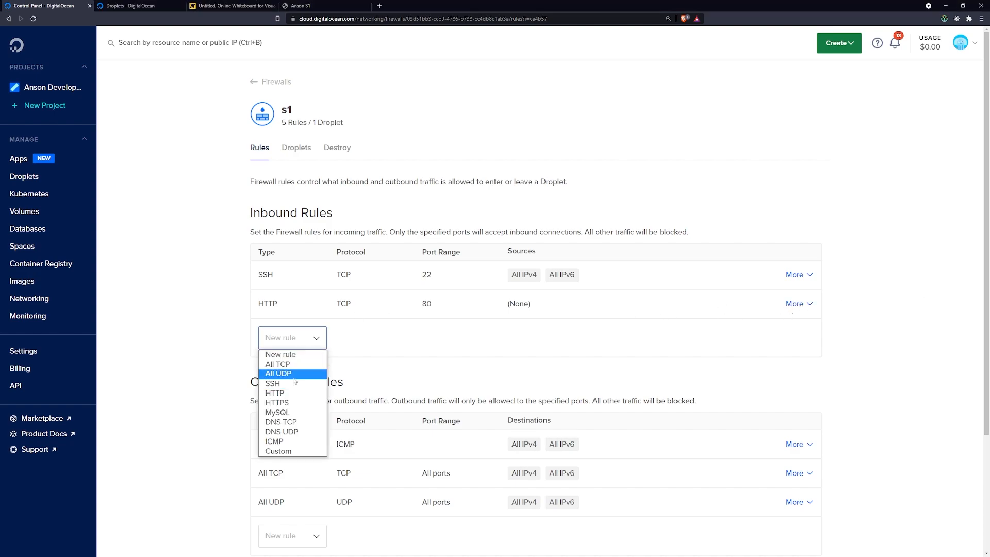
pyautogui.moveTo(276, 364)
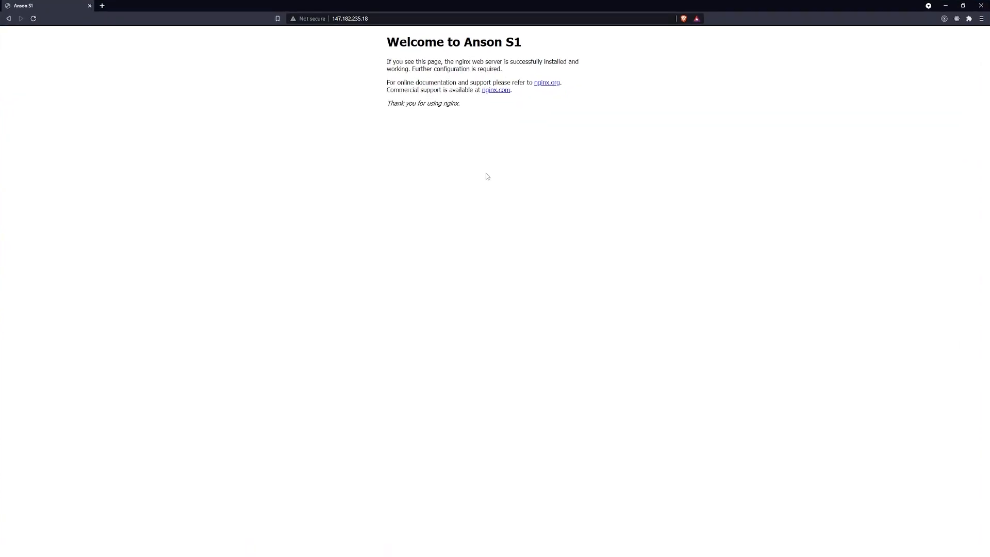
pyautogui.moveTo(386, 207)
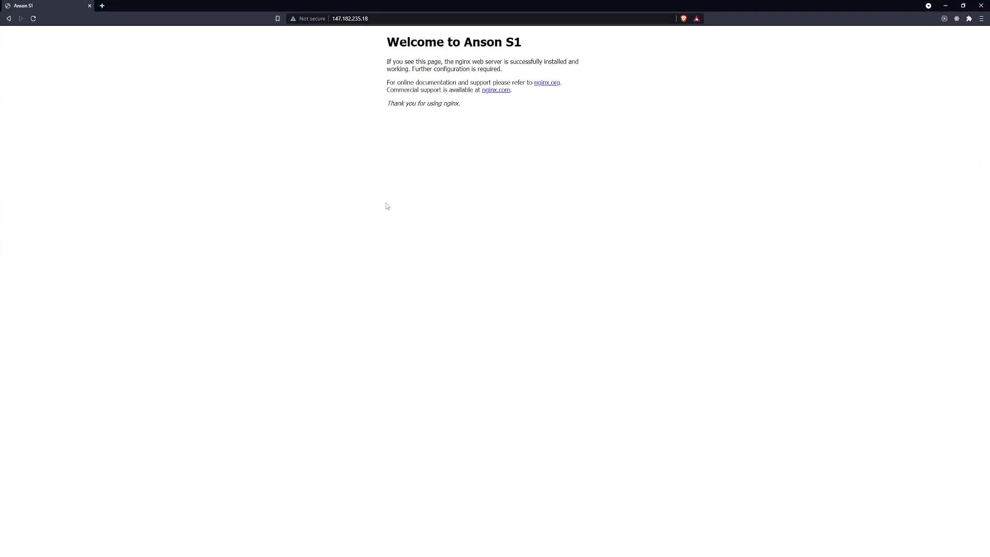
pyautogui.moveTo(576, 190)
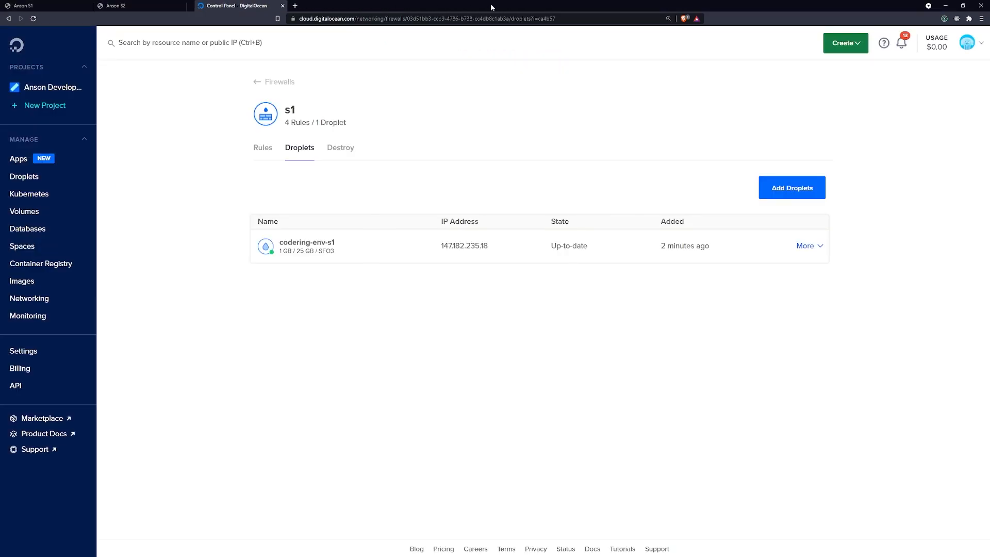
# View sfo3-load-balancer-01's droplets, where codering-env-s1 is down and 2/3 are healthy
pyautogui.click(29, 298)
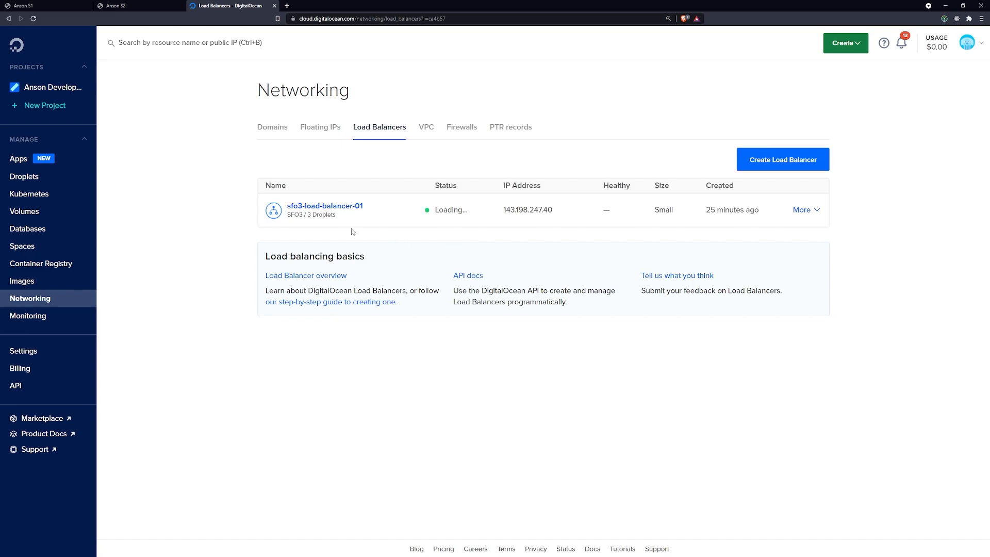
pyautogui.click(324, 205)
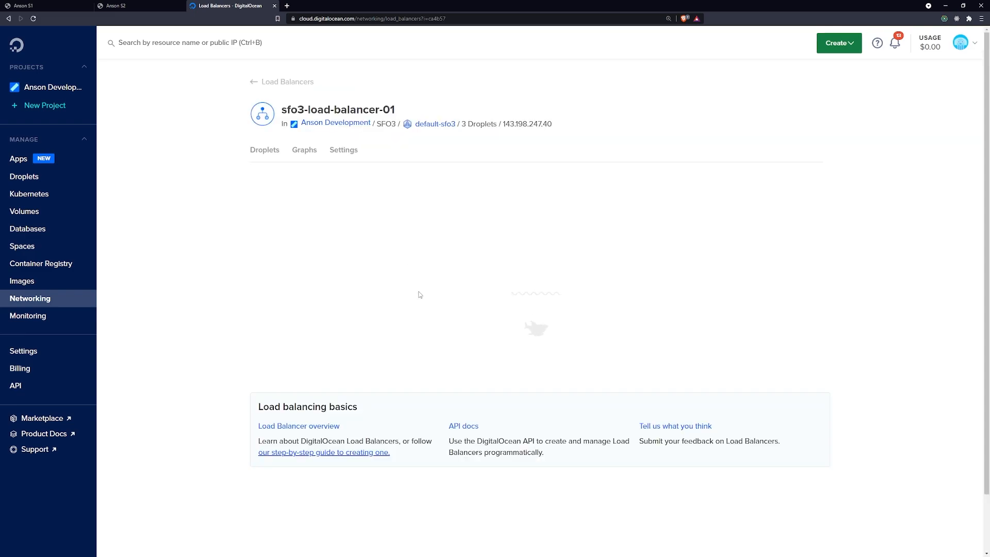
pyautogui.click(265, 149)
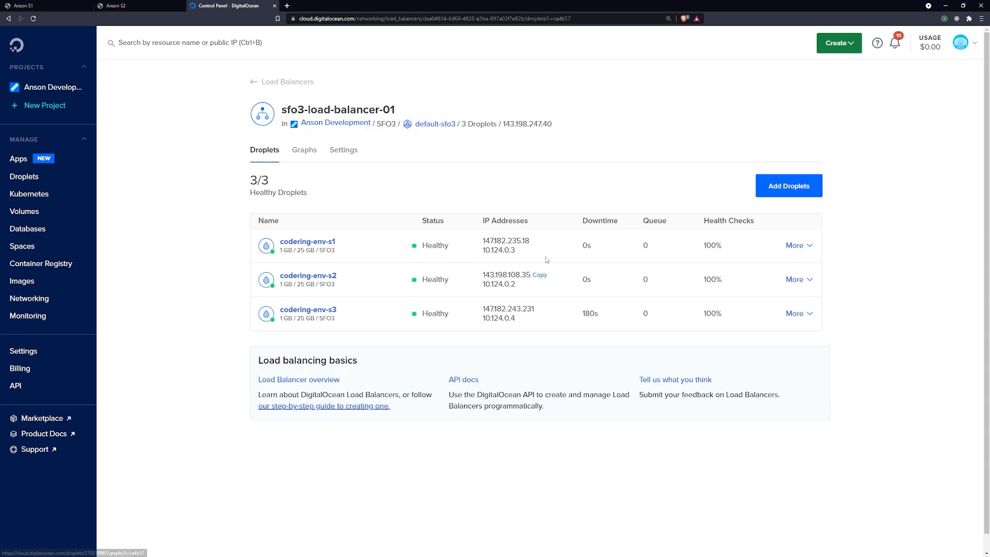
pyautogui.moveTo(447, 241)
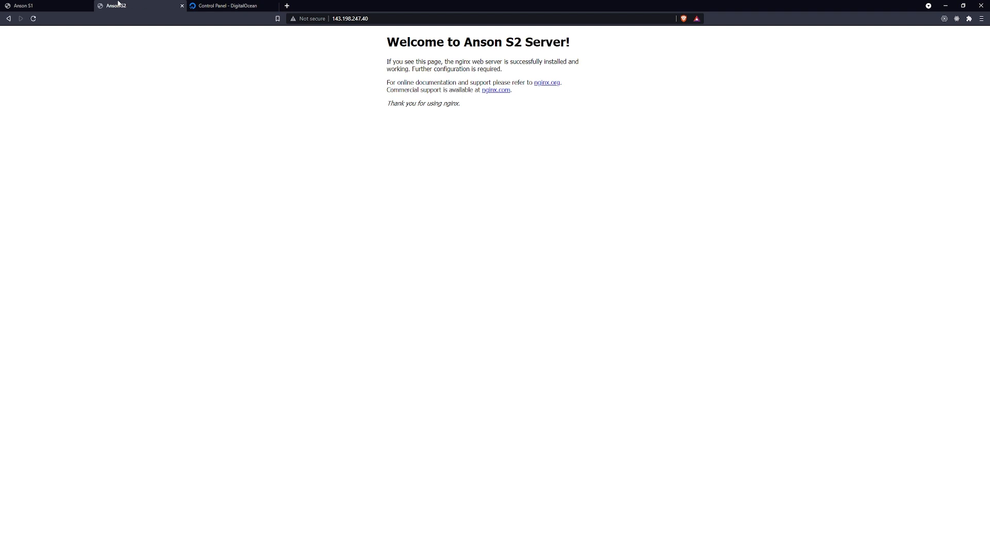
pyautogui.click(227, 6)
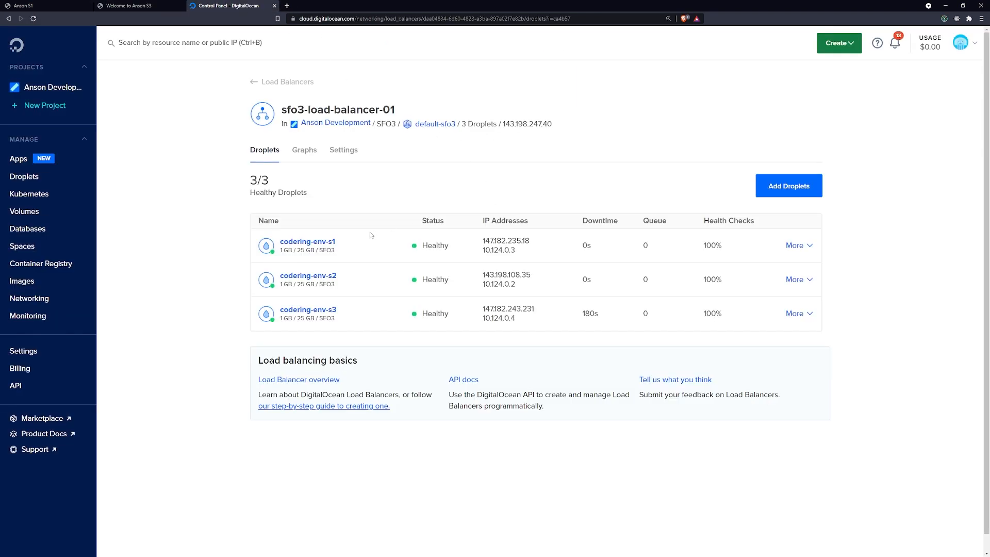
# Verify the load balancer still serves S2 and S3, then close the S1 droplet's page
pyautogui.click(136, 6)
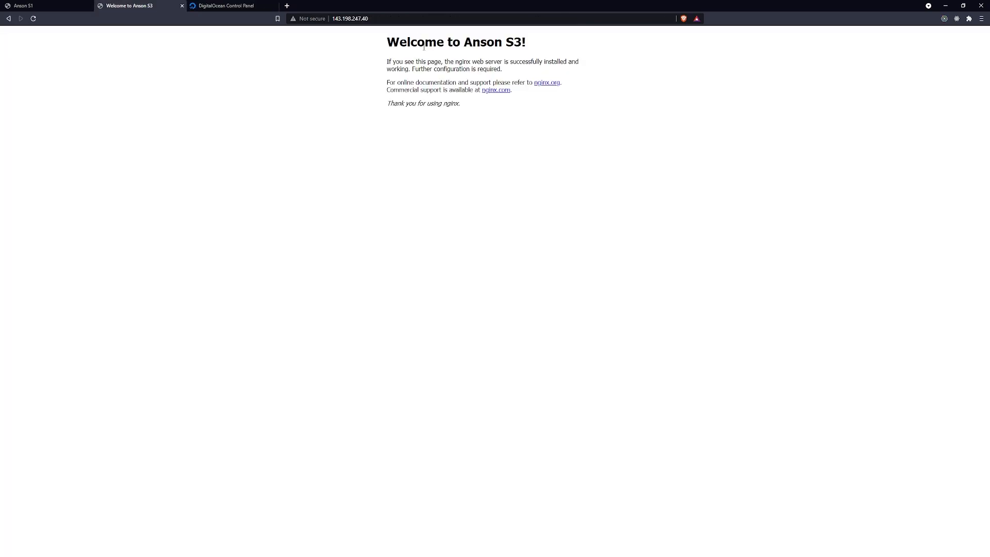
pyautogui.click(44, 6)
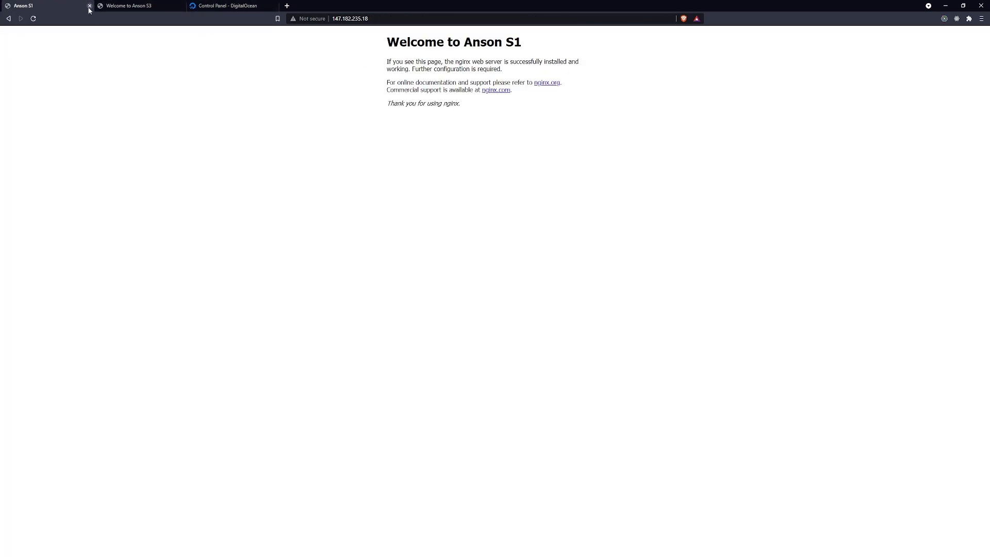
pyautogui.click(89, 7)
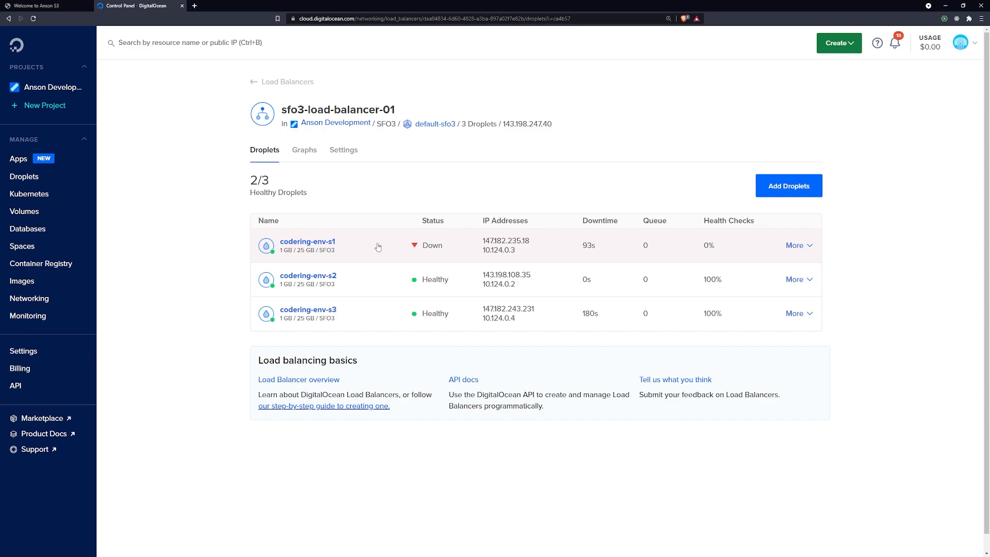
pyautogui.moveTo(137, 353)
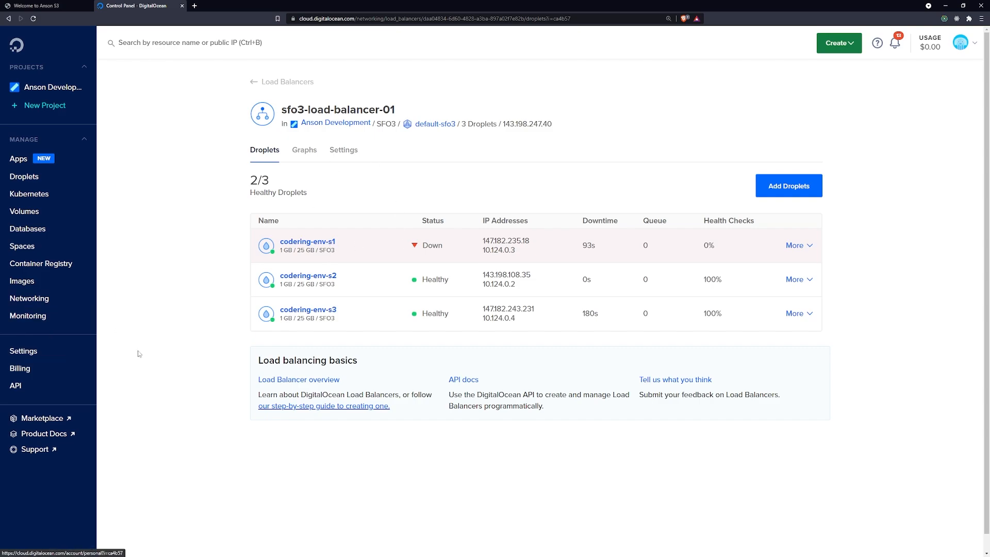
pyautogui.moveTo(594, 243)
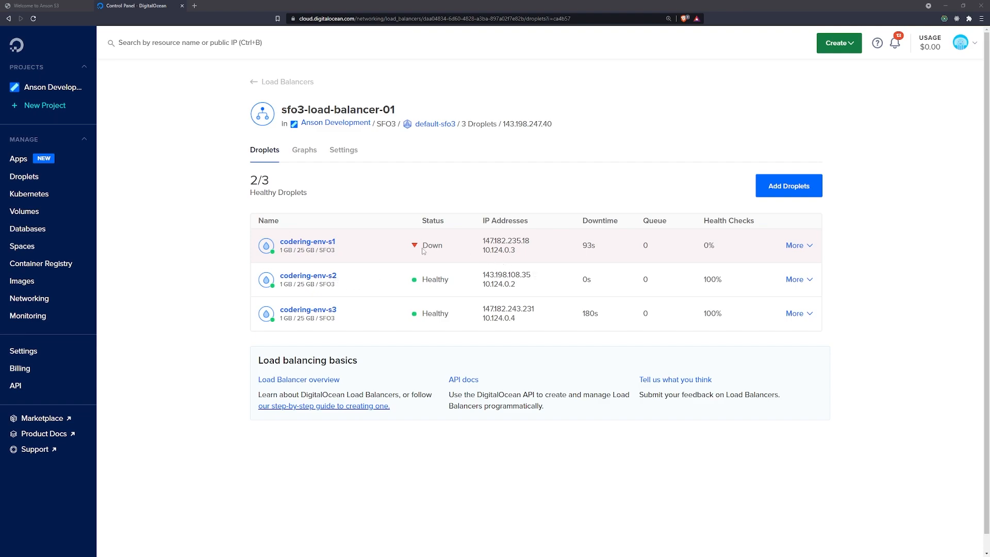
pyautogui.moveTo(423, 251)
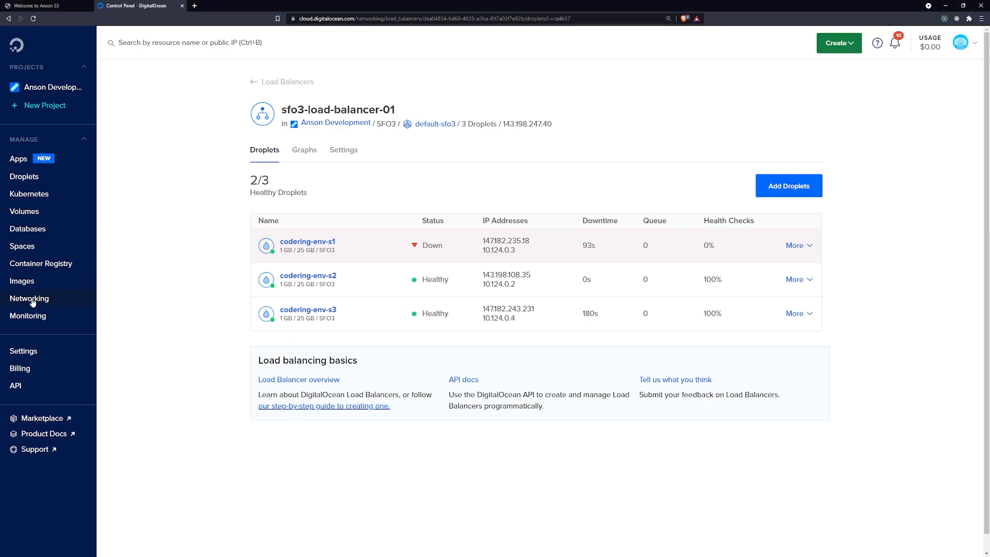
pyautogui.moveTo(29, 298)
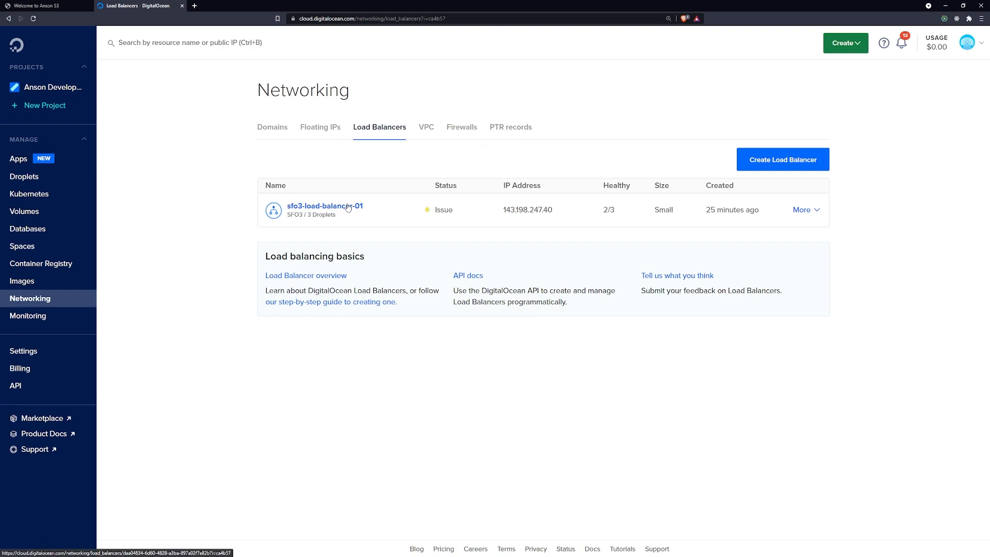
# Add a new HTTP inbound rule (TCP 80) to firewall s1 and begin editing its sources
pyautogui.click(462, 127)
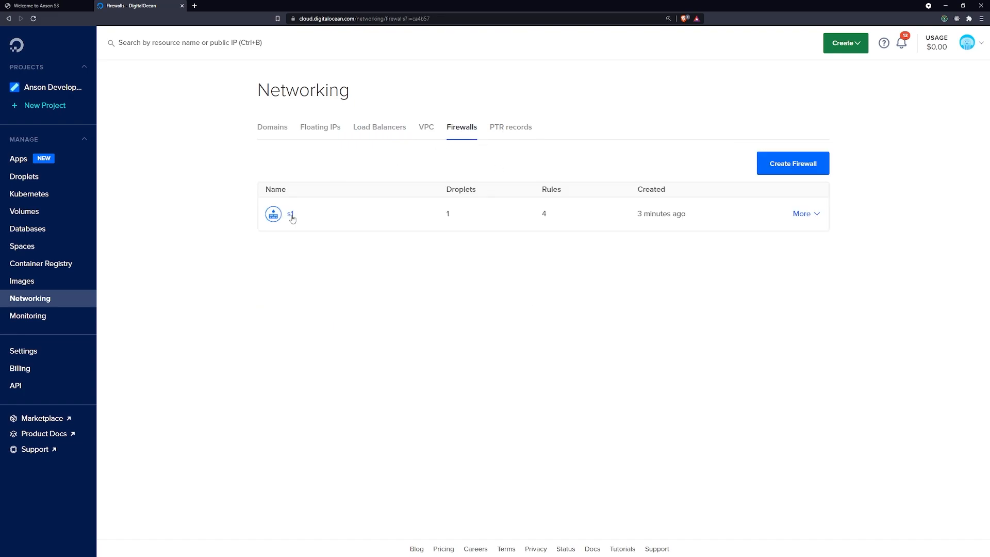
pyautogui.click(291, 214)
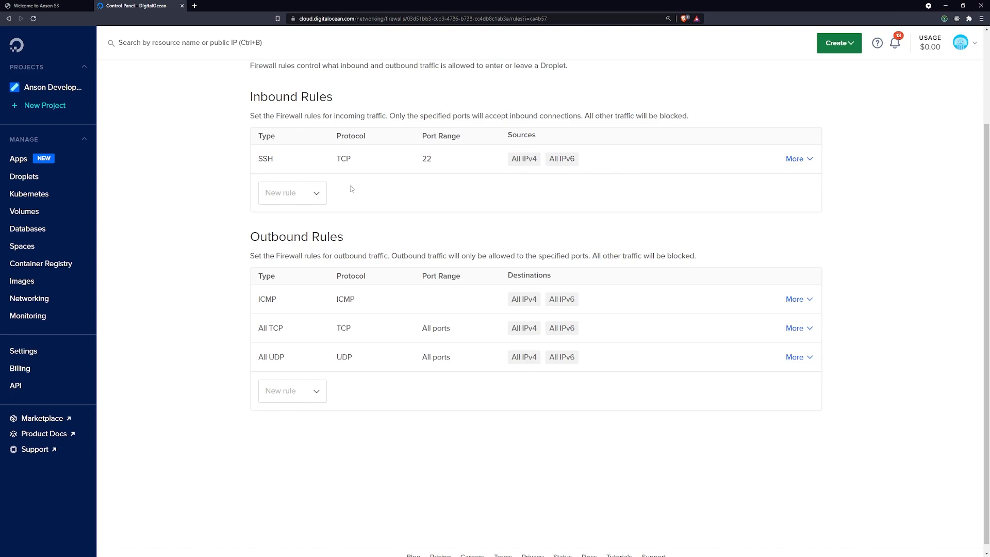
pyautogui.scroll(3)
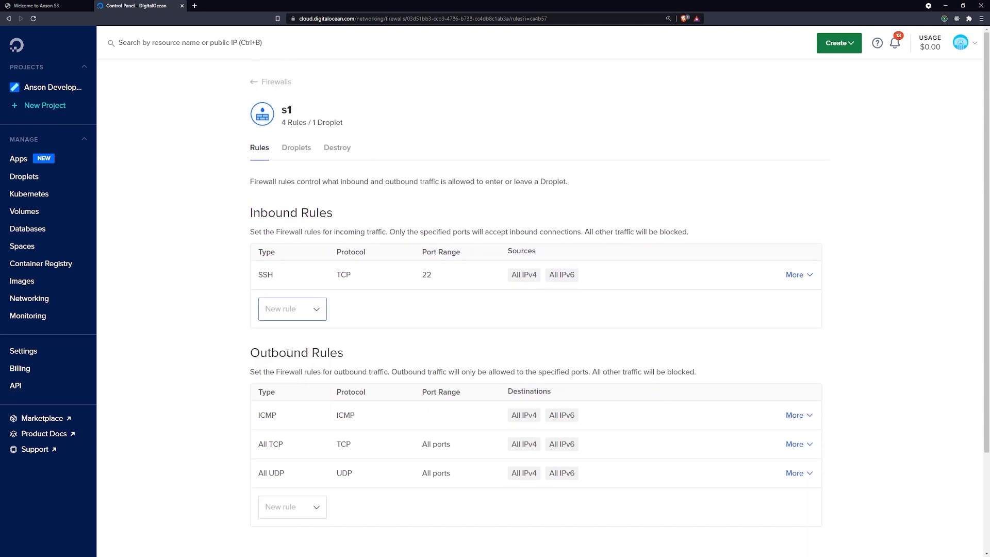
pyautogui.click(287, 308)
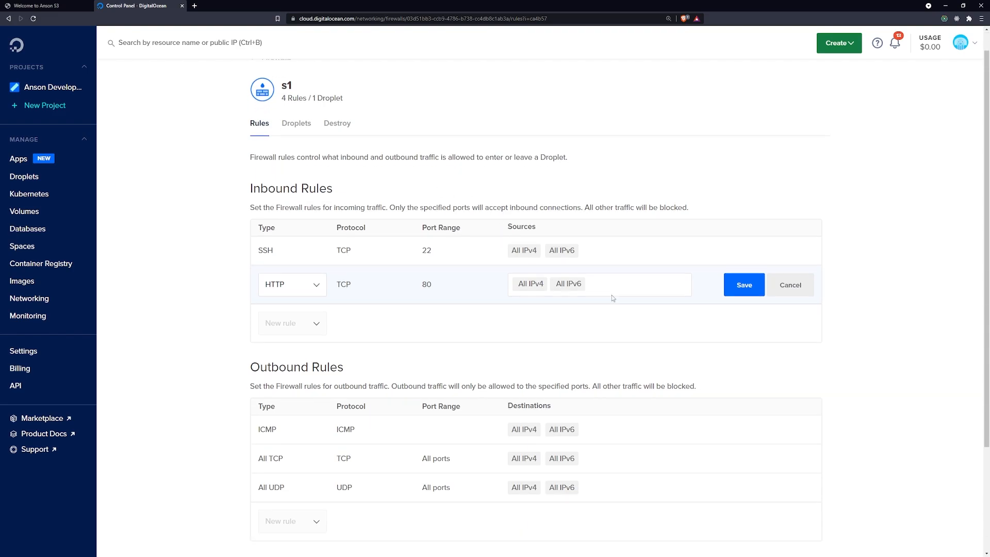
pyautogui.click(619, 284)
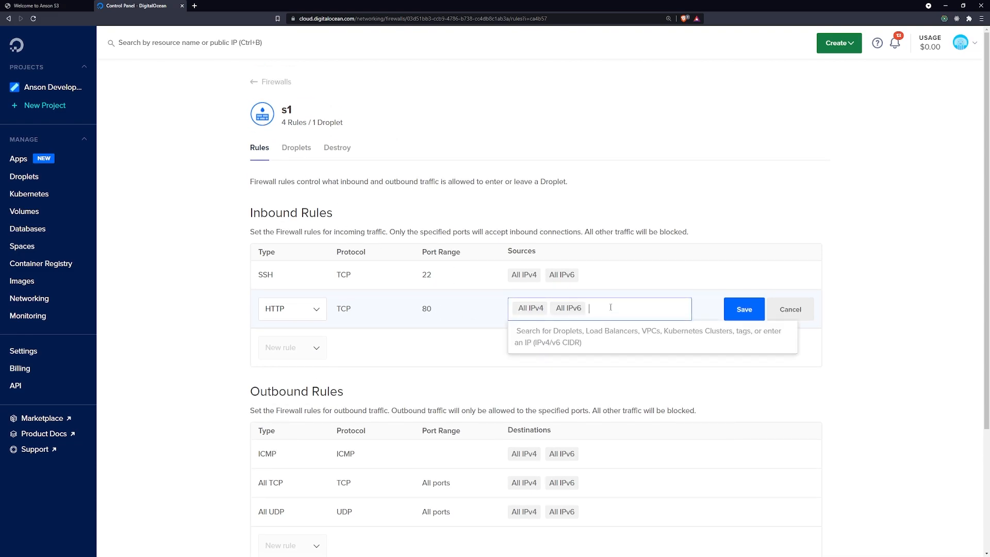
# Replace the All IPv4/IPv6 sources with sfo3-load-balancer-01 only and save the HTTP rule
pyautogui.write('All')
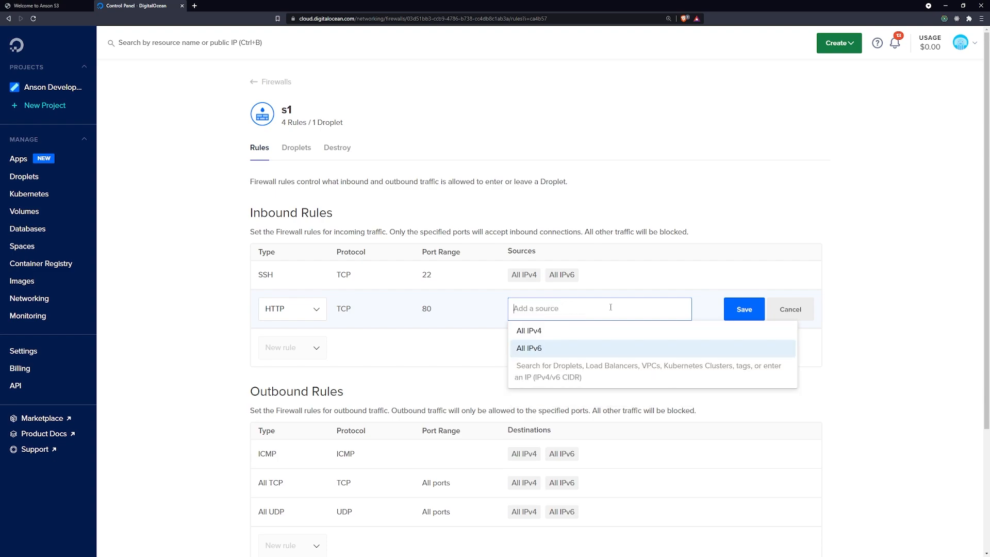
pyautogui.write('load')
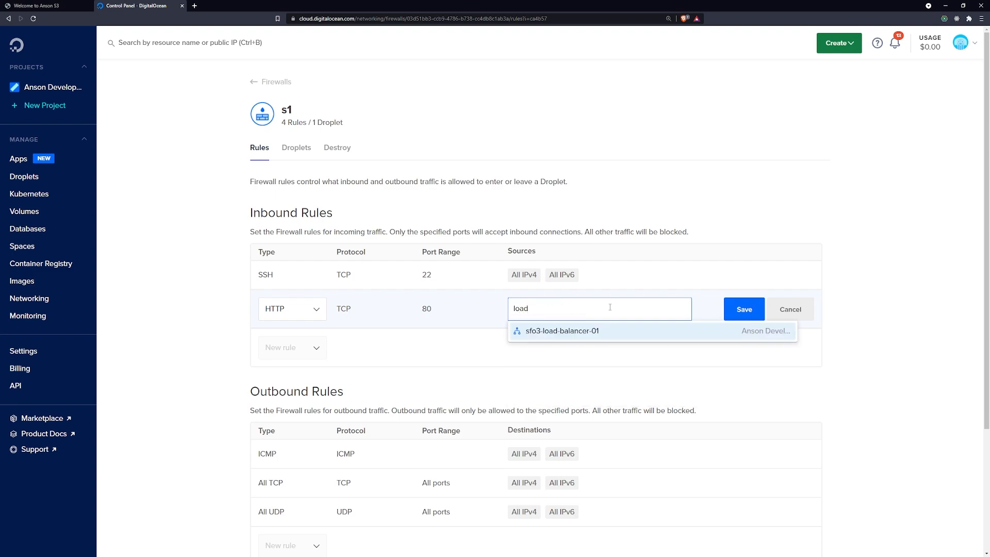
pyautogui.moveTo(558, 339)
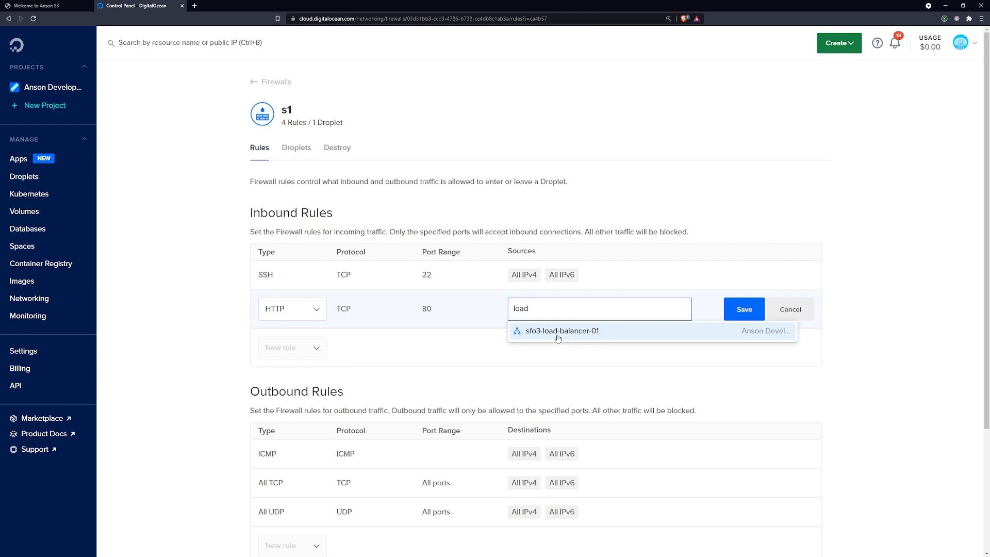
pyautogui.click(560, 331)
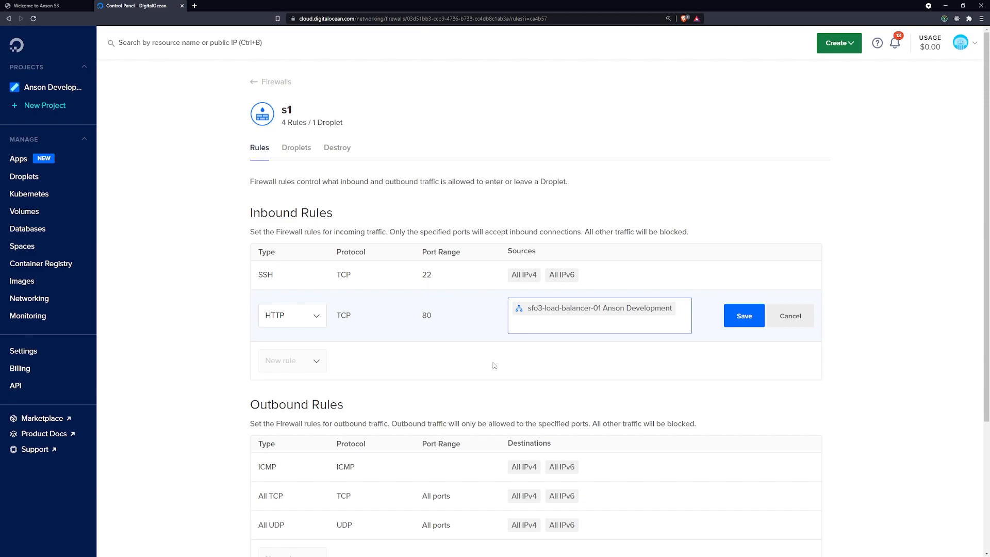
pyautogui.moveTo(362, 340)
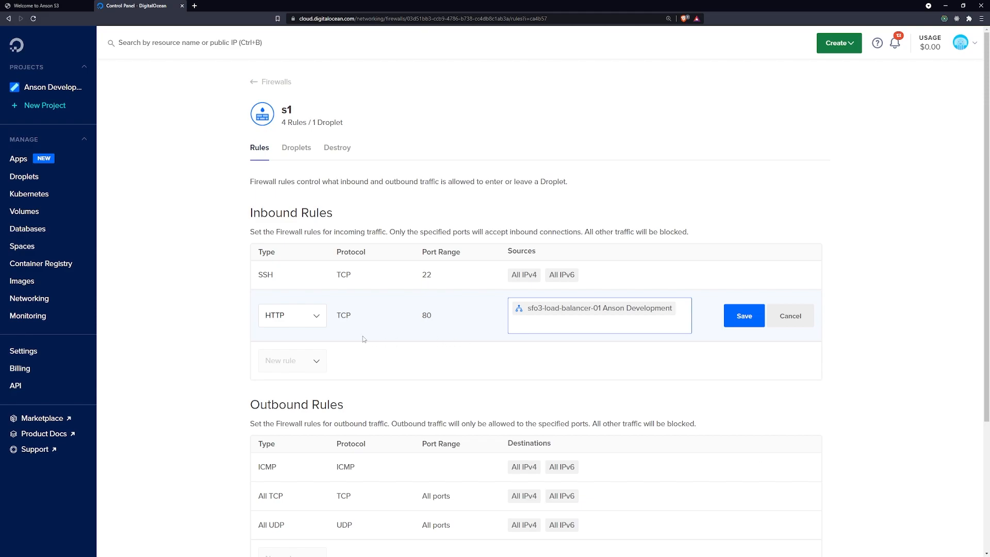
pyautogui.moveTo(427, 326)
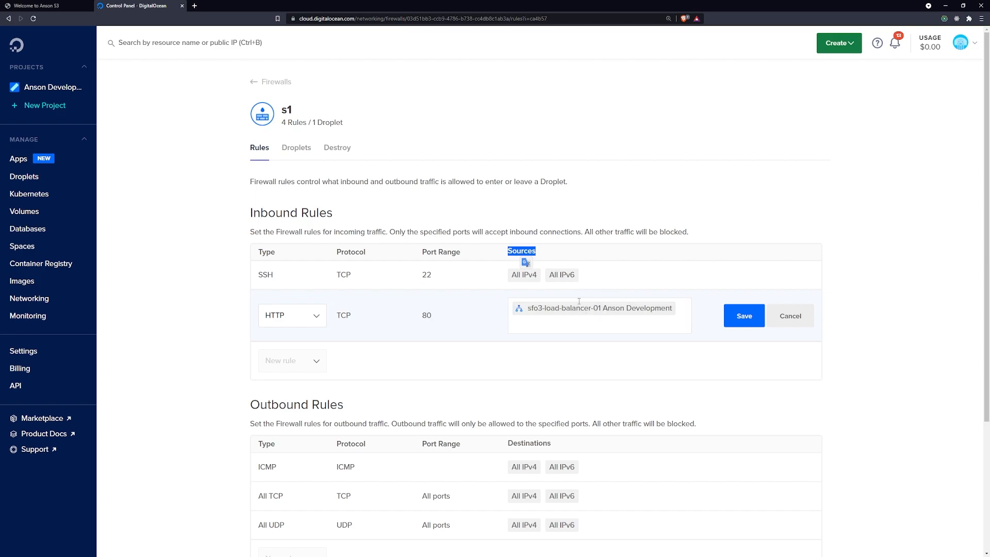
pyautogui.click(598, 325)
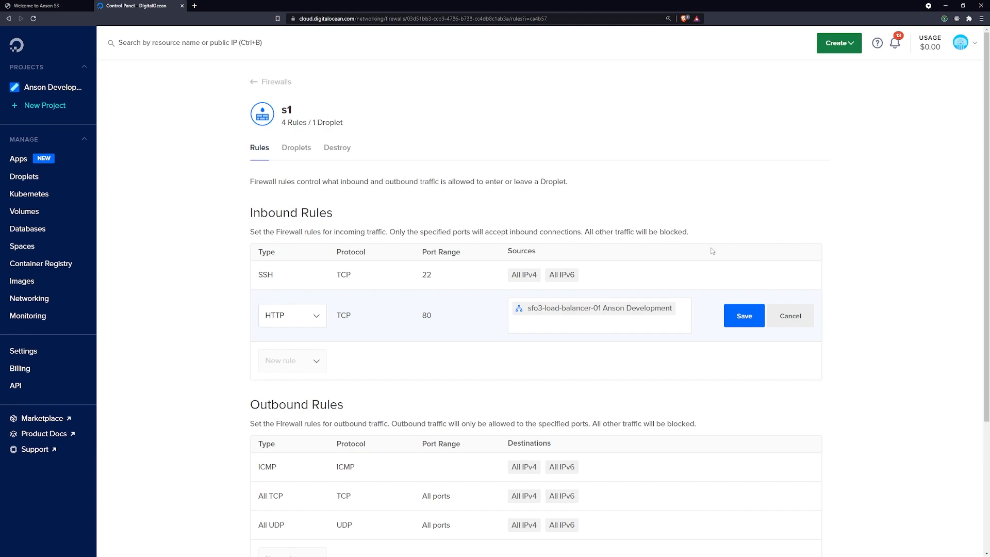
pyautogui.moveTo(743, 316)
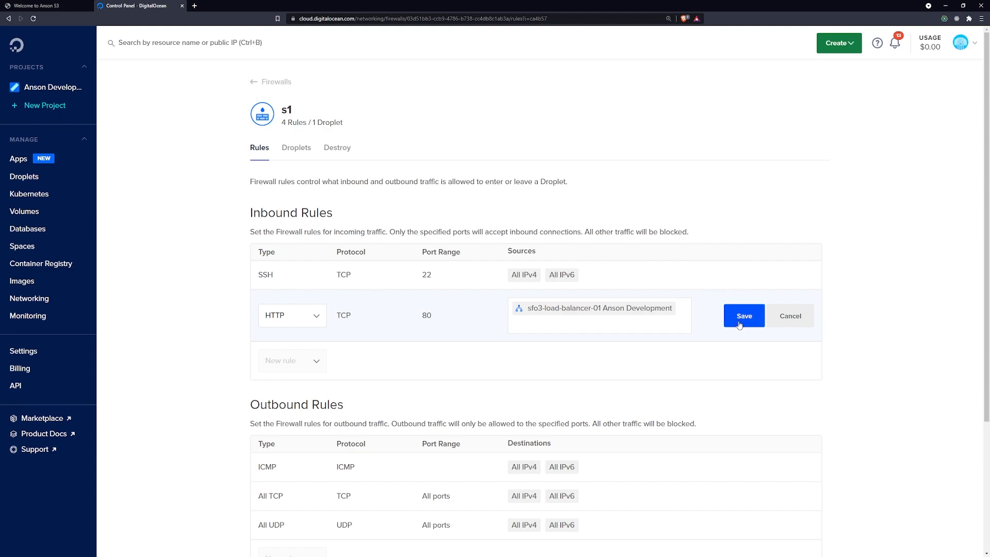
pyautogui.click(743, 316)
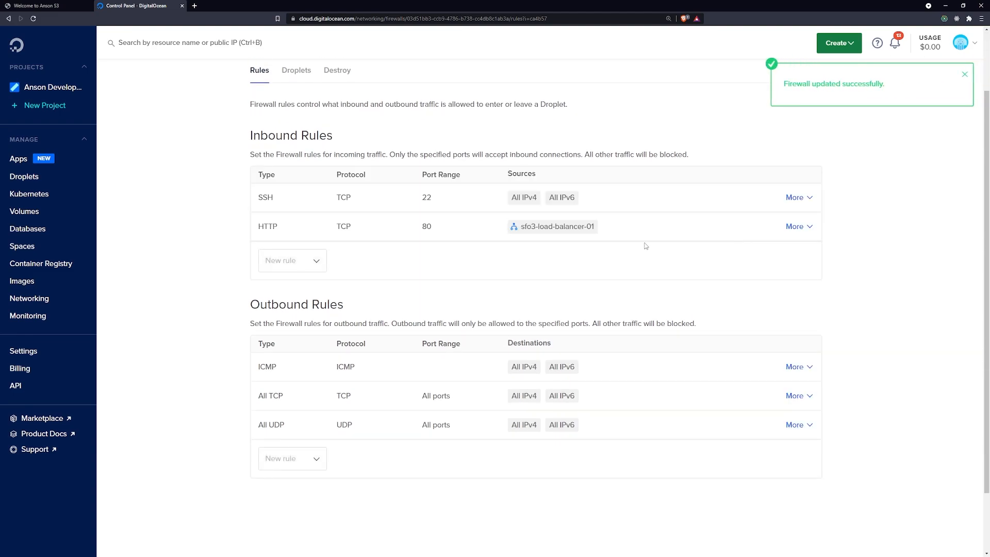
pyautogui.click(44, 6)
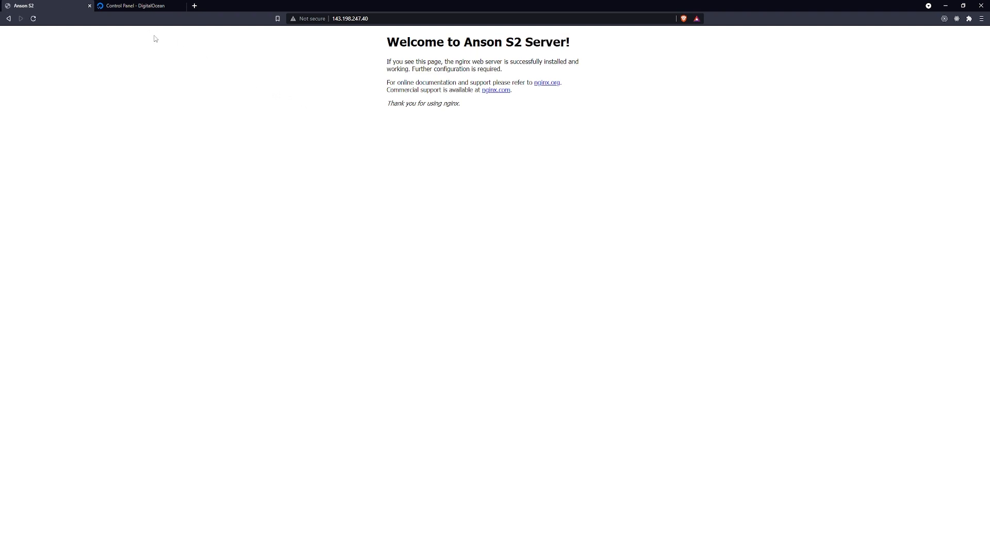
pyautogui.moveTo(198, 24)
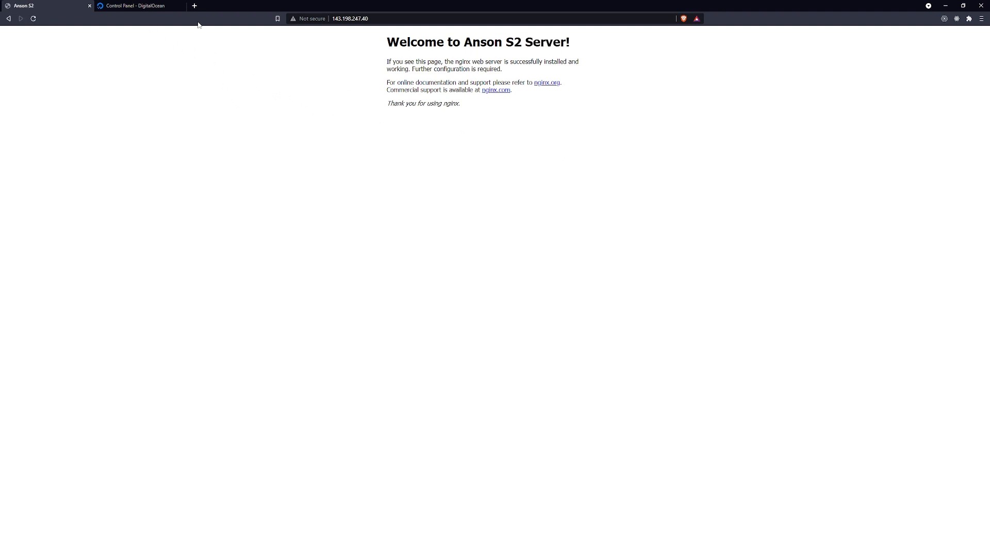
pyautogui.click(133, 6)
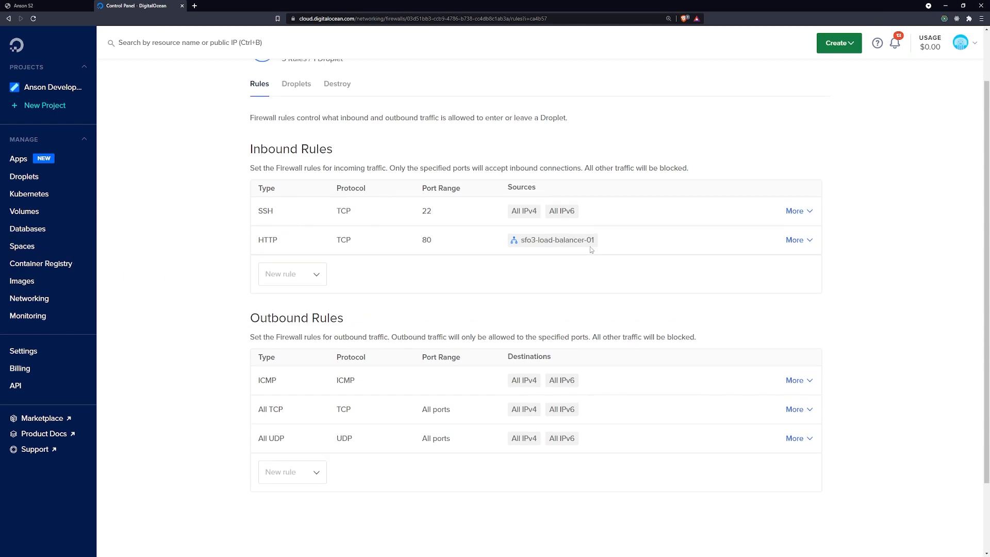
pyautogui.click(296, 83)
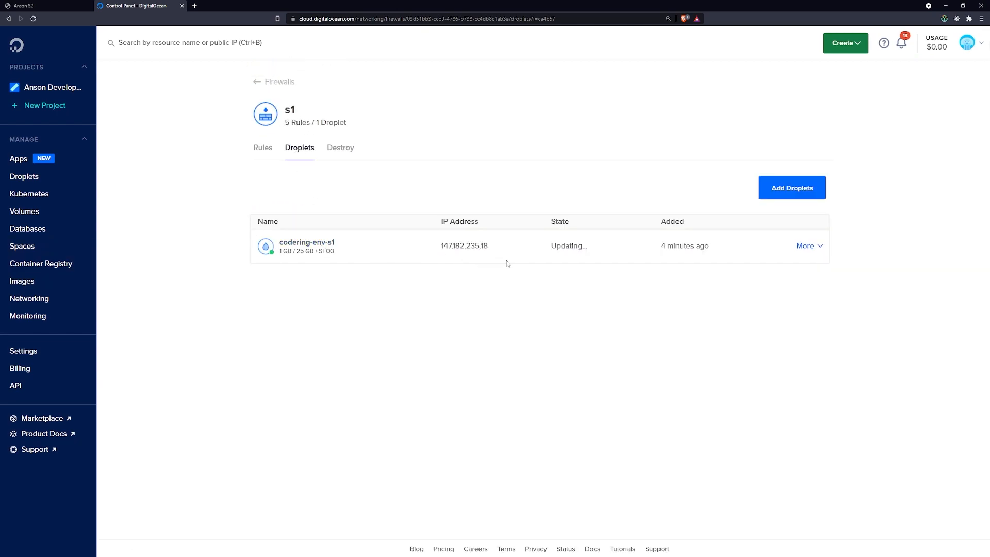
pyautogui.moveTo(619, 264)
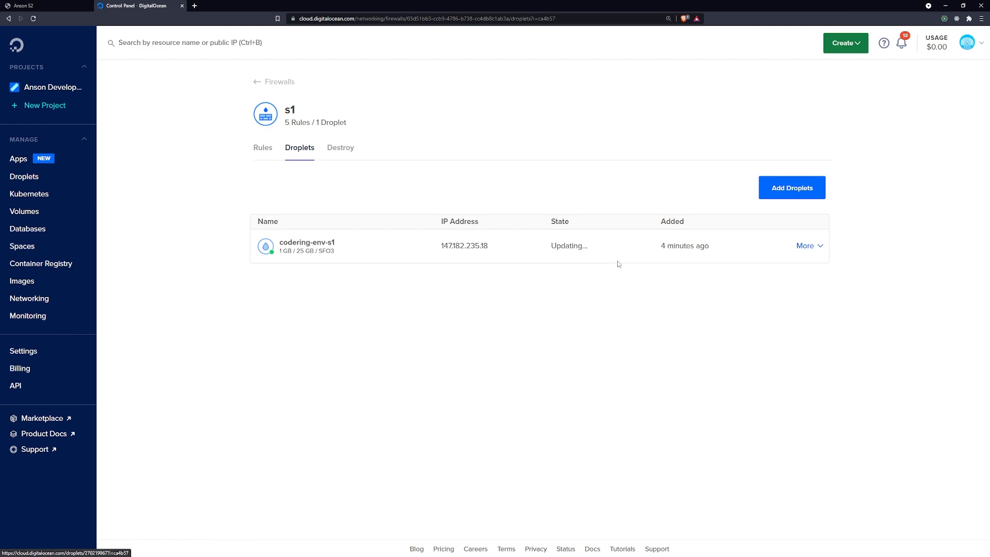
pyautogui.click(259, 147)
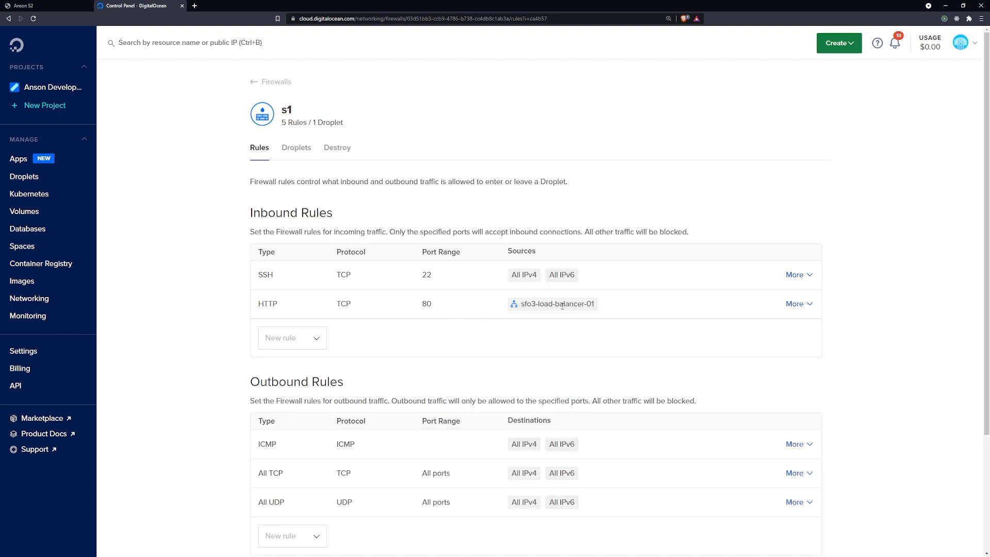
pyautogui.doubleClick(557, 303)
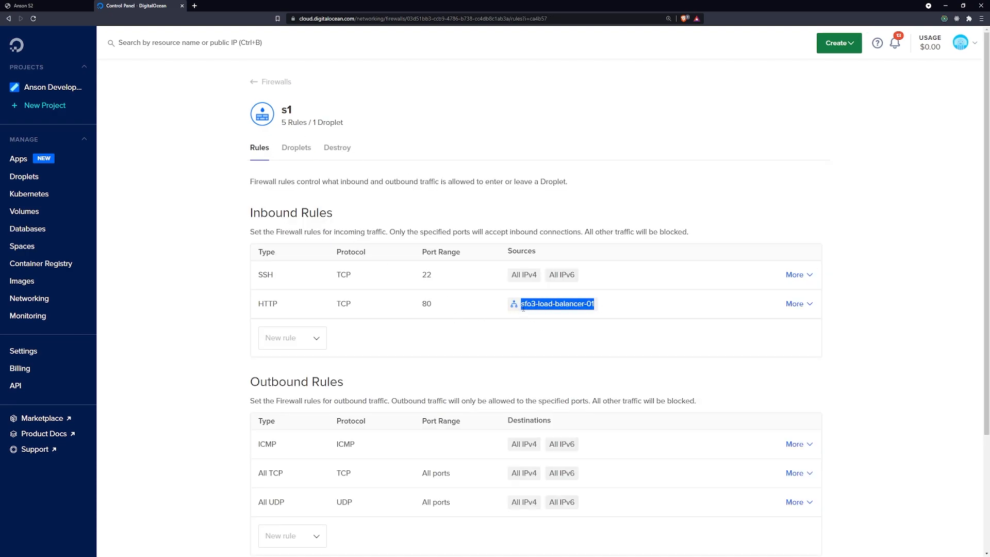
pyautogui.click(299, 148)
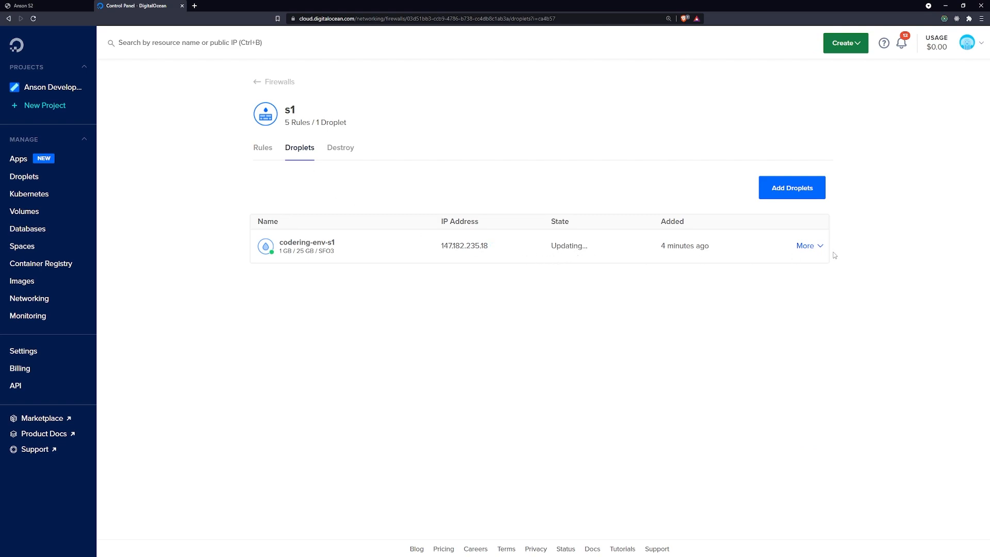
pyautogui.click(259, 148)
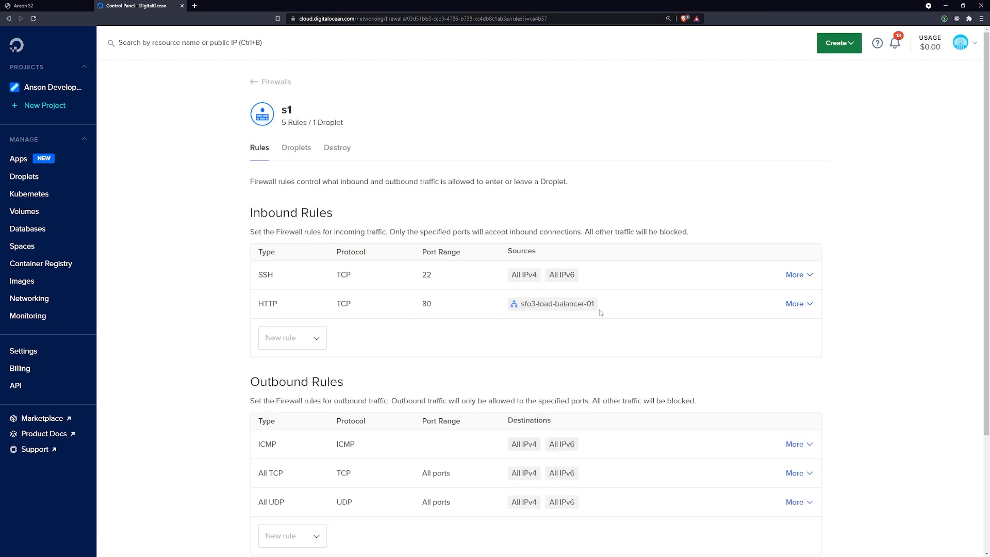
pyautogui.click(45, 6)
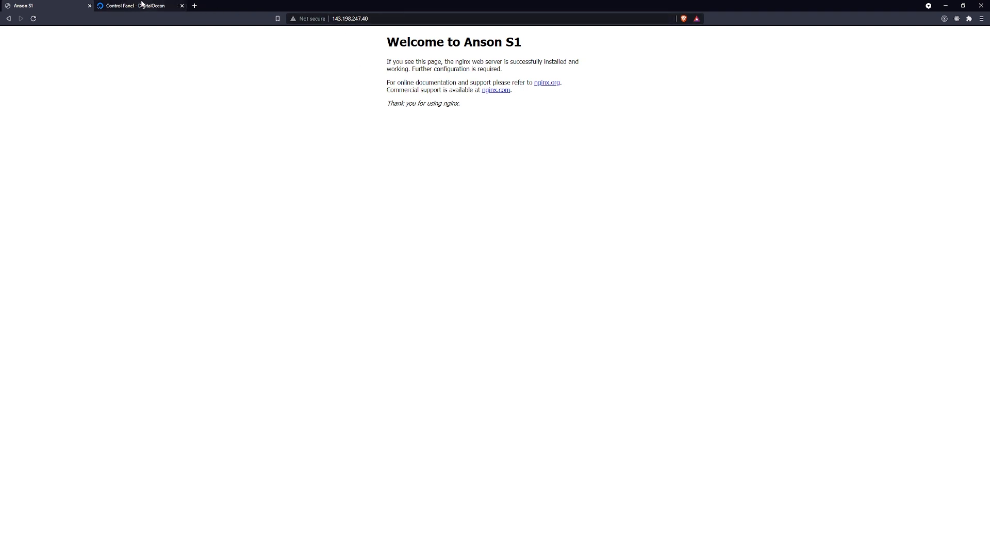
pyautogui.click(33, 18)
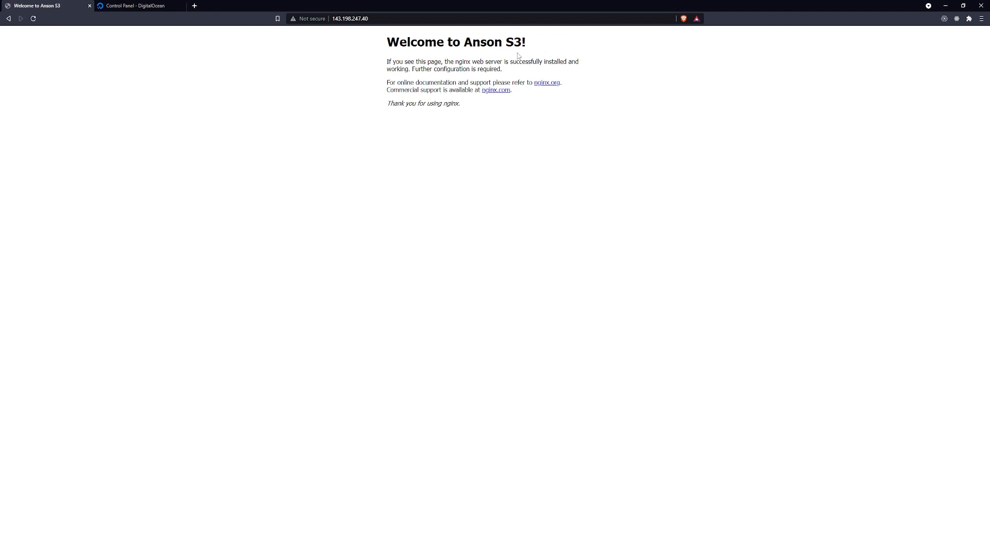
pyautogui.click(133, 6)
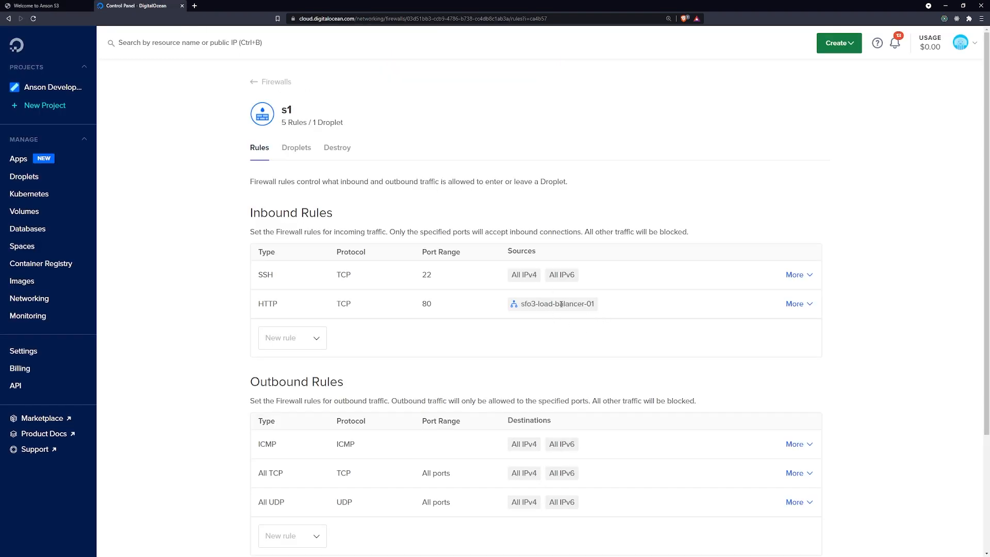
pyautogui.click(269, 81)
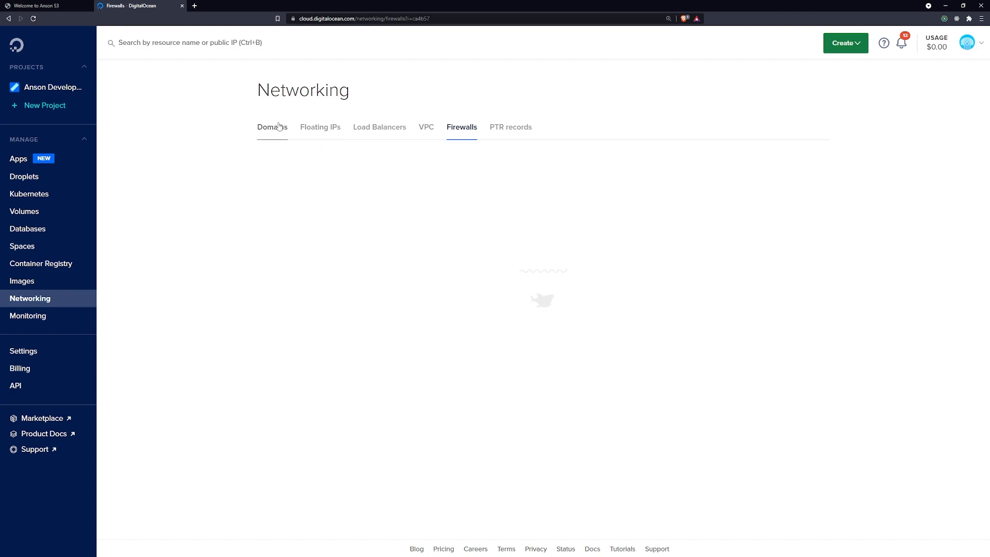
# Navigate via Networking to sfo3-load-balancer-01's details showing codering-env-s1 down
pyautogui.click(271, 126)
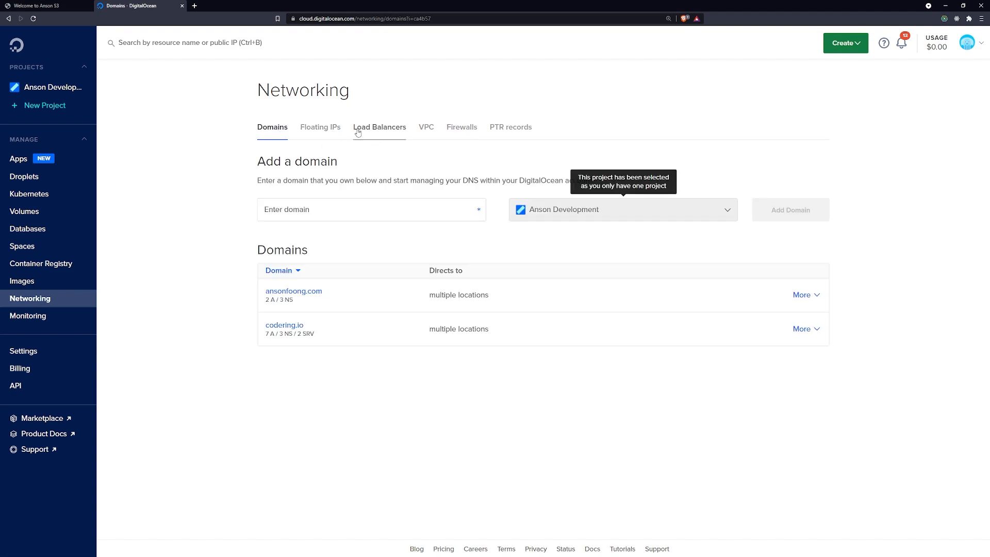
pyautogui.moveTo(385, 133)
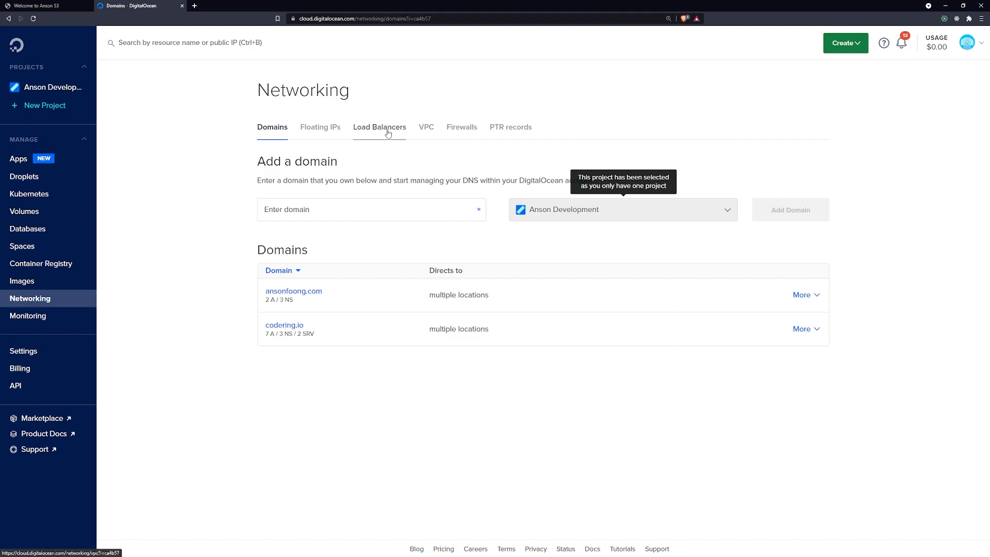
pyautogui.click(380, 126)
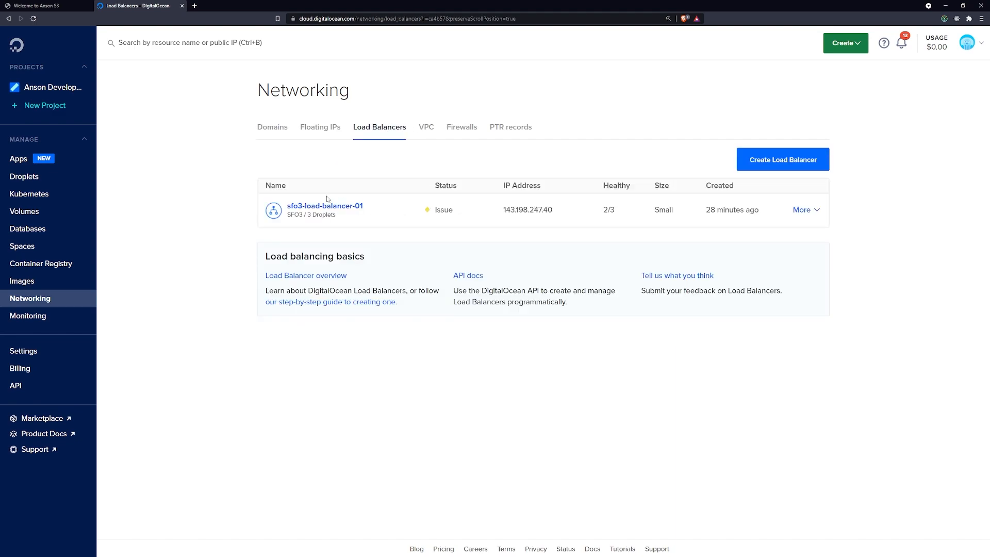
pyautogui.click(323, 205)
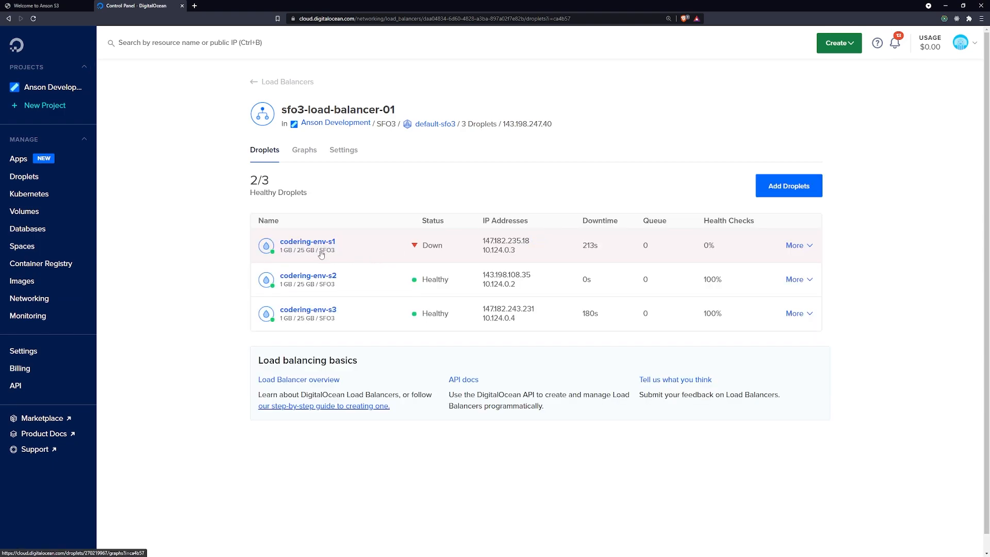
pyautogui.moveTo(517, 245)
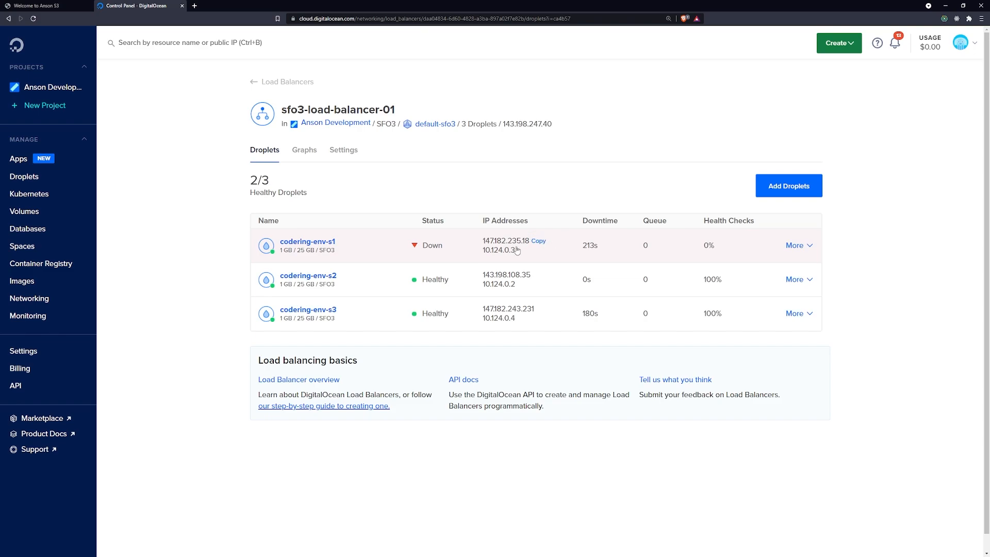
pyautogui.moveTo(516, 245)
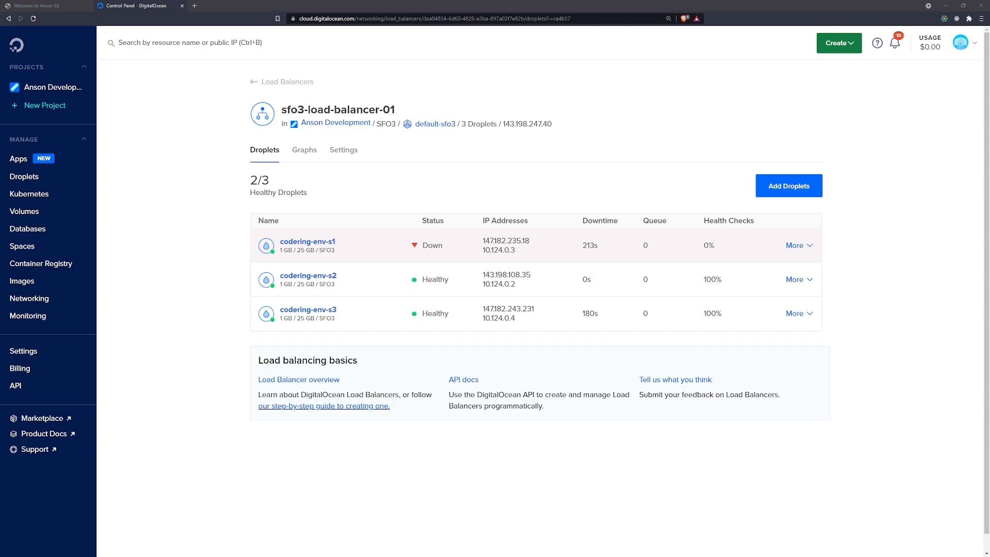
# Load droplet s1's own IP in a new tab, then the load balancer address 143.198.247.40
pyautogui.click(505, 240)
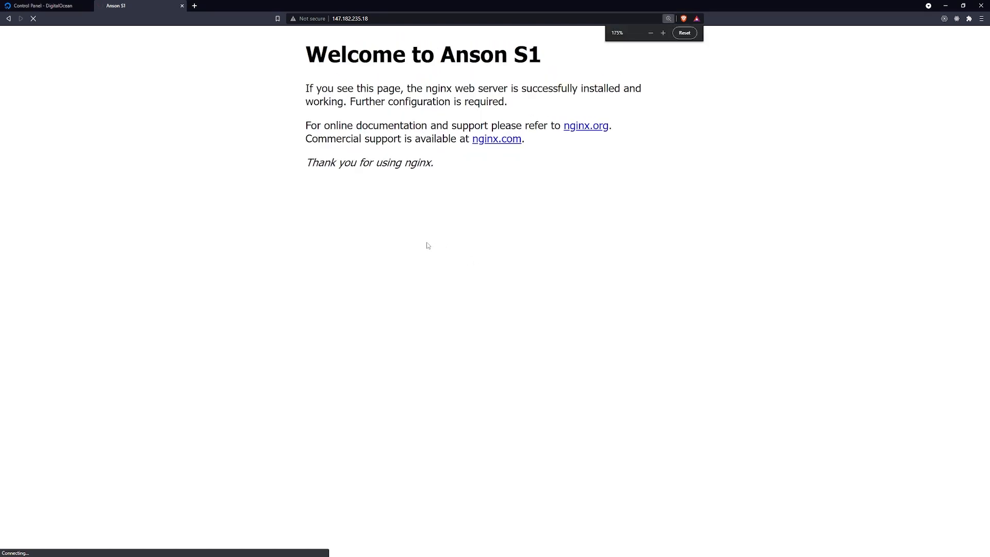
pyautogui.moveTo(130, 30)
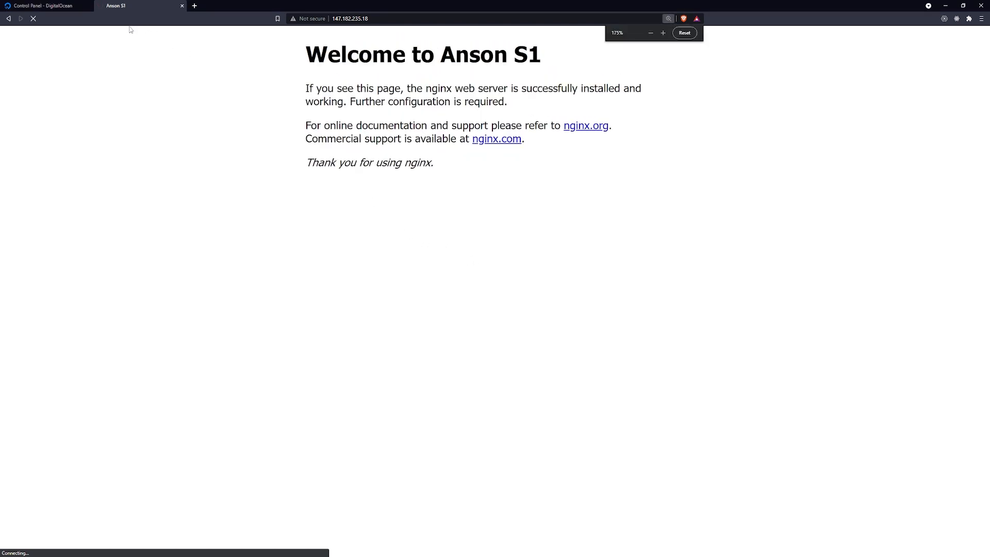
pyautogui.doubleClick(361, 88)
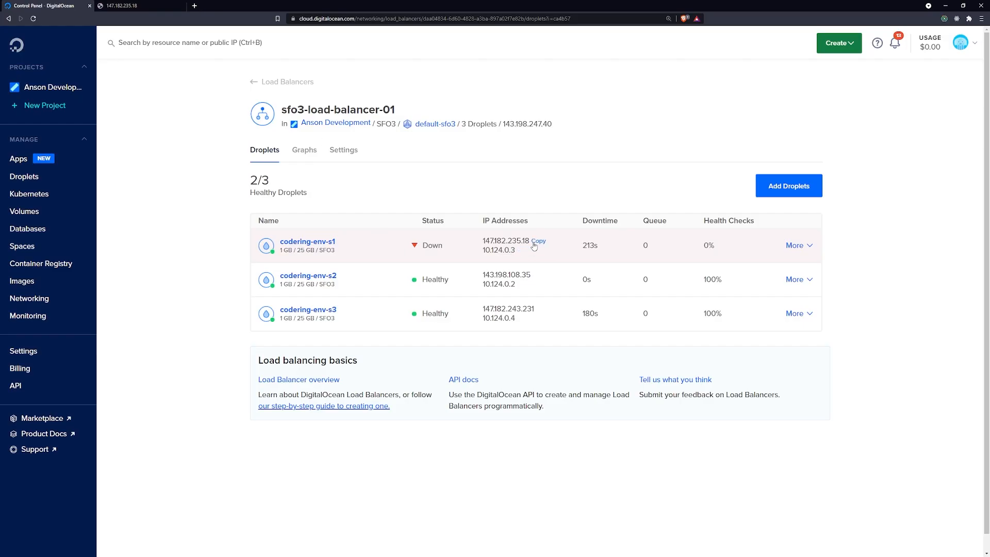
pyautogui.moveTo(415, 135)
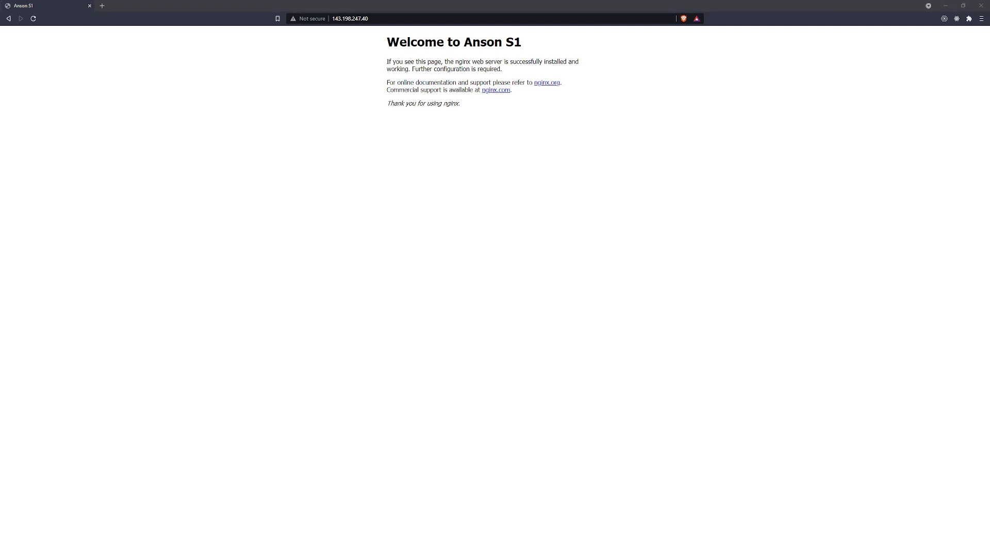
pyautogui.moveTo(682, 133)
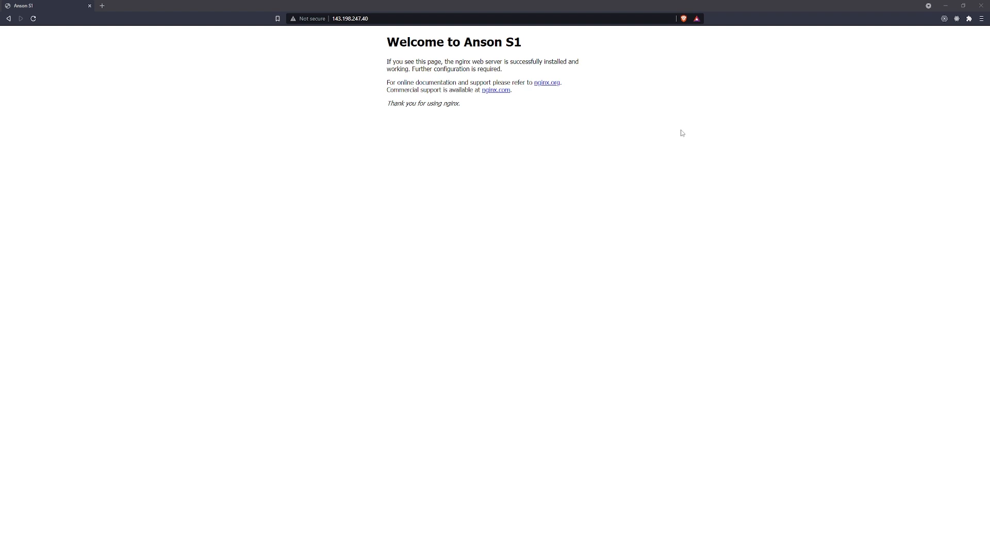
# Check codering-env-s1's droplet page from sfo3-load-balancer-01, then return to its droplet list and settings
pyautogui.click(134, 6)
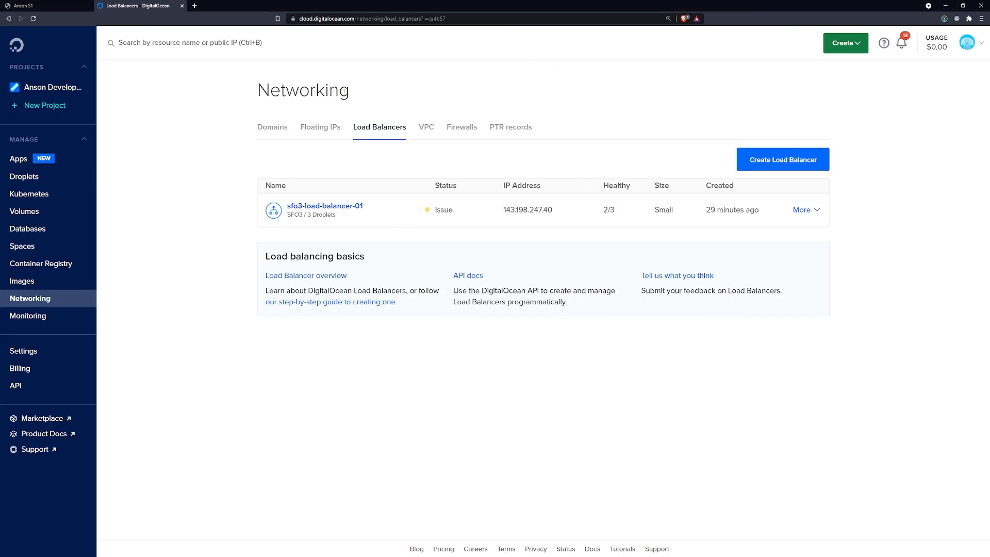
pyautogui.click(324, 205)
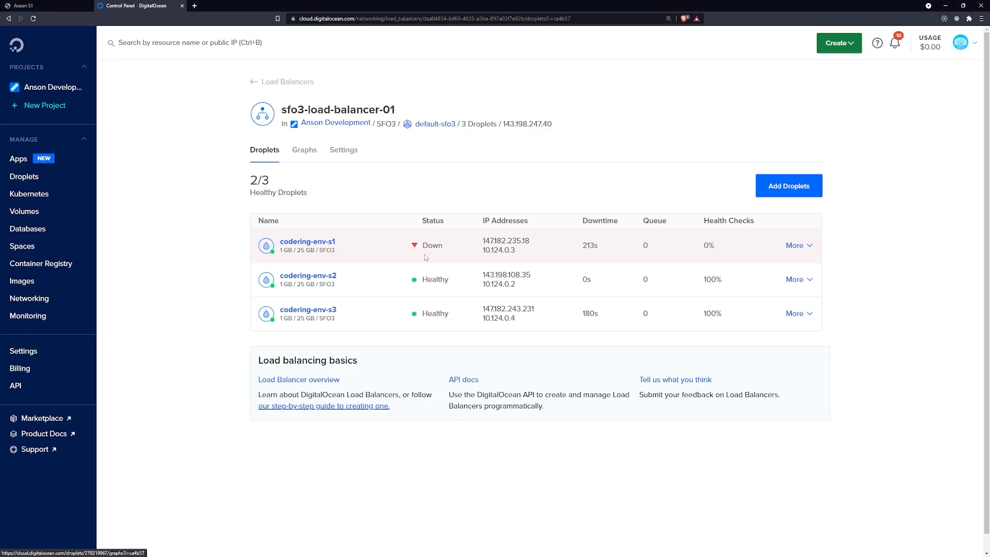
pyautogui.click(795, 245)
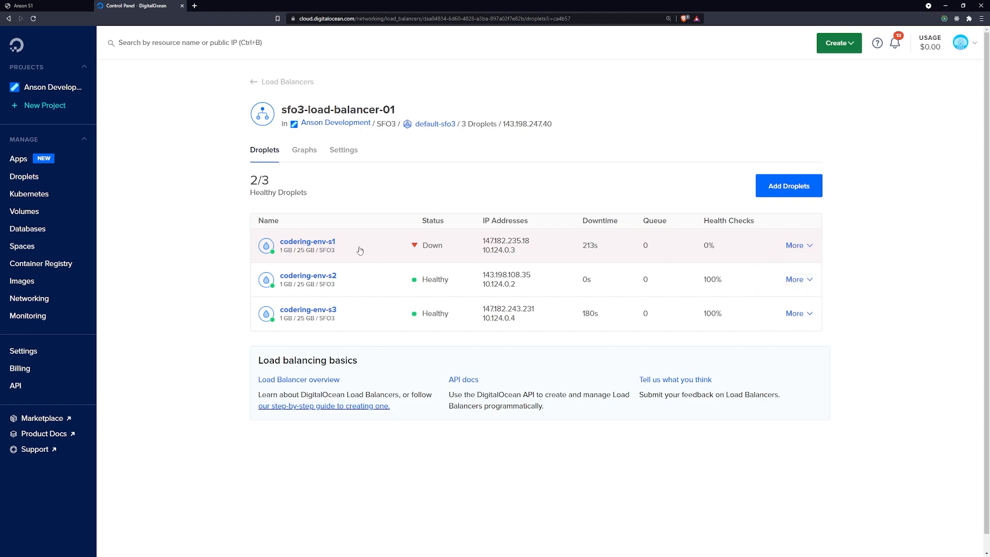
pyautogui.click(307, 241)
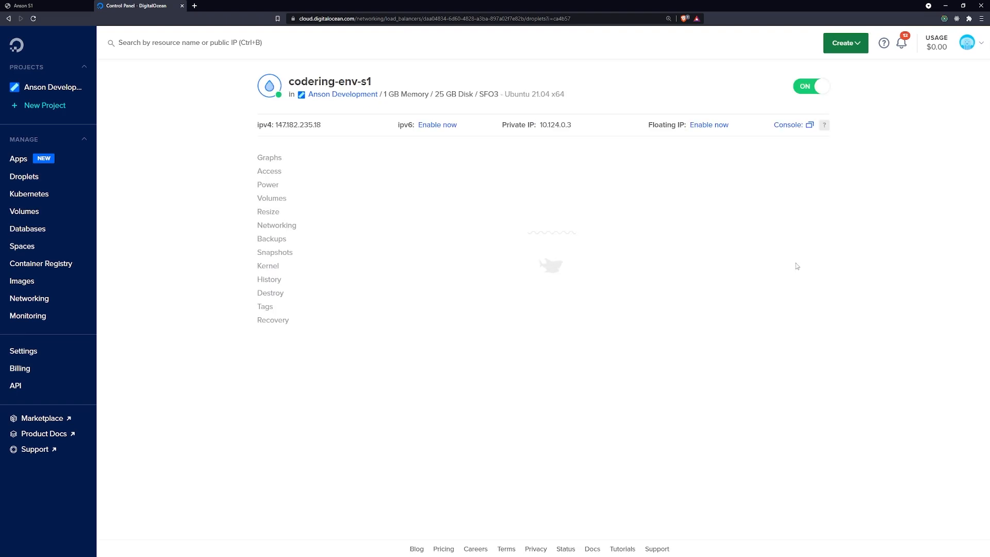
pyautogui.click(269, 156)
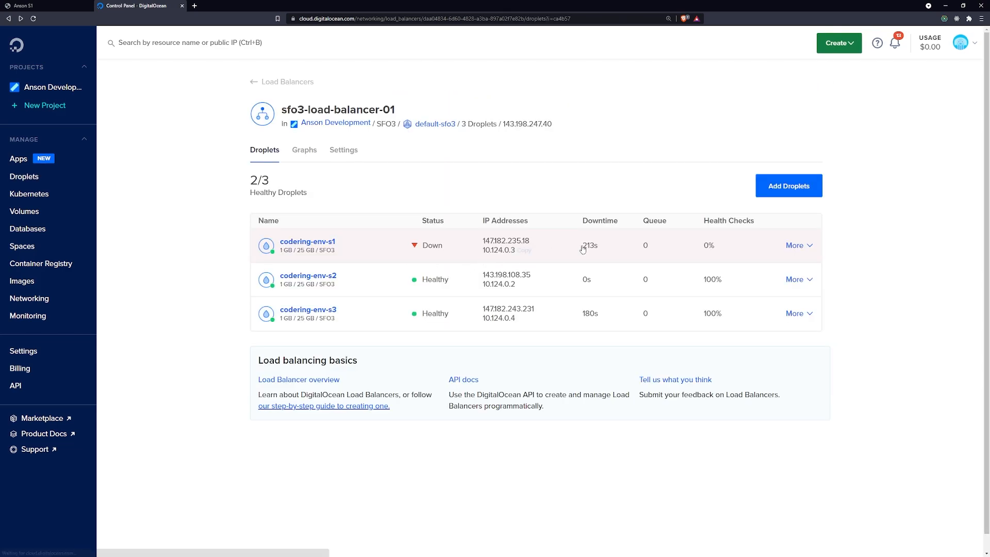
pyautogui.click(344, 149)
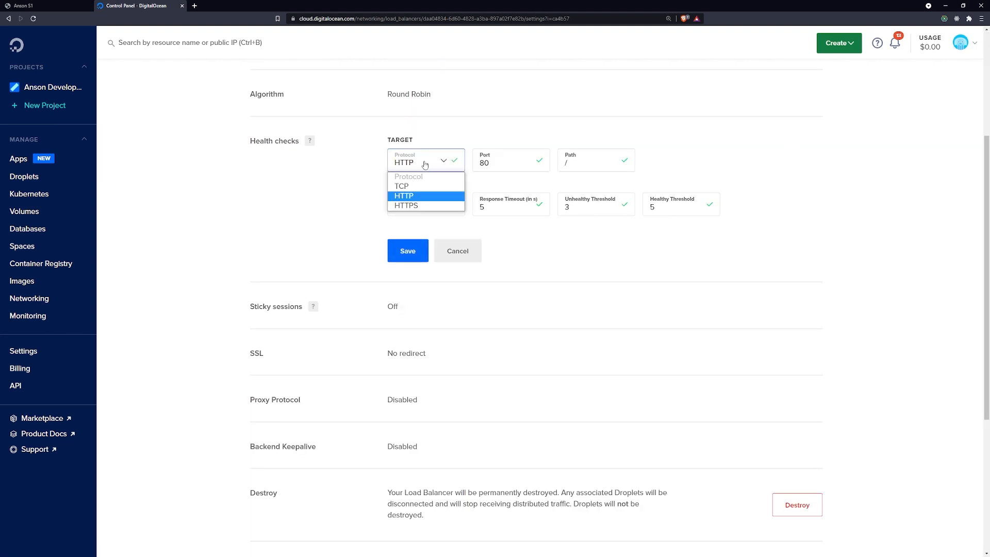
# Keep the health check at HTTP port 80, path /, and copy the load balancer's IP address
pyautogui.click(403, 196)
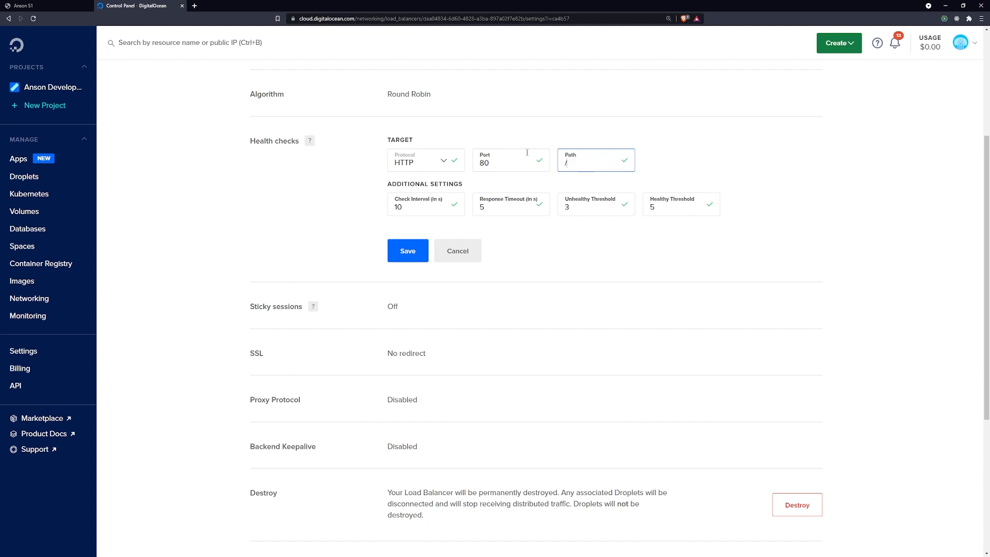
pyautogui.click(511, 162)
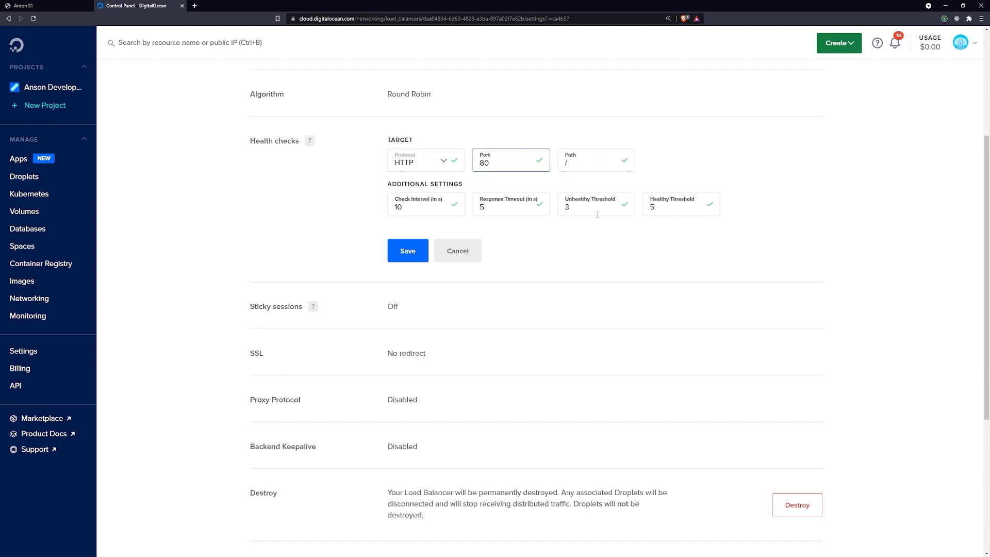
pyautogui.scroll(3)
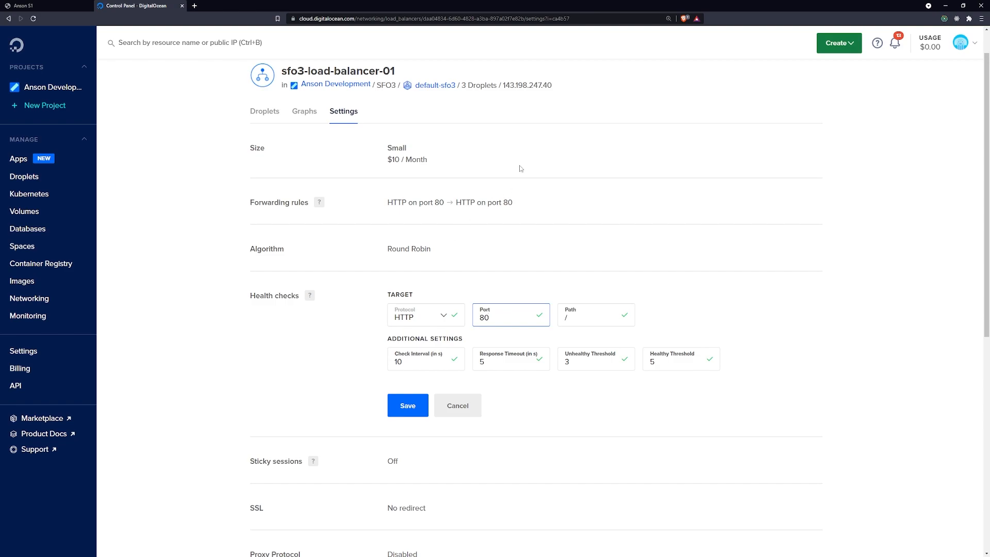
pyautogui.click(534, 84)
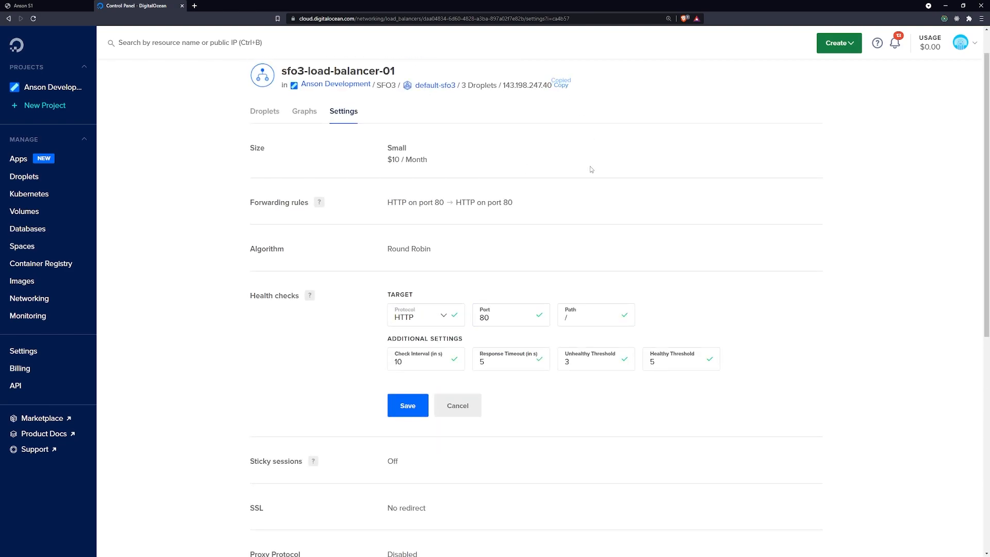
pyautogui.scroll(-3)
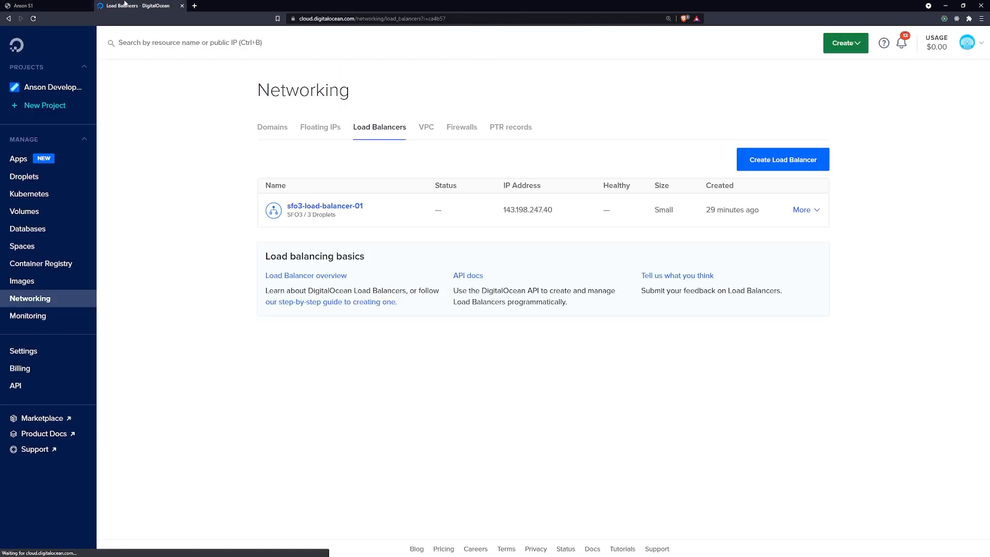
# Reopen sfo3-load-balancer-01 to see all three droplets healthy, 3/3
pyautogui.click(323, 205)
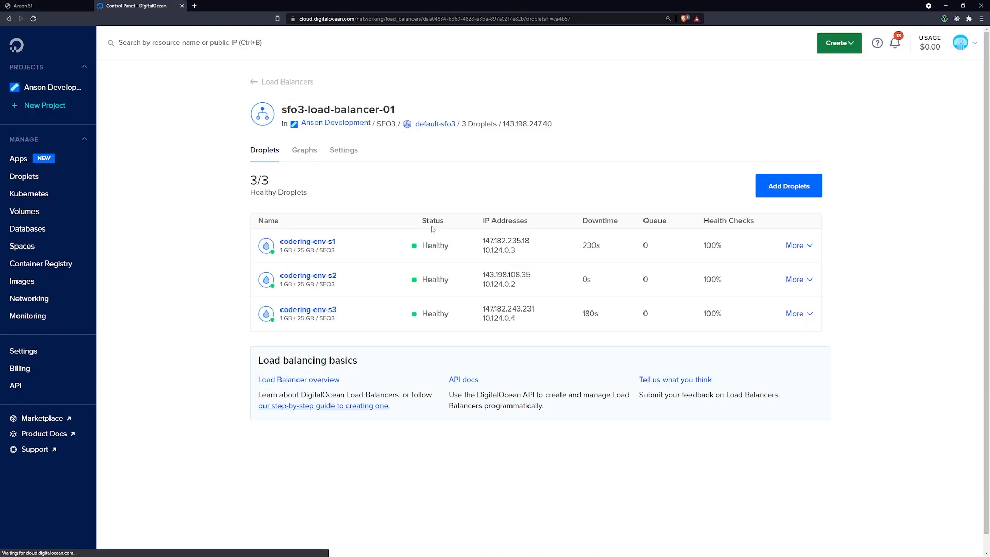
pyautogui.moveTo(351, 252)
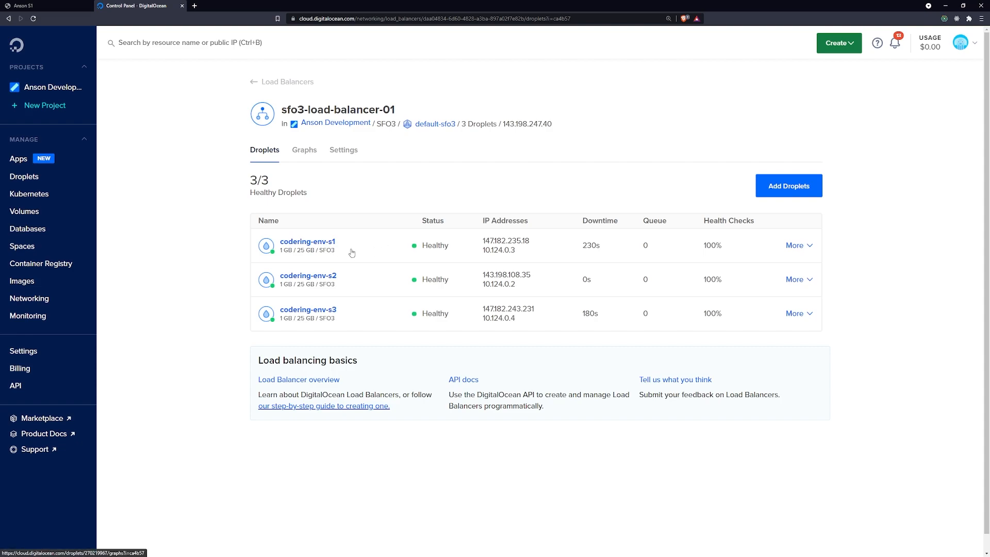
pyautogui.moveTo(365, 275)
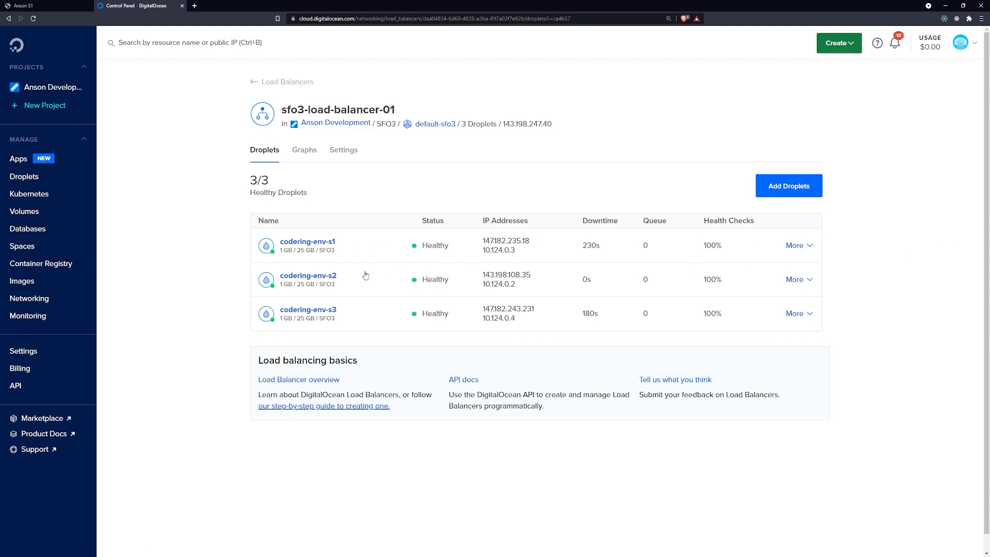
pyautogui.moveTo(303, 235)
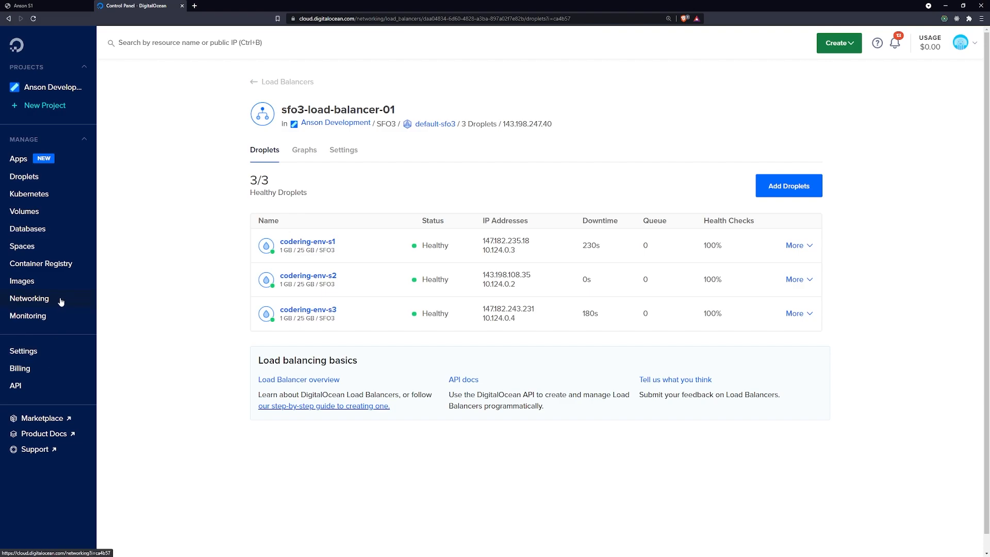
pyautogui.moveTo(40, 287)
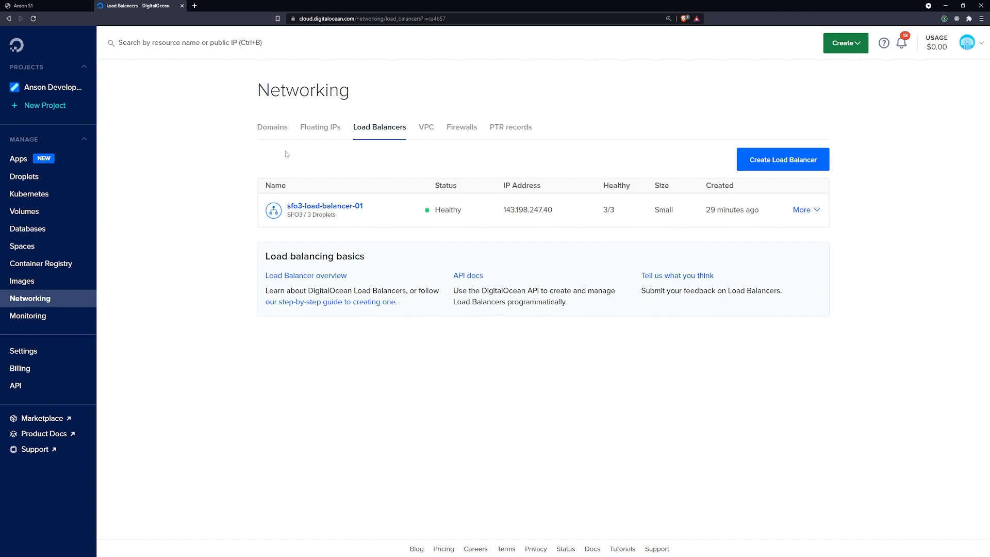
pyautogui.click(324, 206)
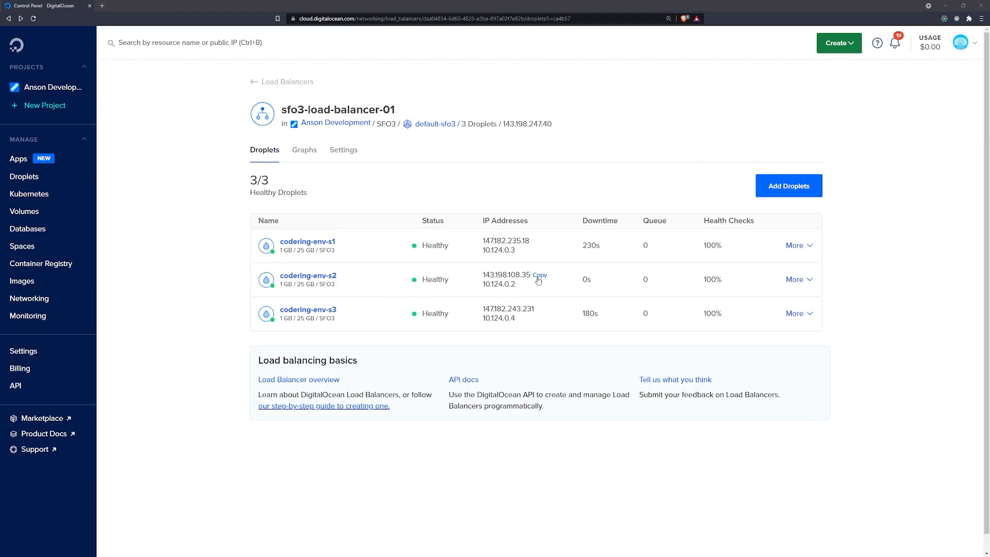
pyautogui.moveTo(539, 274)
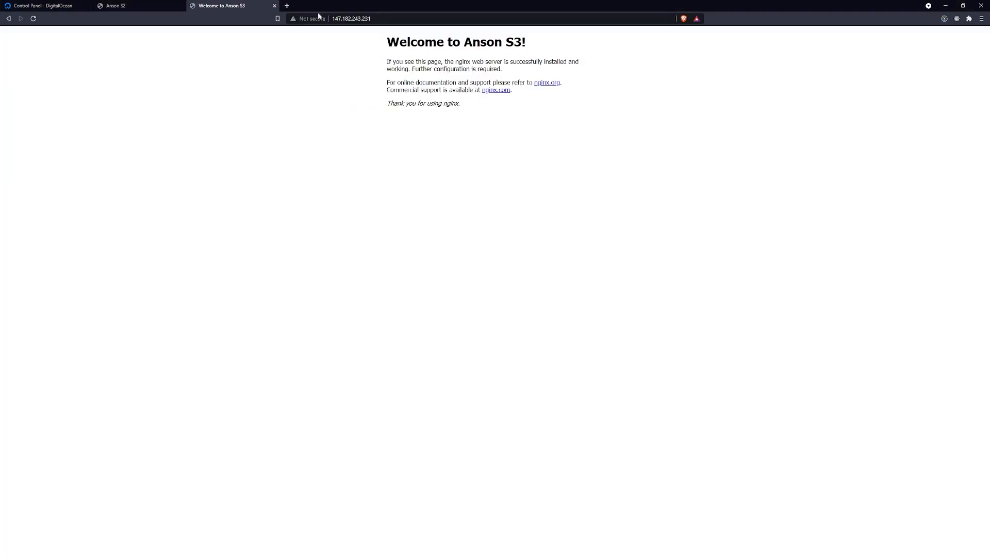
pyautogui.moveTo(264, 78)
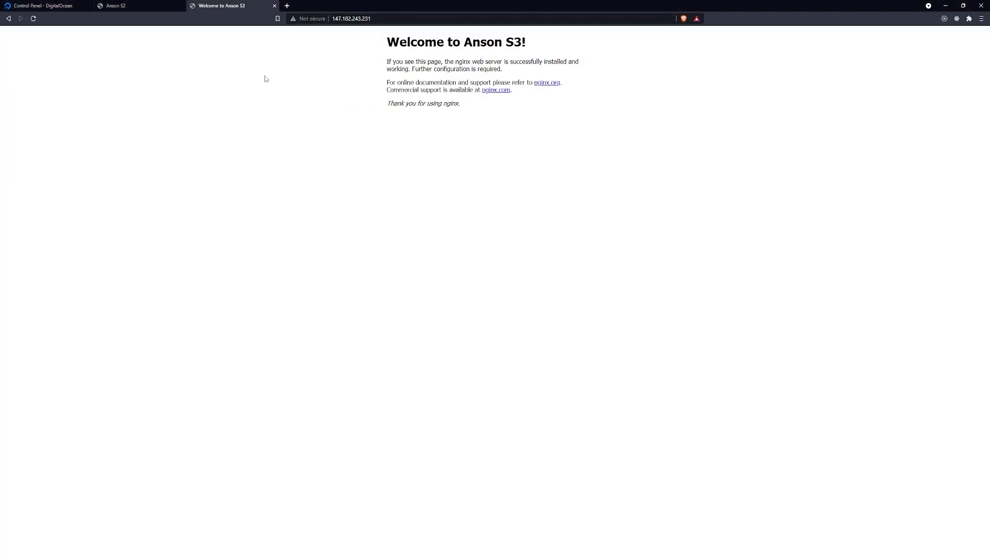
# Switch tabs to check codering-env-s3's welcome page while the load balancer reports 3/3
pyautogui.click(44, 6)
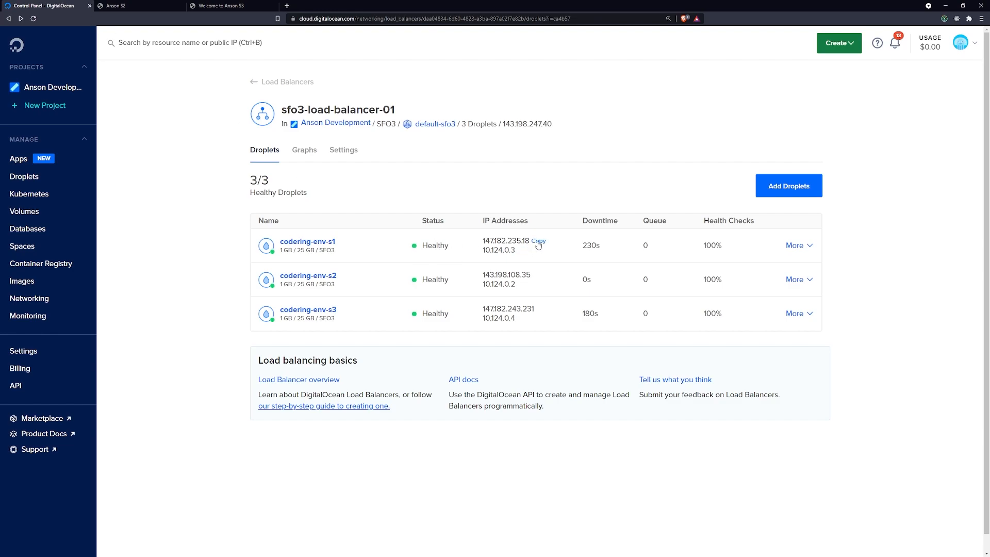
pyautogui.moveTo(538, 245)
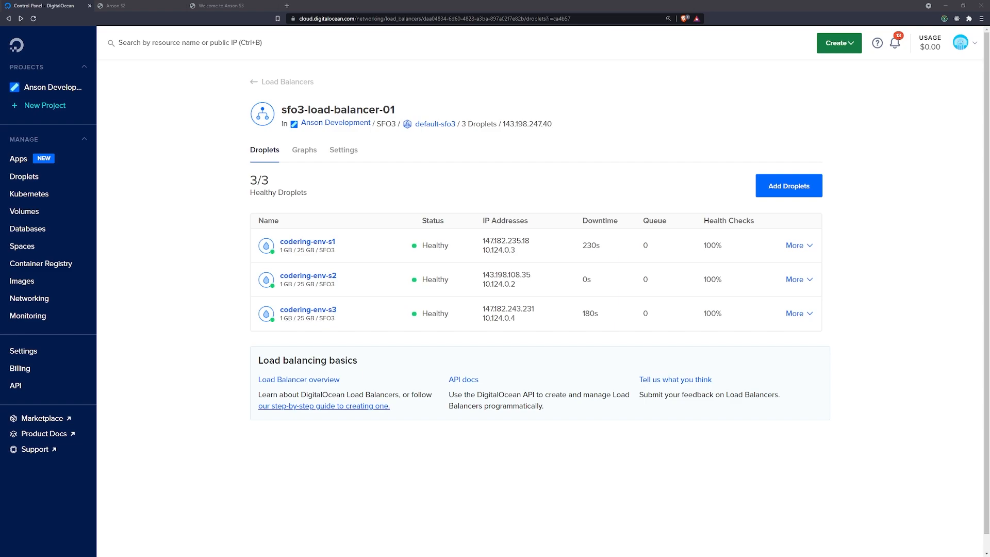
pyautogui.moveTo(29, 298)
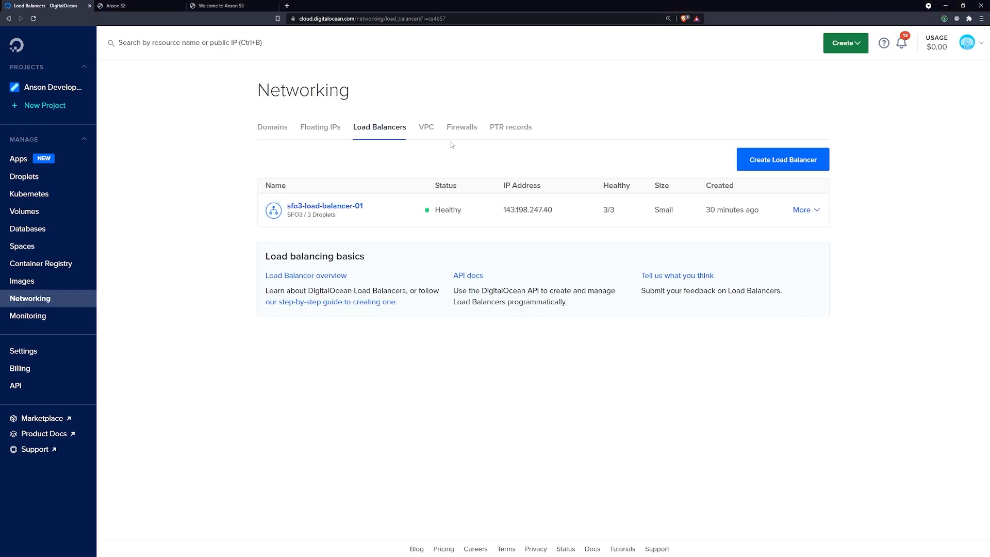
# Attach codering-env-s2 and codering-env-s3 to firewall s1 so it covers all three droplets
pyautogui.click(462, 127)
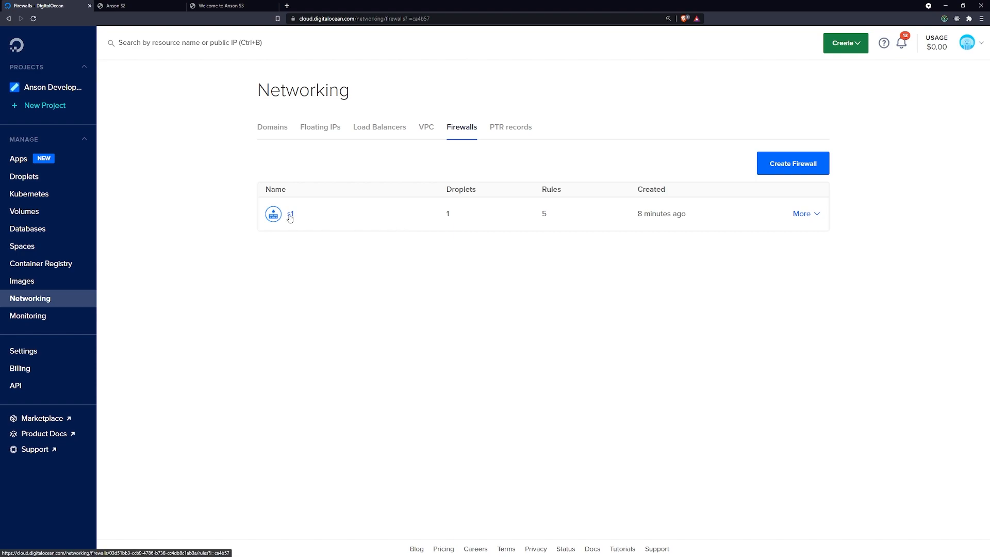
pyautogui.click(289, 213)
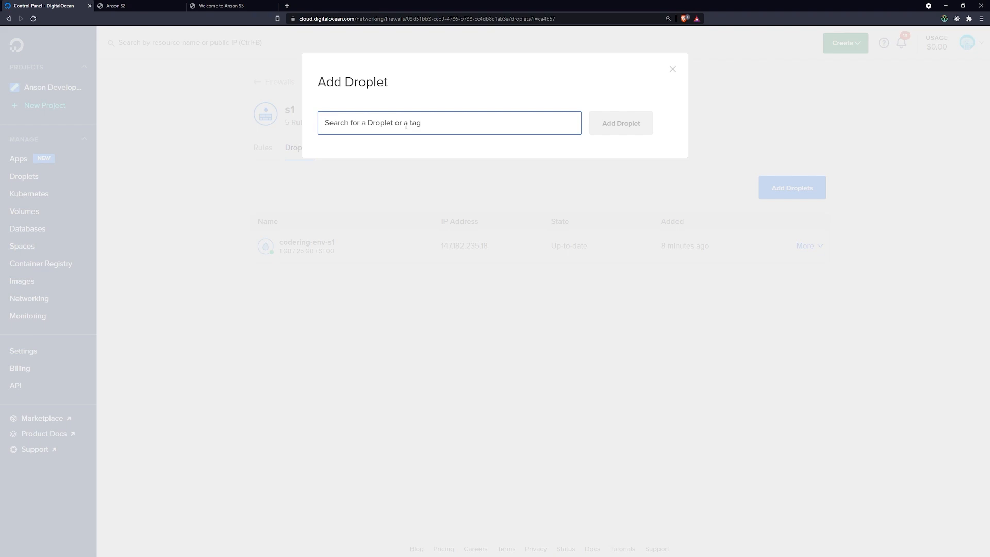
pyautogui.write('s2 codering-env-s3')
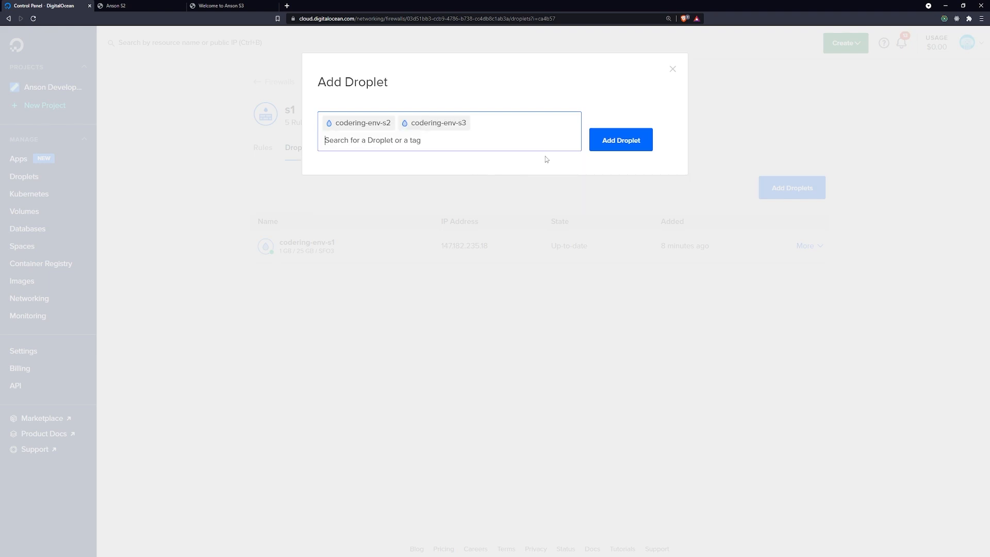
pyautogui.click(620, 140)
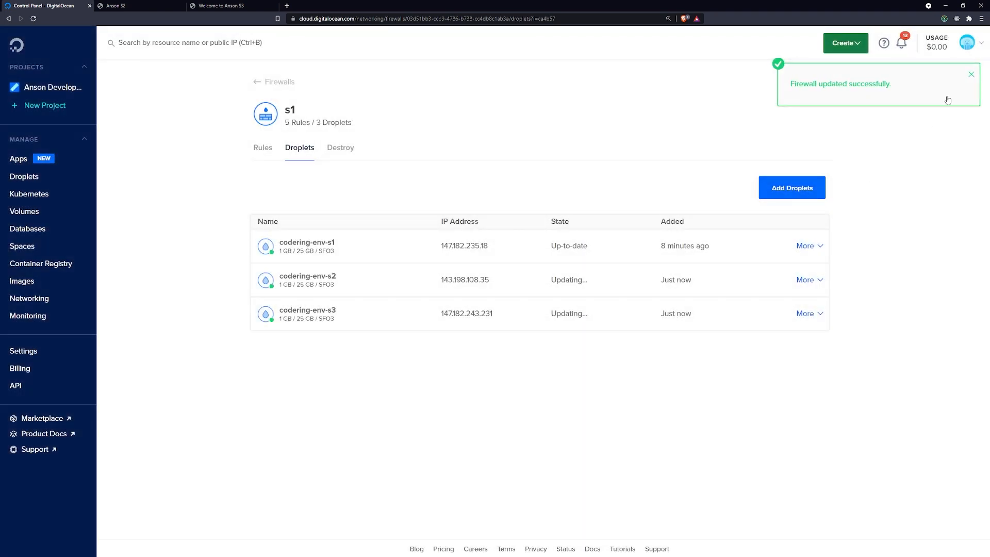
pyautogui.click(971, 74)
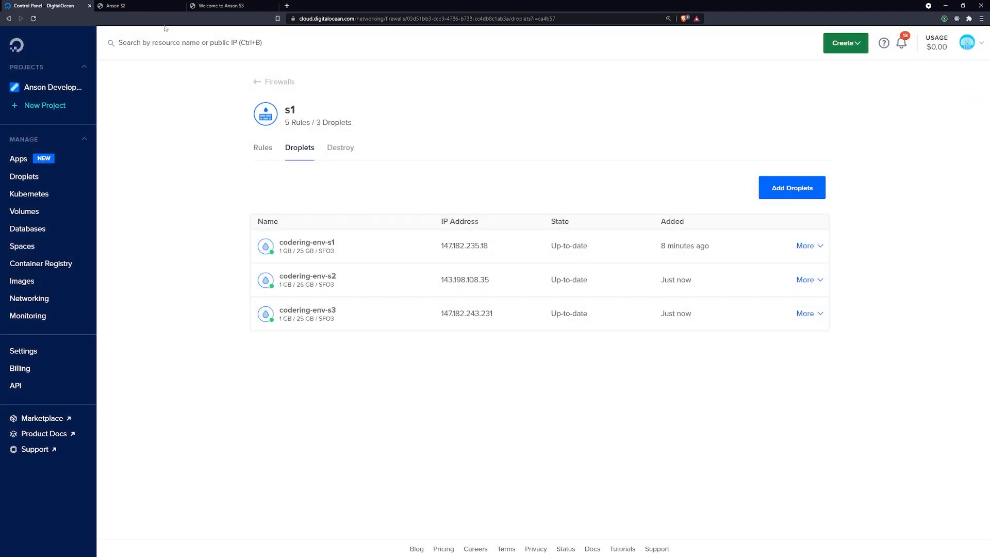
pyautogui.click(140, 6)
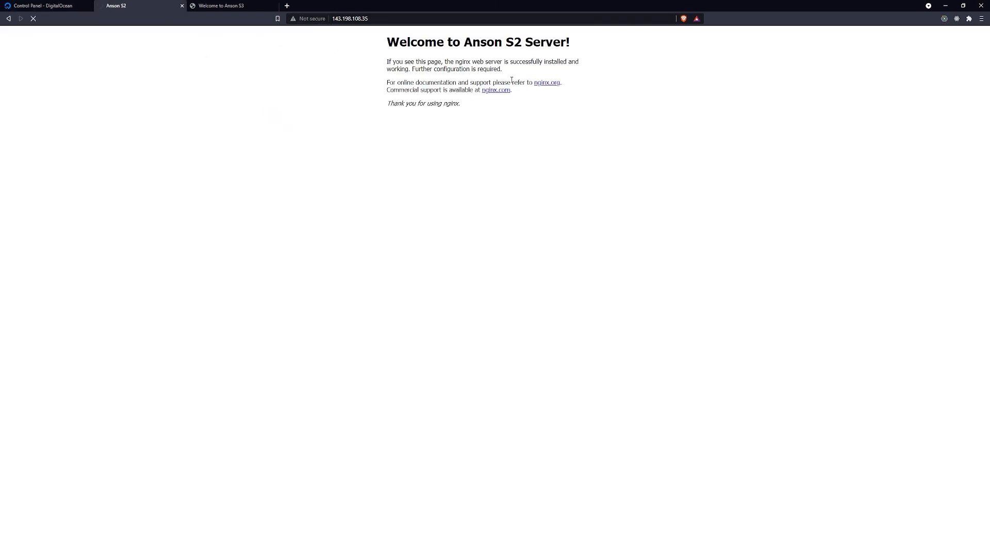
# Reload the S2 and S3 tabs by droplet IP to see them stall, and close the S3 tab
pyautogui.click(227, 7)
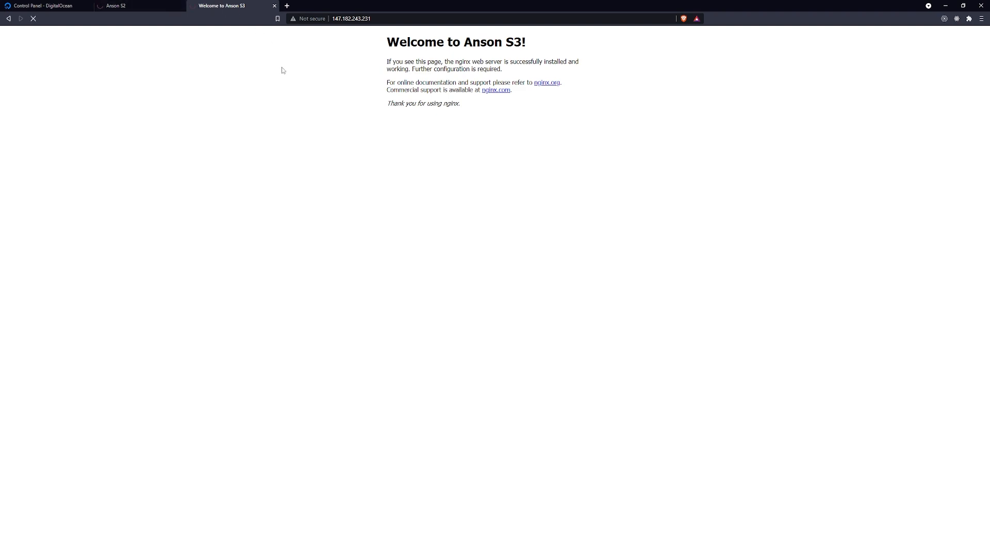
pyautogui.click(116, 7)
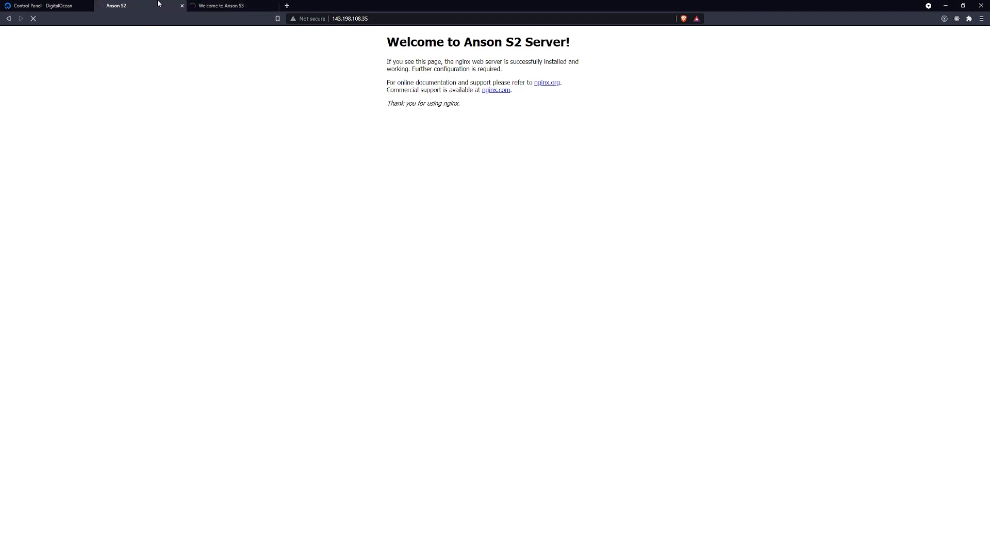
pyautogui.click(44, 6)
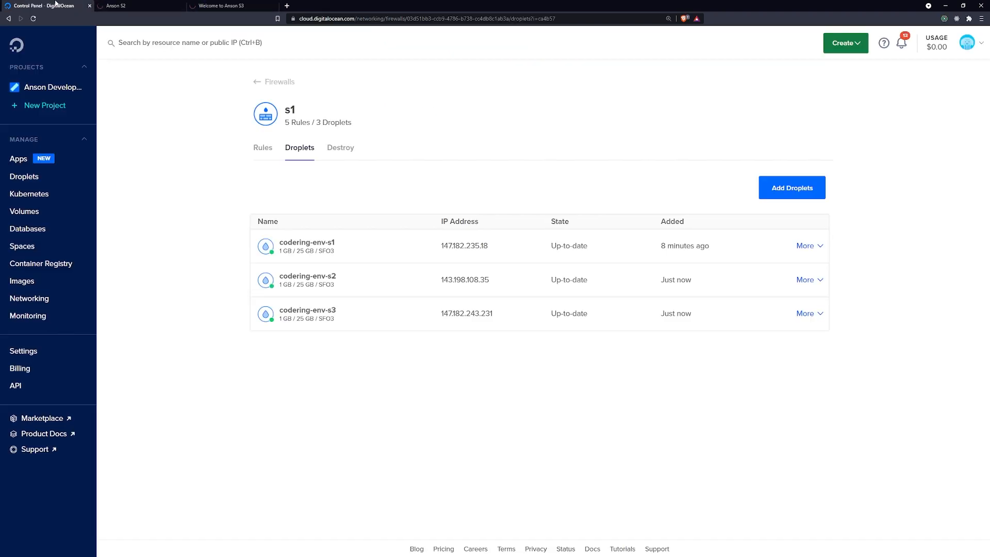
pyautogui.click(133, 6)
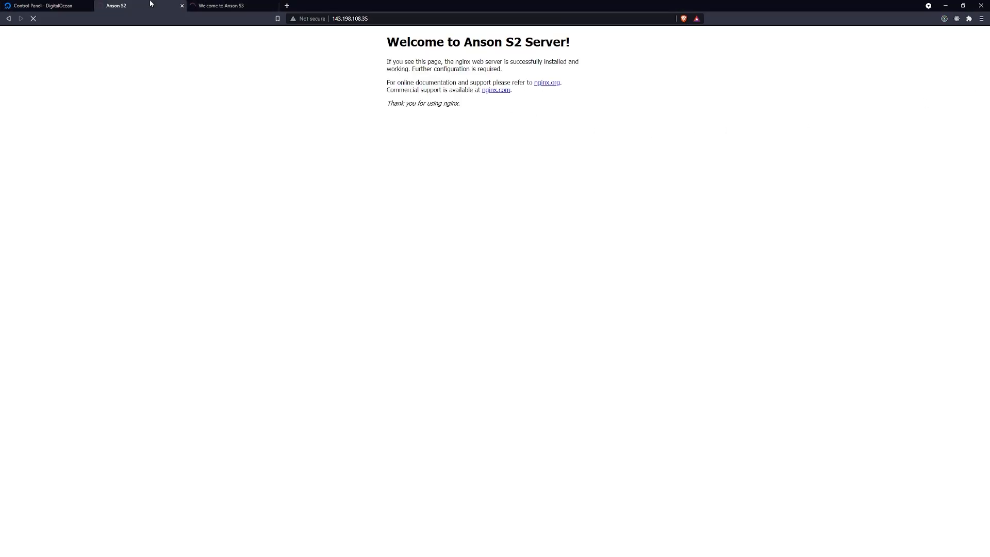
pyautogui.click(45, 5)
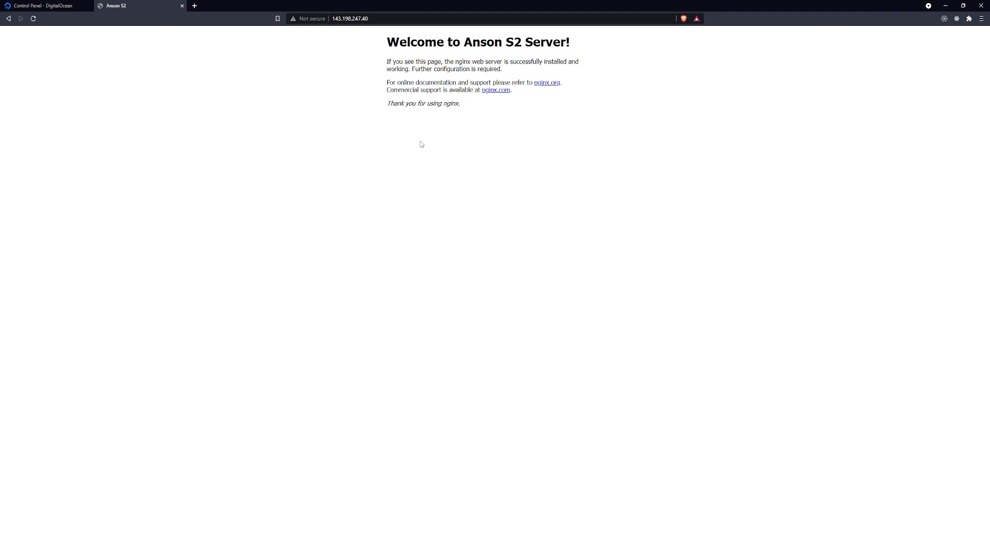
pyautogui.moveTo(427, 133)
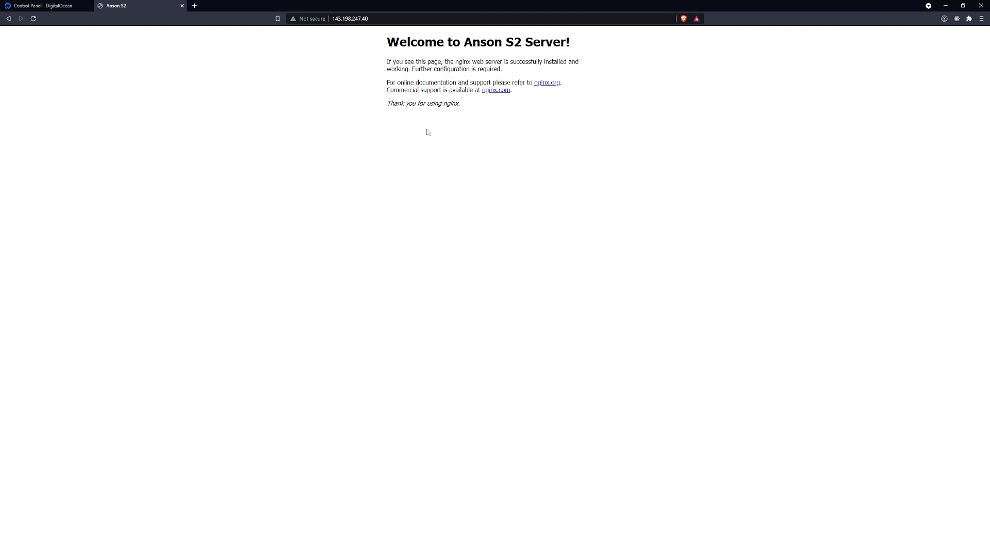
pyautogui.moveTo(434, 134)
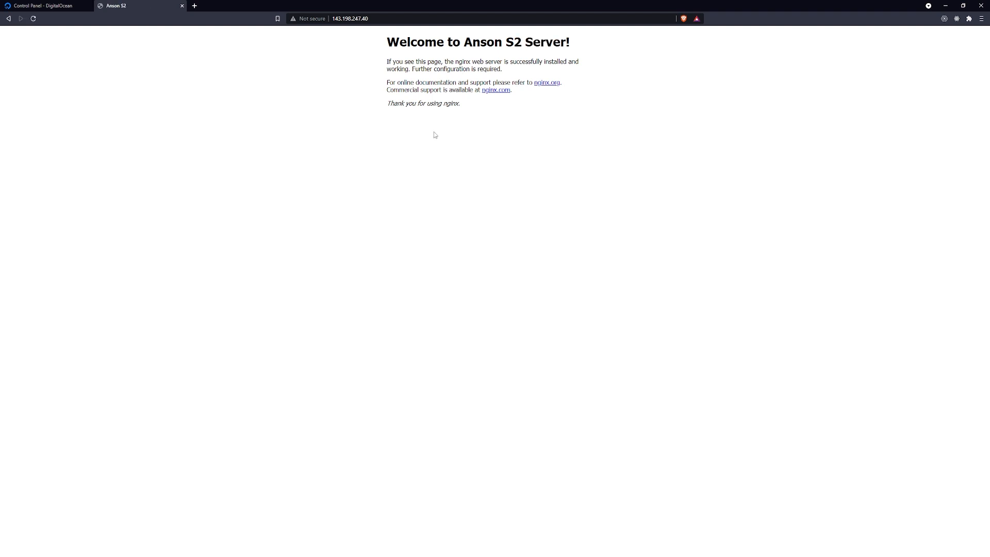
# Confirm 143.198.247.40 still serves the welcome pages and firewall s1 lists 3 droplets, 5 rules
pyautogui.click(46, 7)
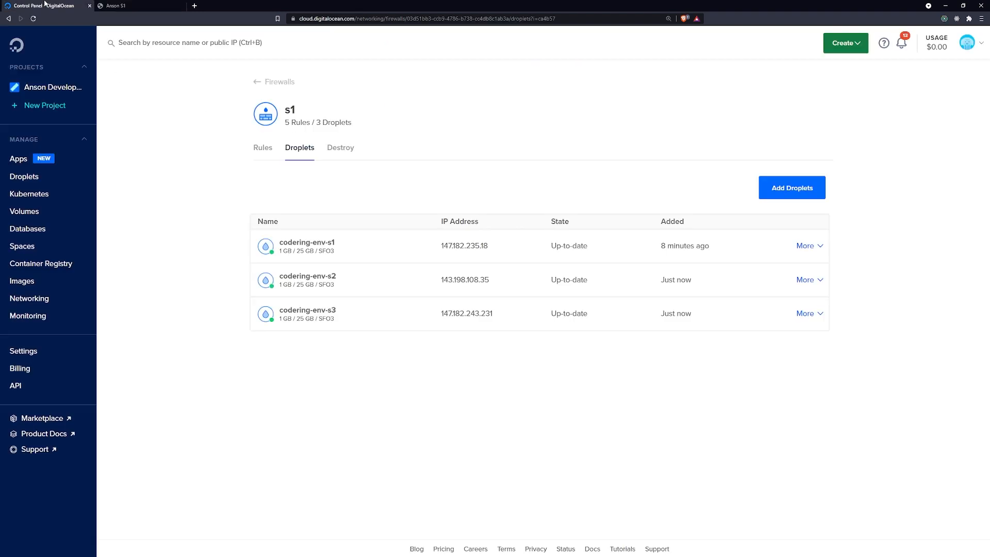
pyautogui.click(277, 82)
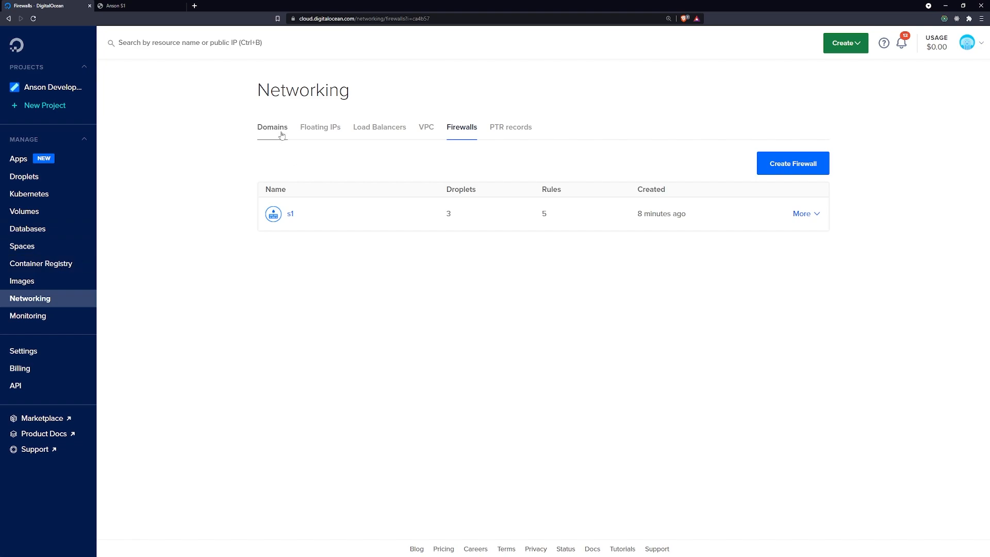
pyautogui.click(126, 6)
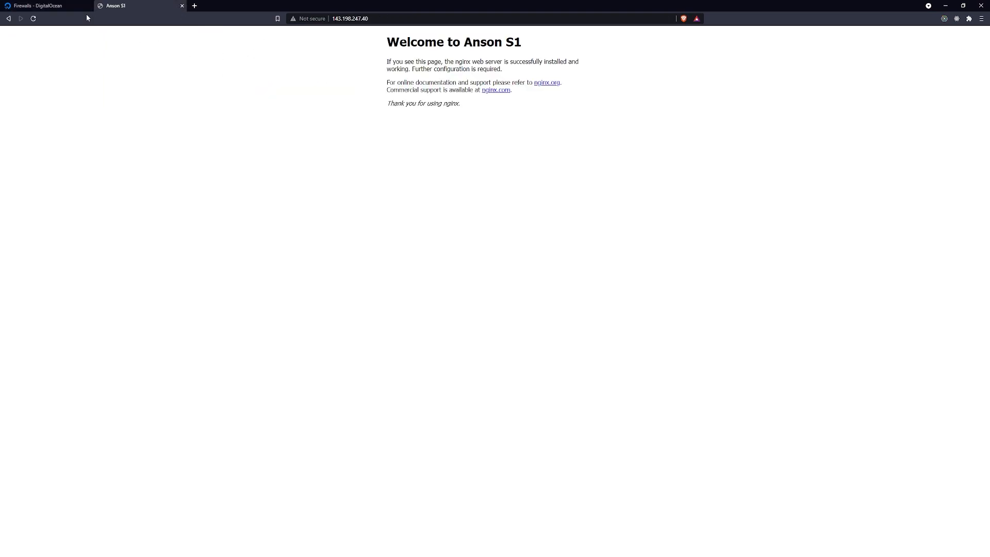
pyautogui.click(44, 6)
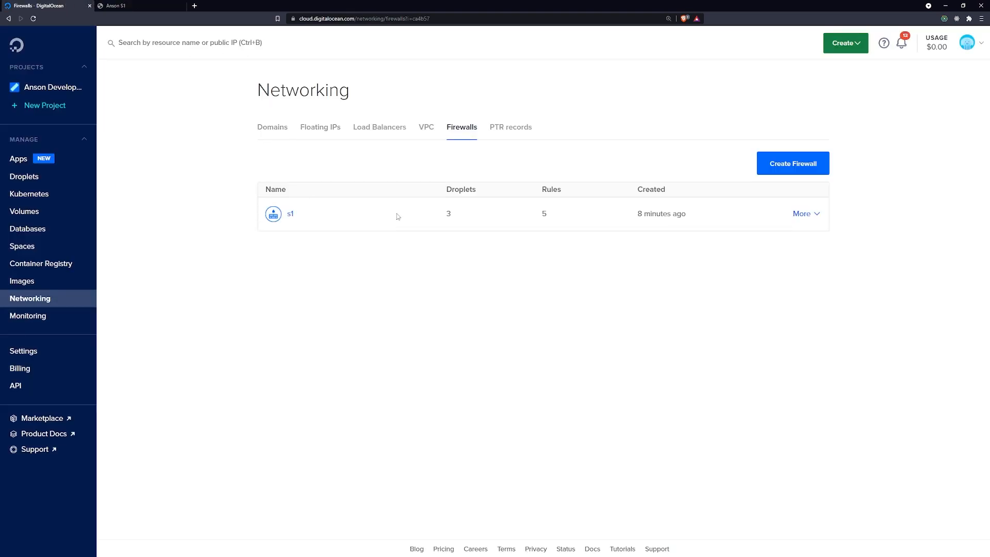
pyautogui.moveTo(105, 20)
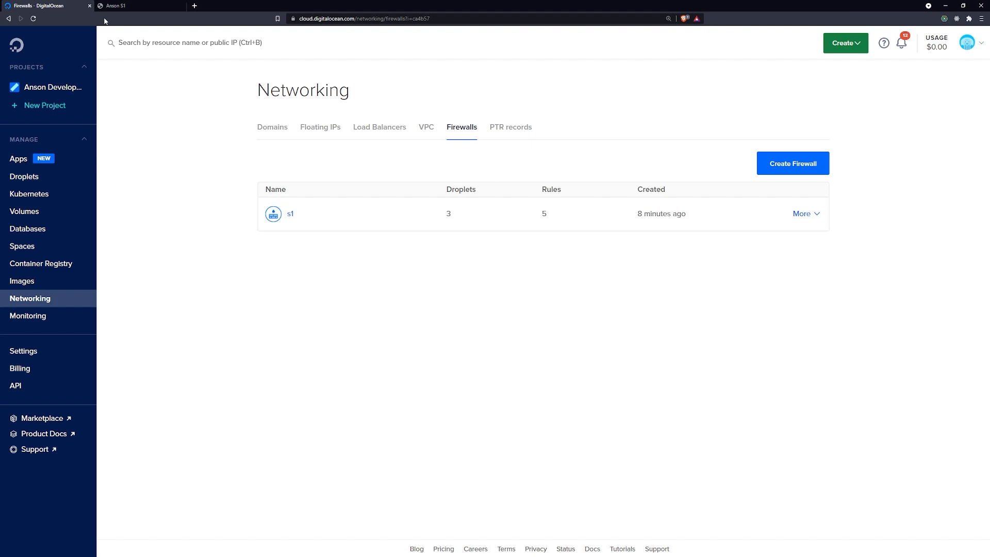
pyautogui.moveTo(71, 306)
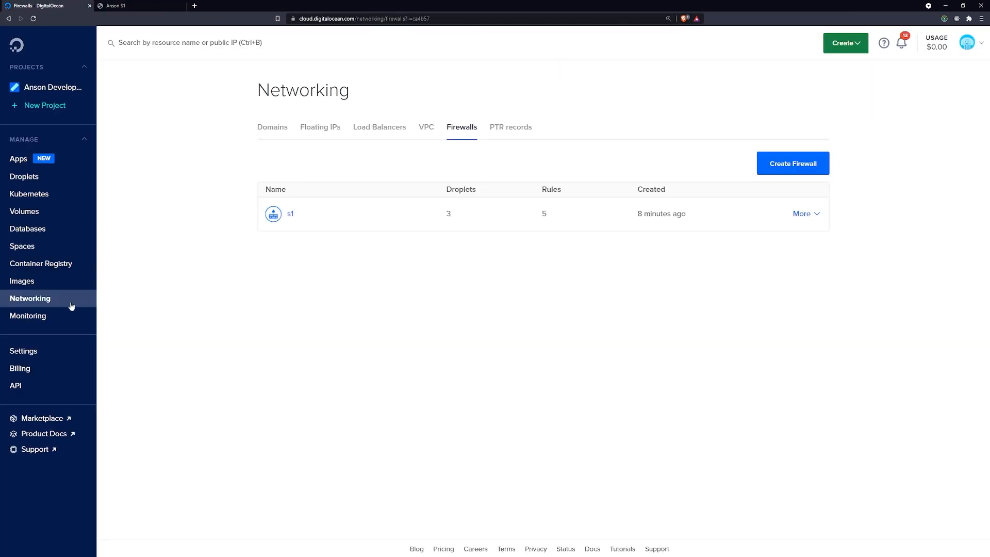
pyautogui.moveTo(726, 168)
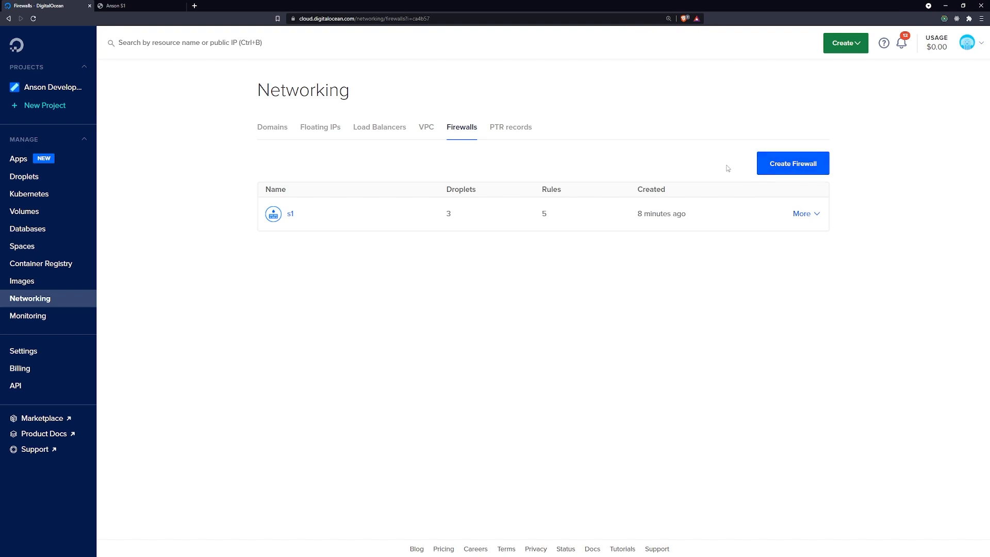
# Add a new HTTPS inbound rule on port 443 to firewall s1 and start editing its sources
pyautogui.click(289, 213)
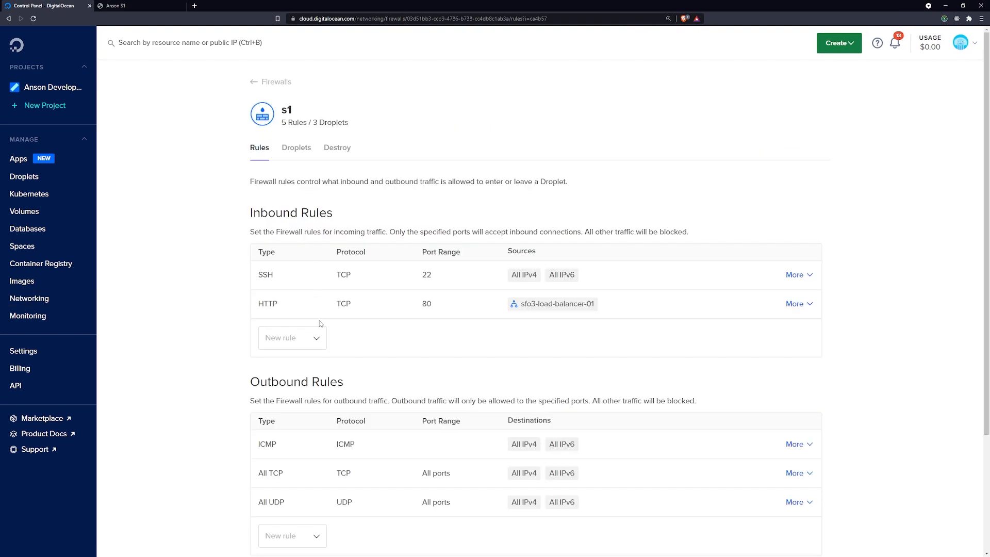
pyautogui.moveTo(411, 311)
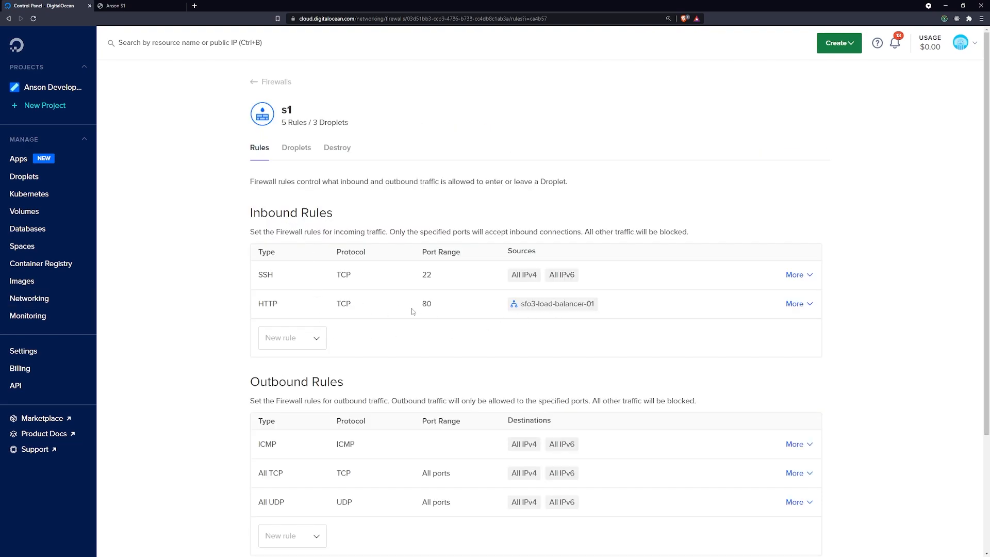
pyautogui.click(292, 337)
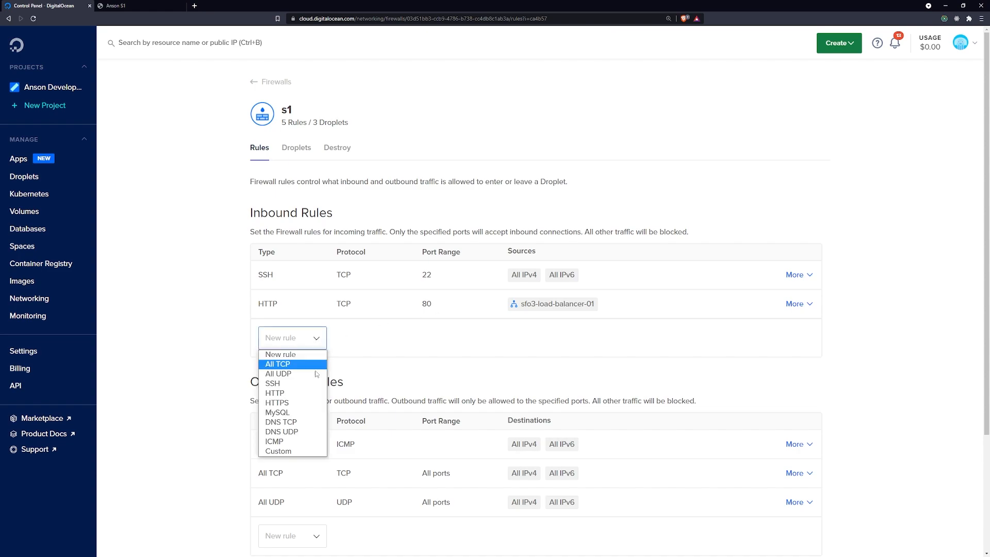
pyautogui.click(276, 402)
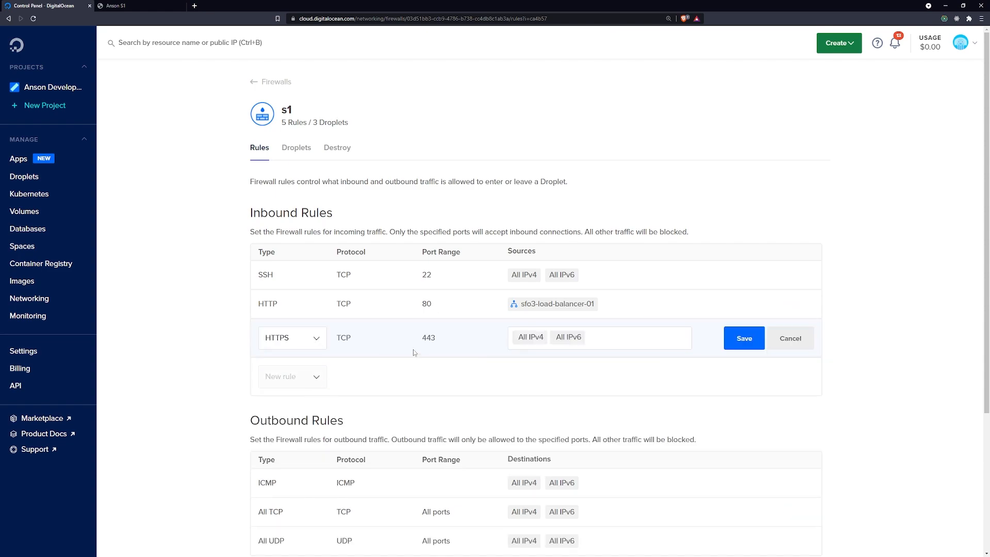
pyautogui.click(612, 336)
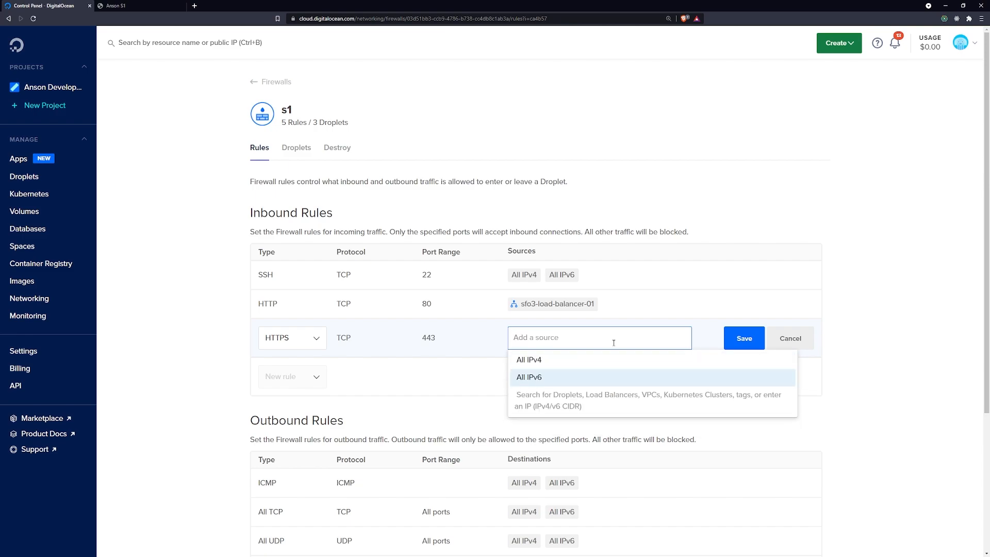
pyautogui.moveTo(583, 359)
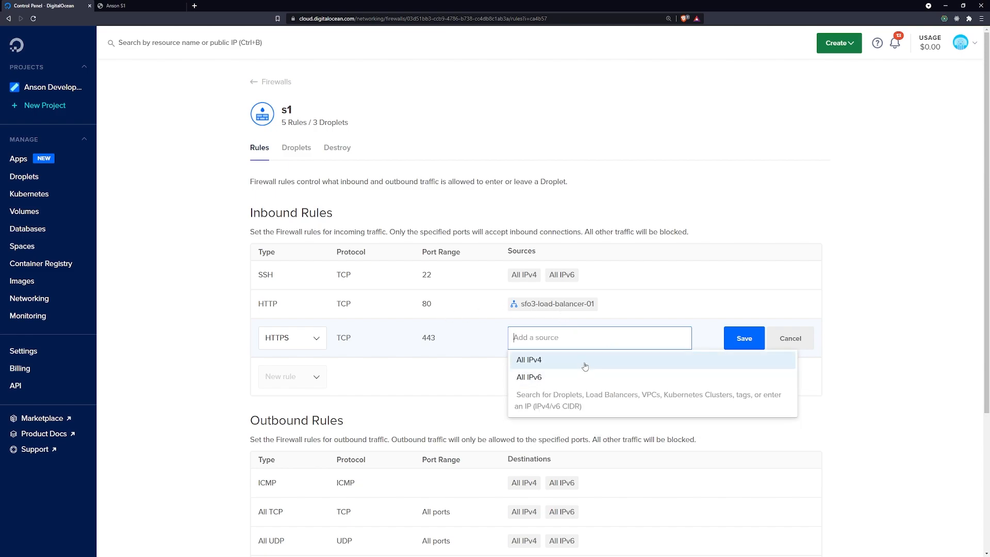
# Limit the HTTPS rule's source to sfo3-load-balancer-01 and save it, giving s1 6 rules
pyautogui.write('load-balancer-01 Anson Development')
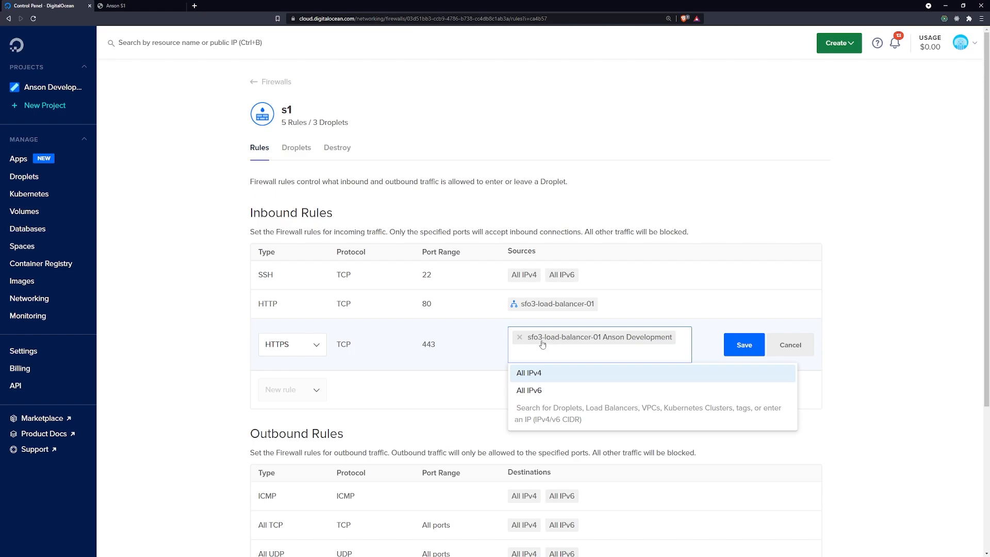
pyautogui.write('sf4')
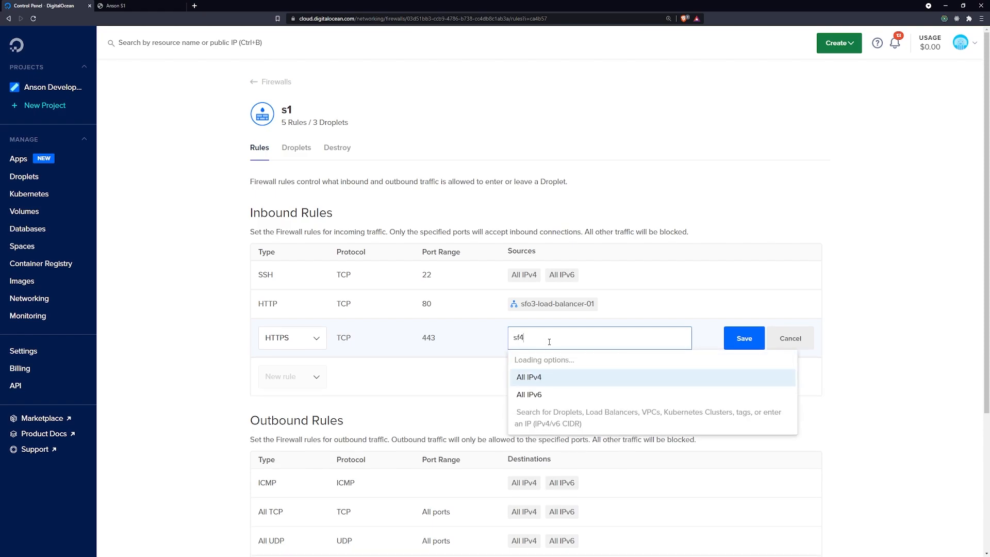
pyautogui.write('sfo3')
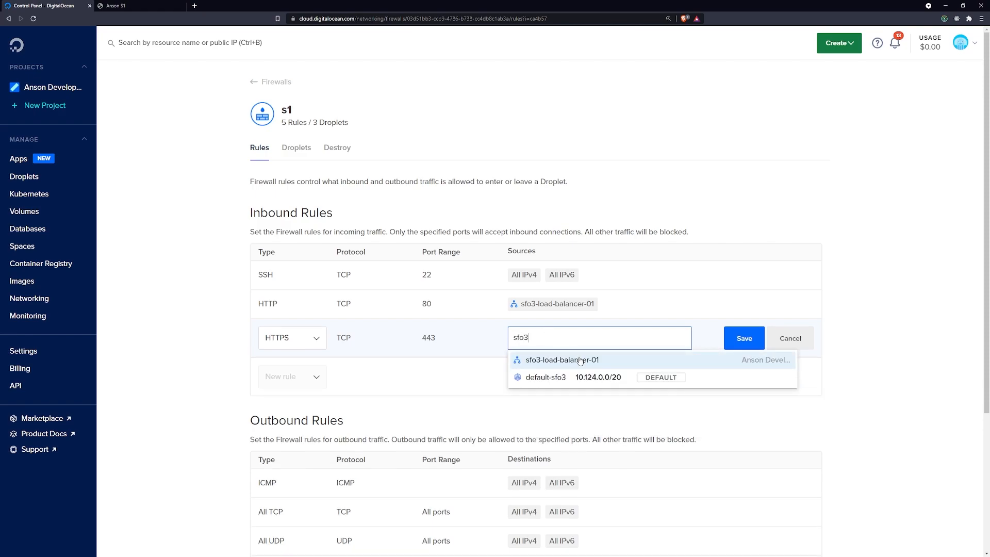
pyautogui.click(561, 359)
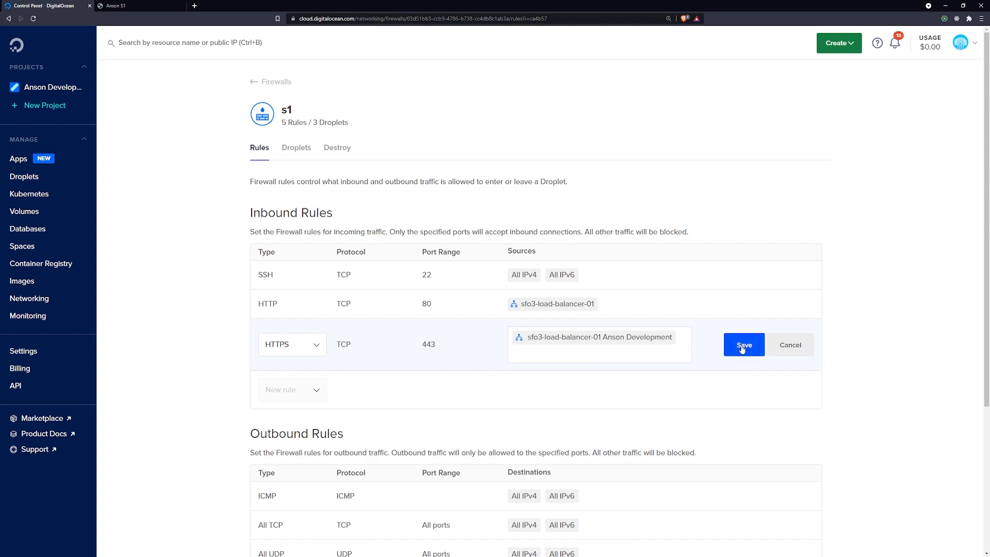
pyautogui.click(743, 345)
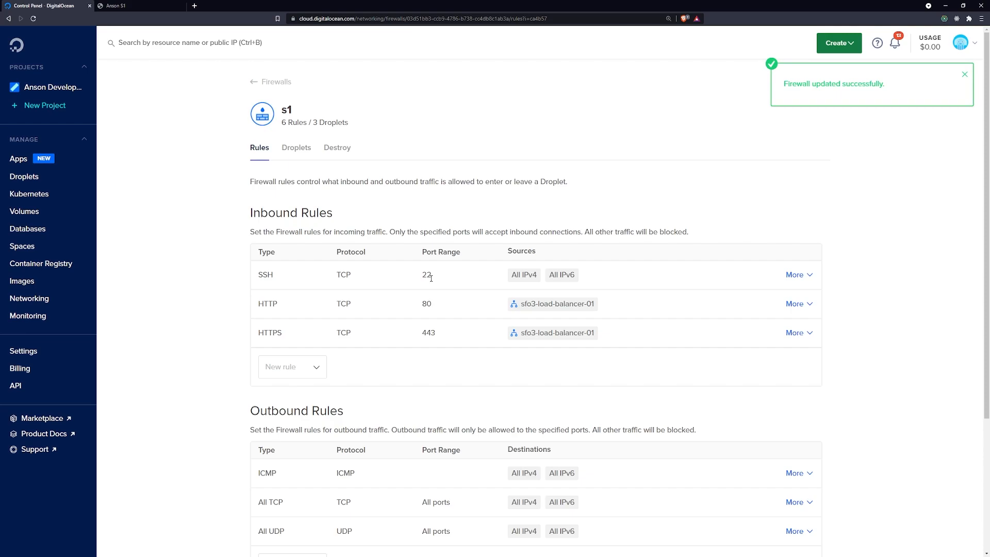
pyautogui.click(964, 74)
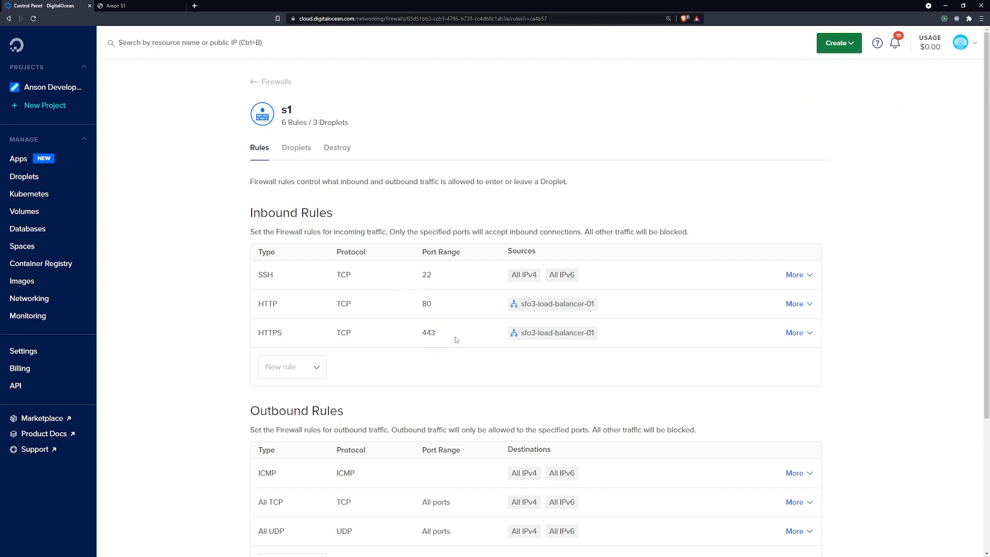
pyautogui.moveTo(540, 335)
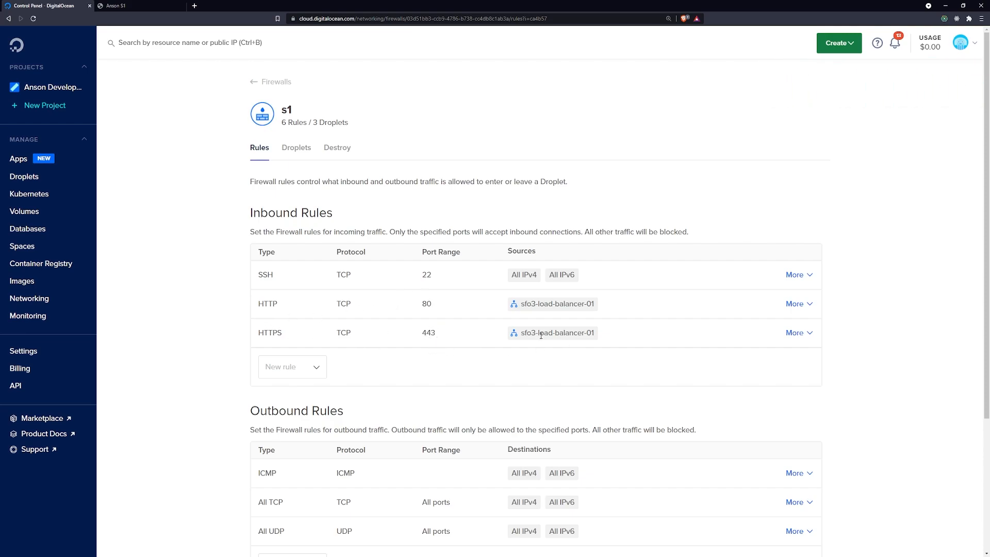
pyautogui.click(133, 6)
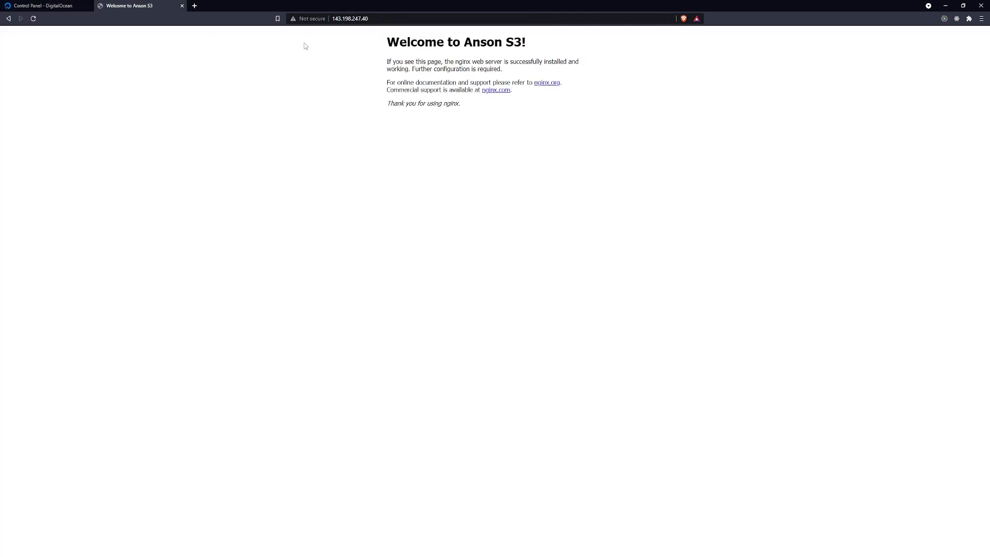
pyautogui.click(44, 6)
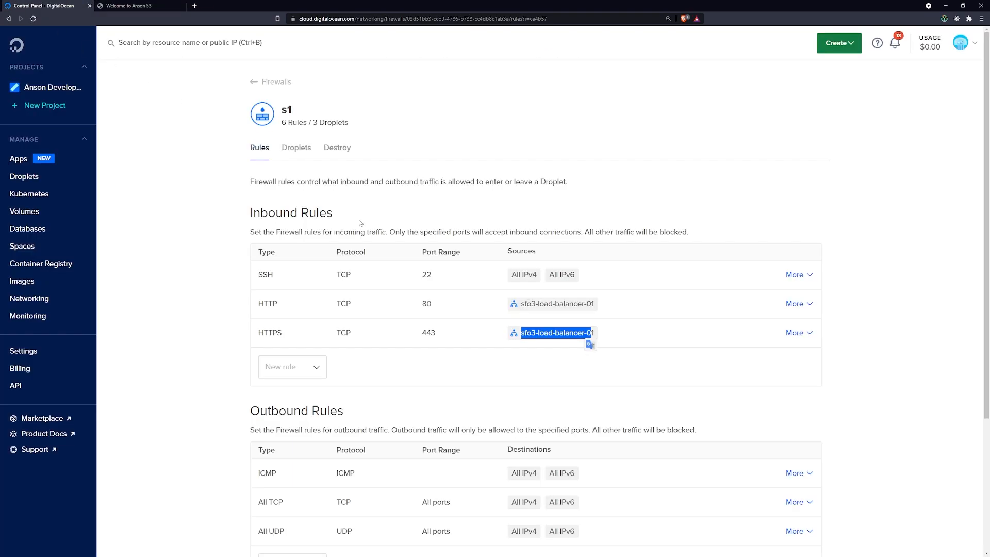
pyautogui.click(292, 367)
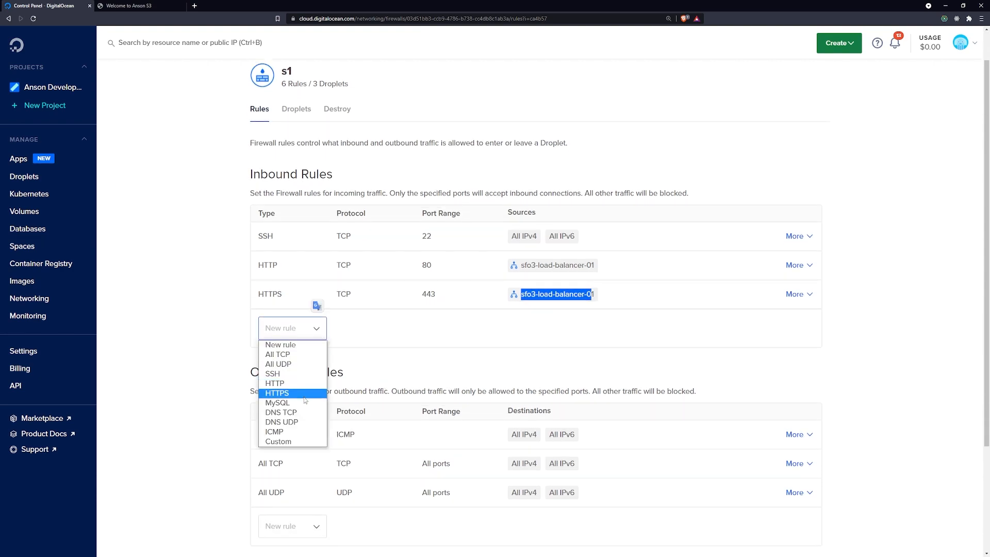
pyautogui.moveTo(276, 402)
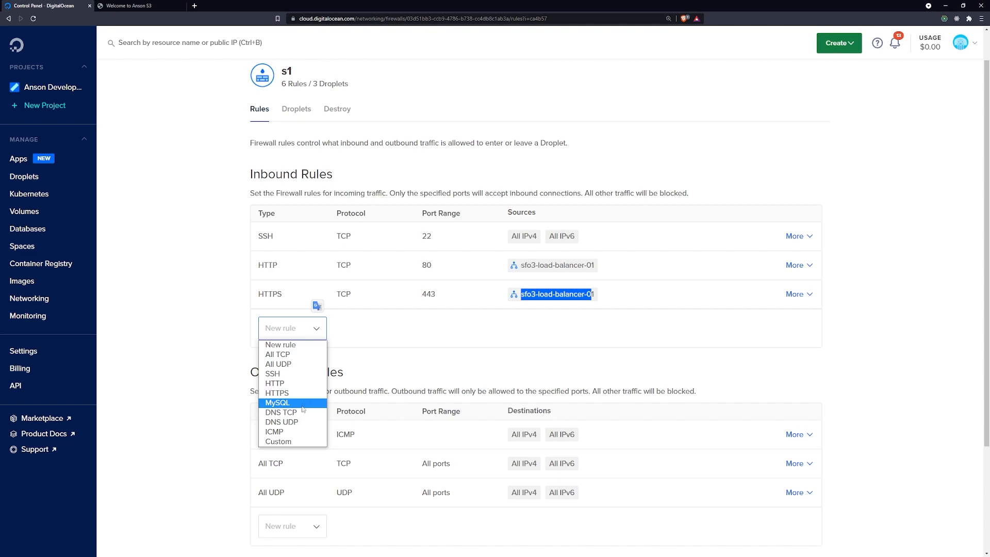
pyautogui.moveTo(290, 411)
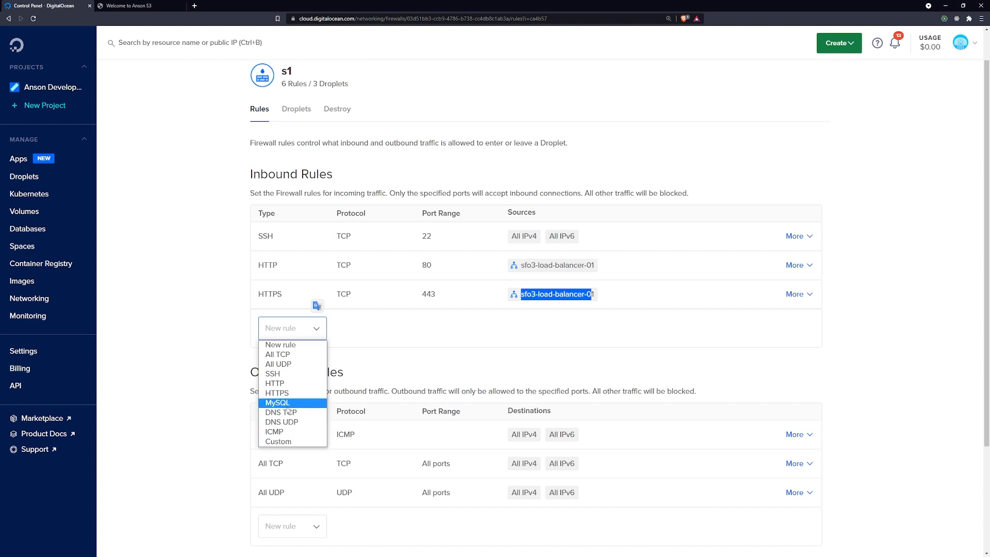
pyautogui.click(277, 442)
pyautogui.write('8000')
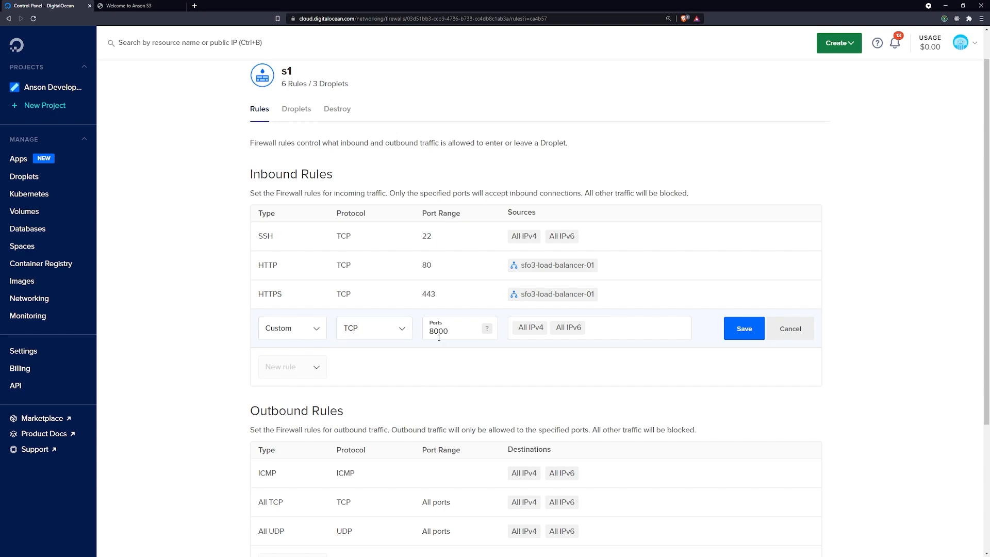
pyautogui.click(291, 328)
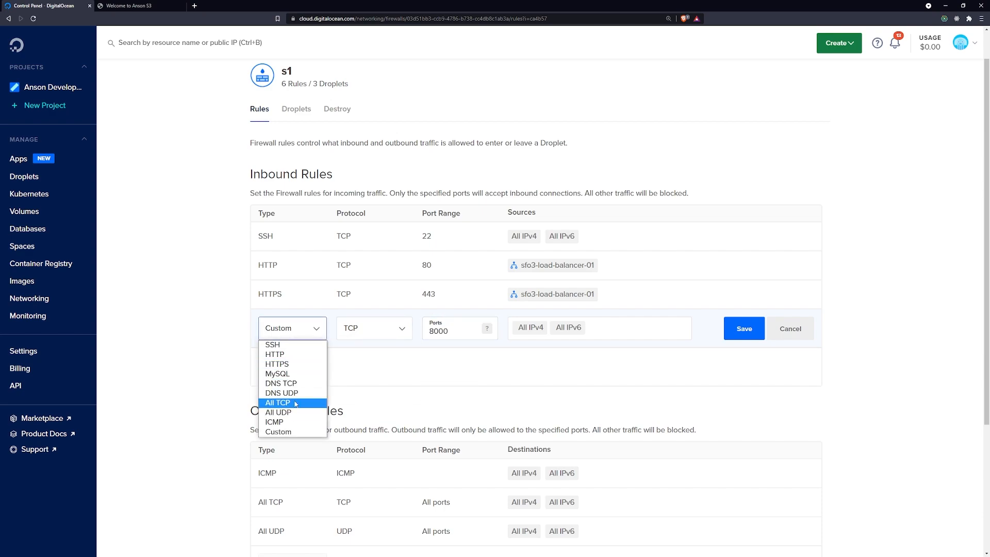
pyautogui.click(836, 386)
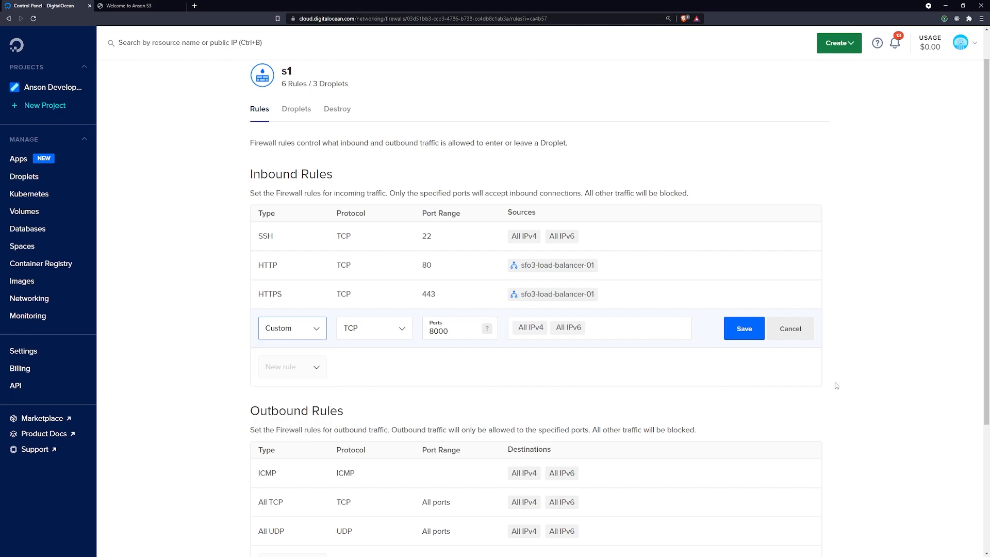
pyautogui.click(291, 327)
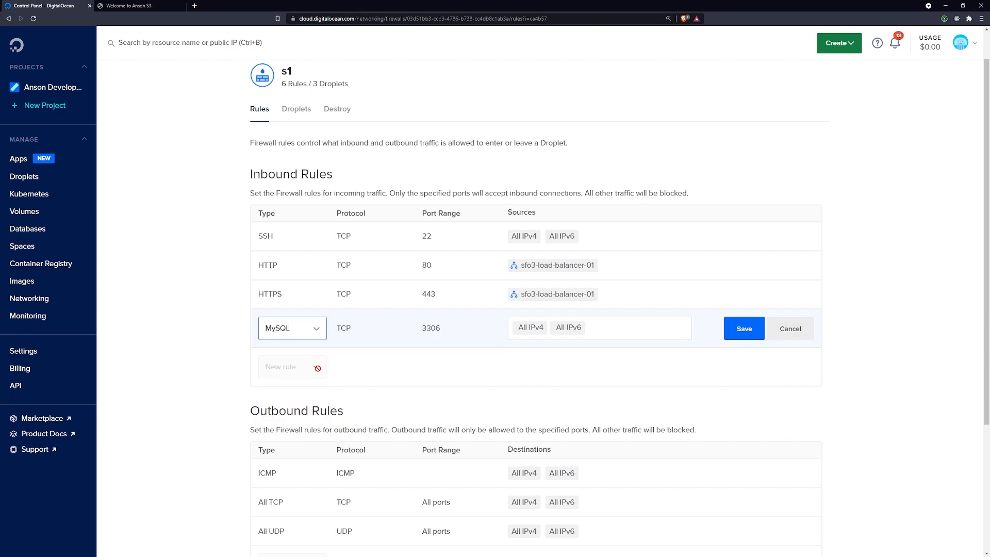
pyautogui.click(790, 328)
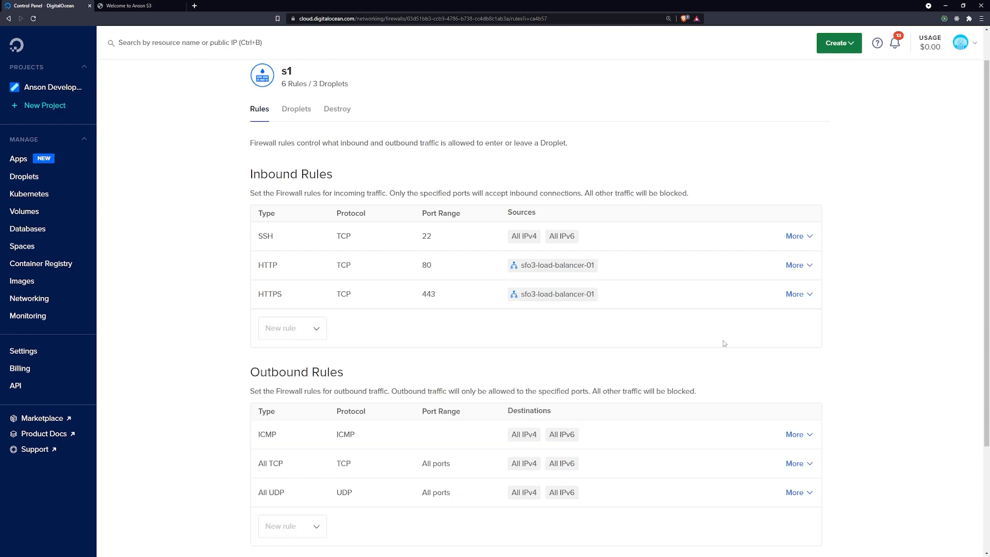
pyautogui.click(129, 6)
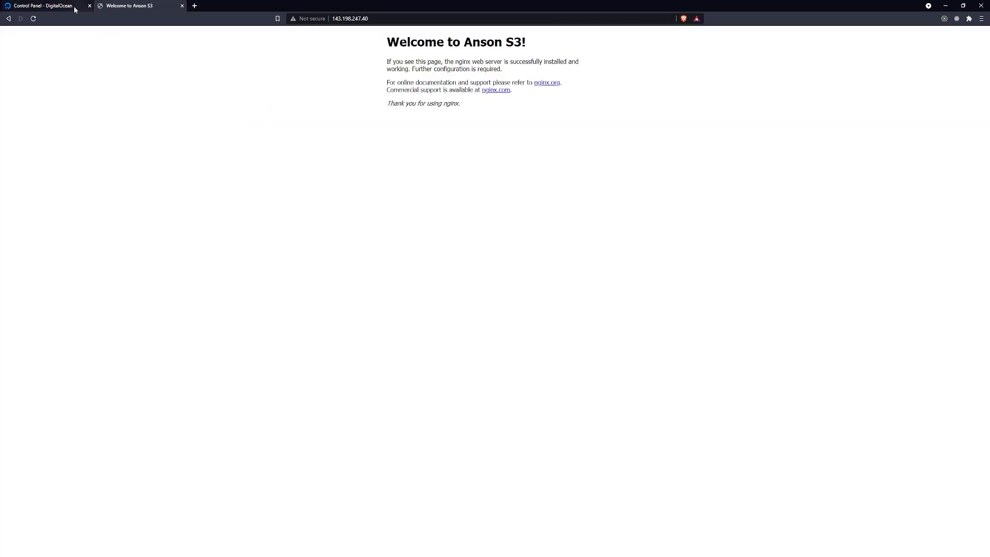
# Reload the load balancer address to get the Anson S1 page, then return to firewall s1's rules
pyautogui.click(44, 6)
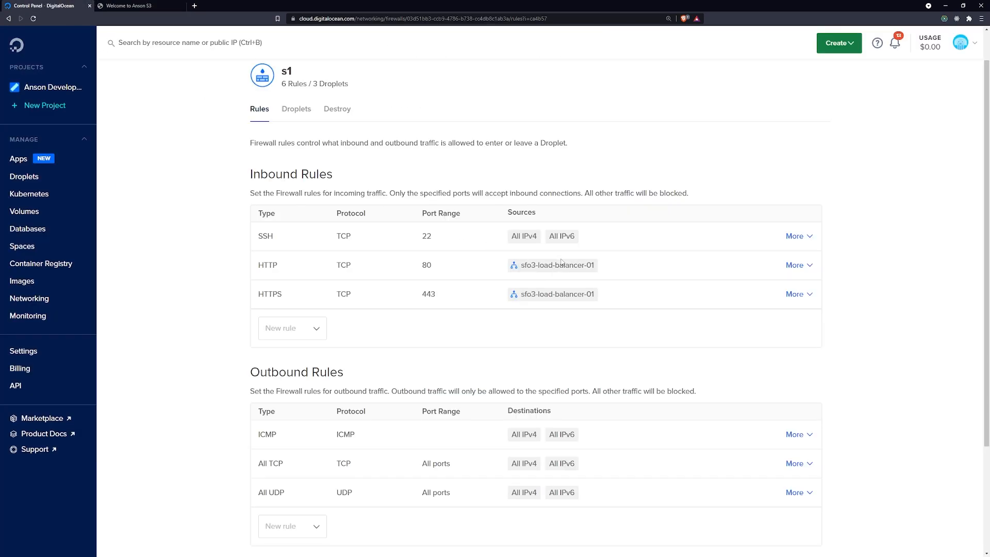
pyautogui.click(133, 5)
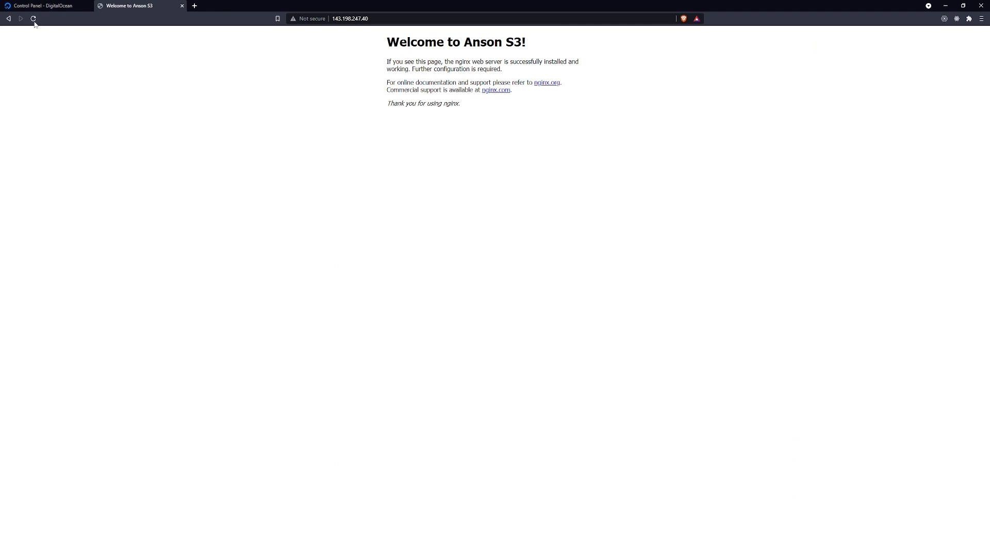
pyautogui.click(33, 19)
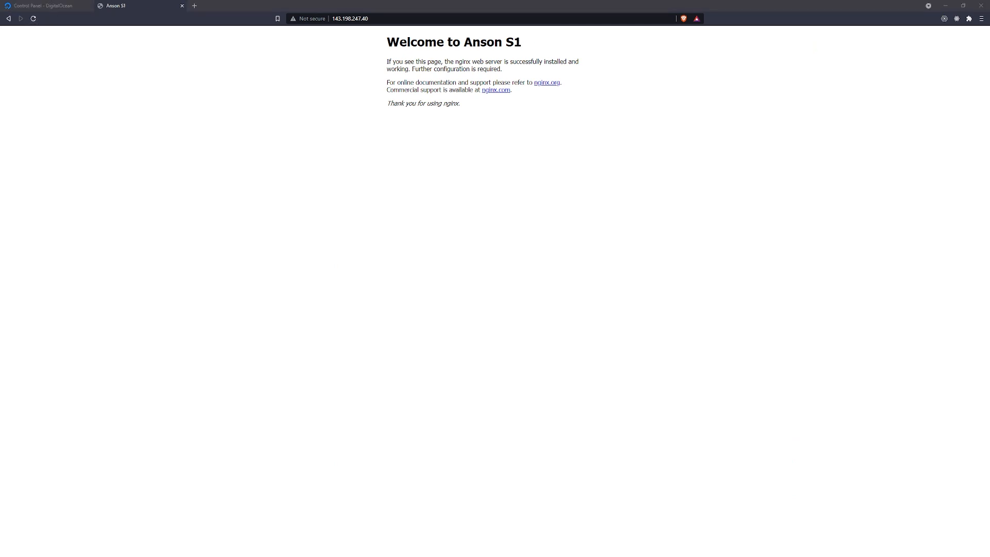
pyautogui.moveTo(274, 254)
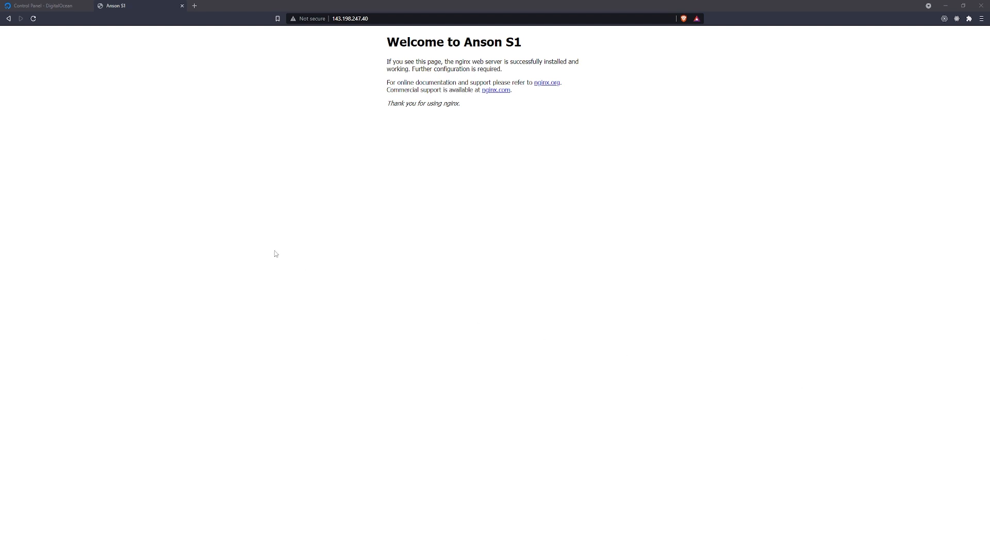
pyautogui.click(44, 6)
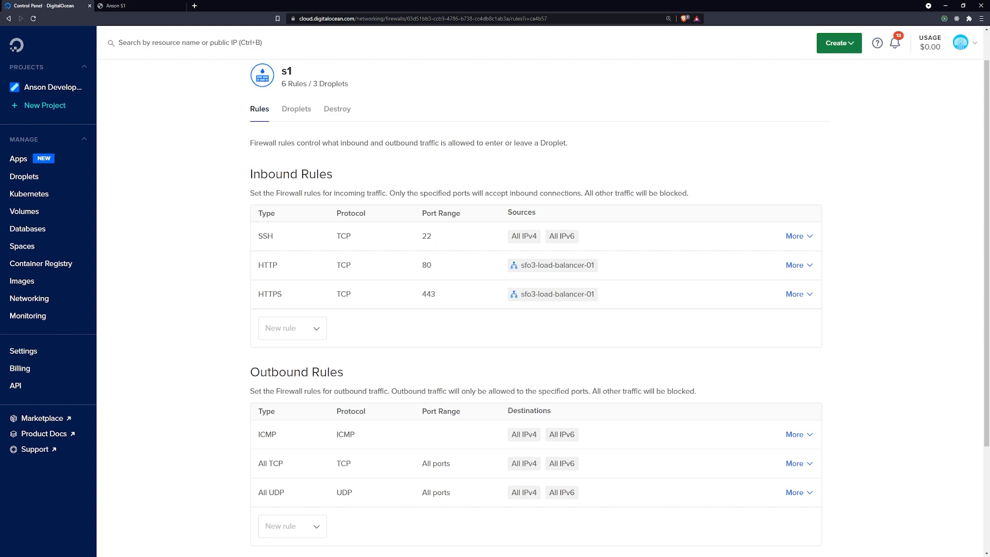
pyautogui.moveTo(471, 460)
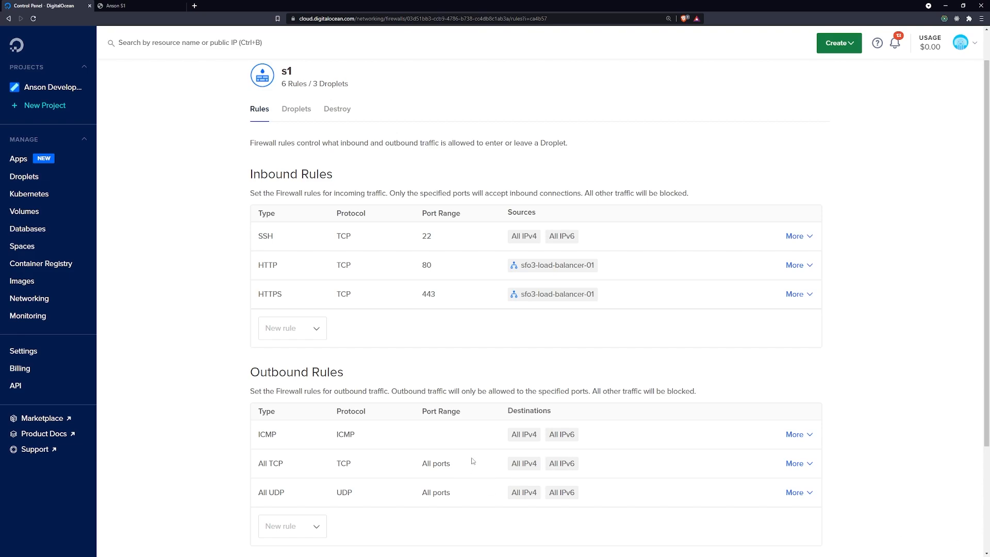